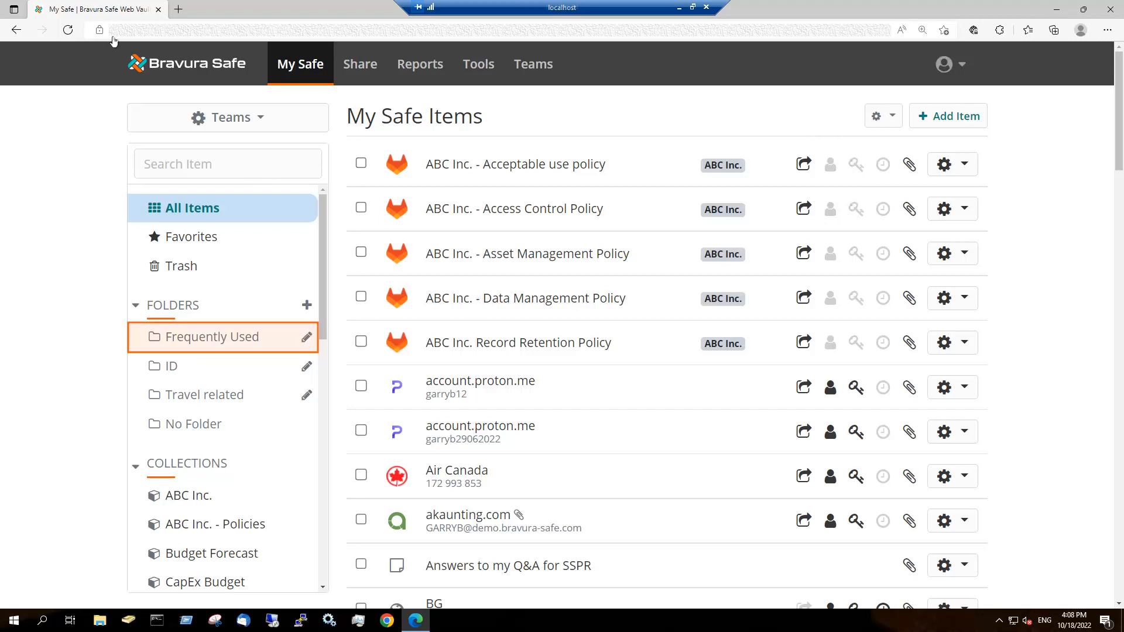
- Browse the Frequently Used, ID and Travel related folders, then return to all items
click(213, 338)
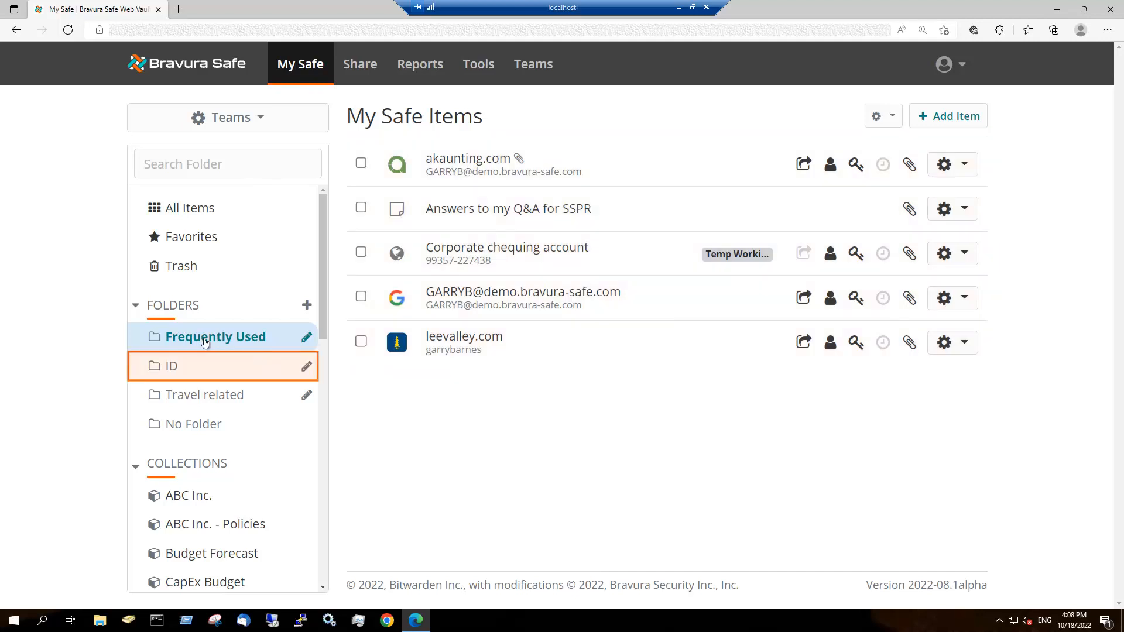
click(171, 365)
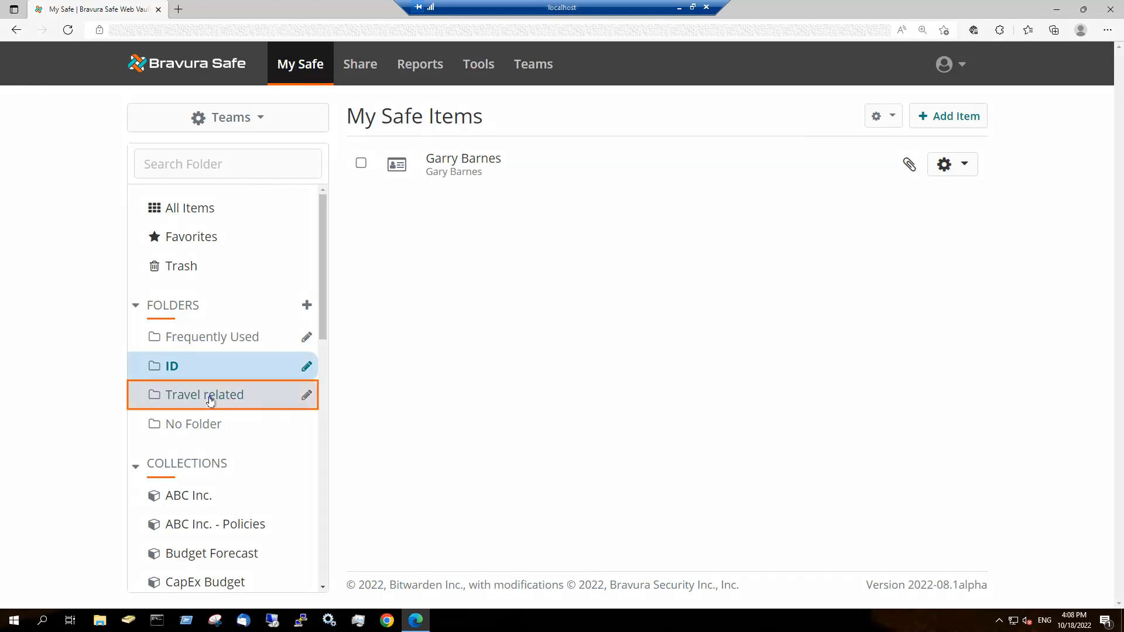
click(205, 395)
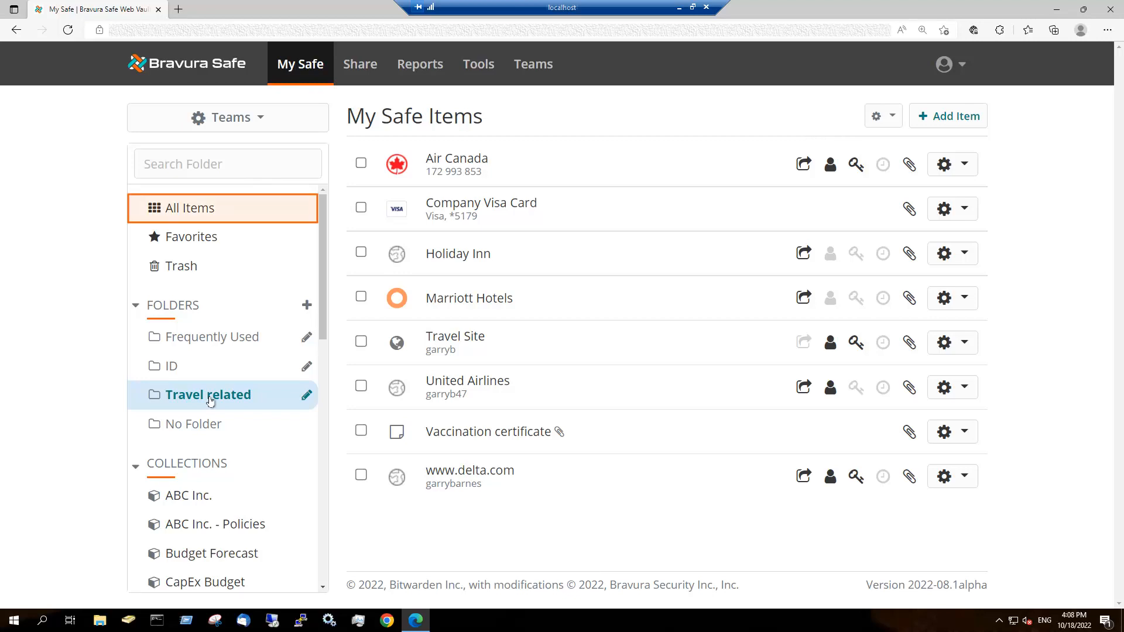
click(190, 208)
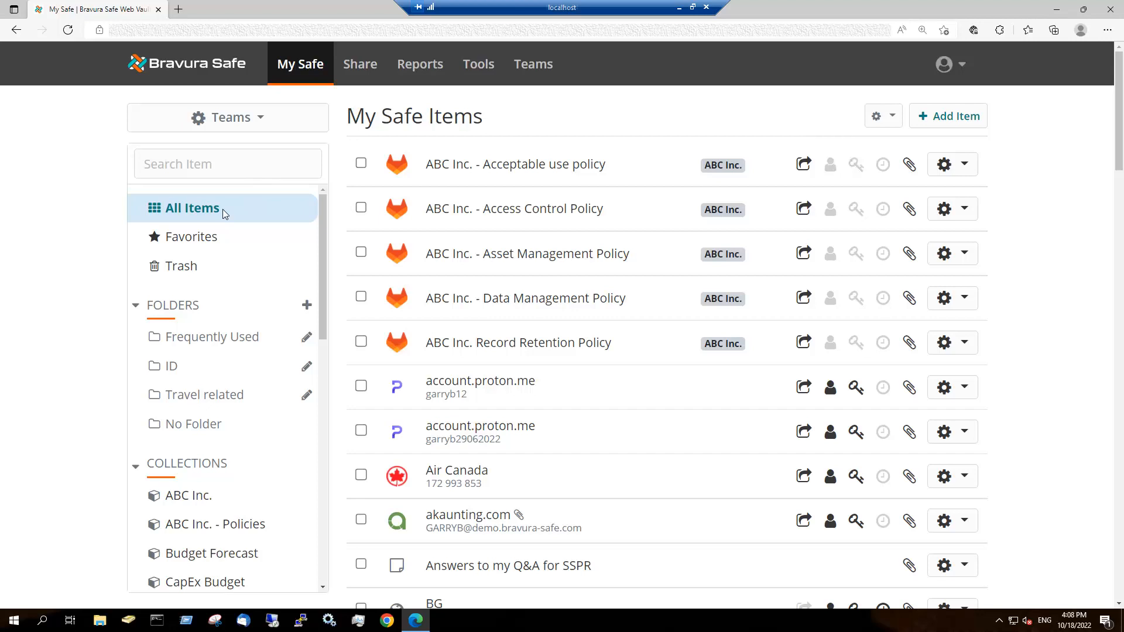
mouse_move(1120, 158)
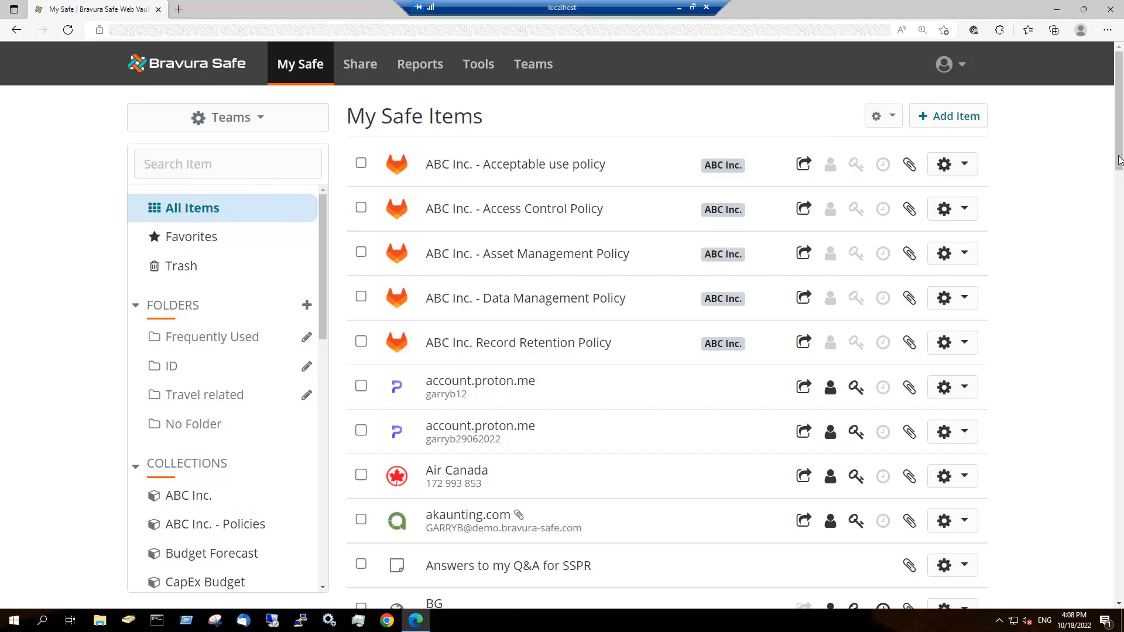
- Move the Cheat sheet note into Frequently Used and view that folder's six items
scroll(down, 3)
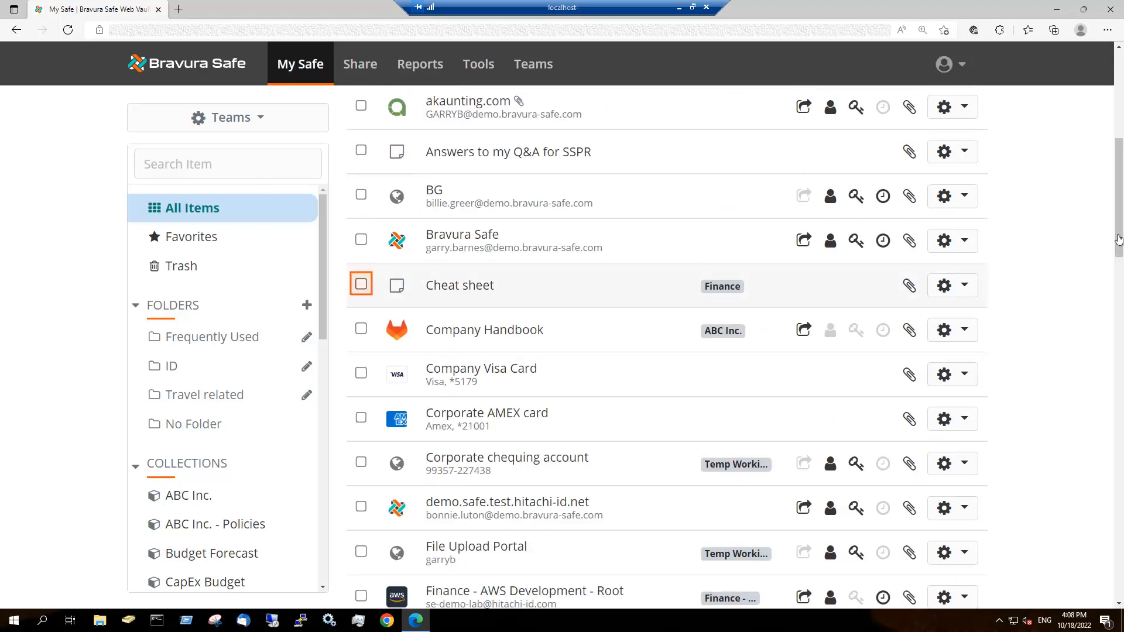
click(361, 285)
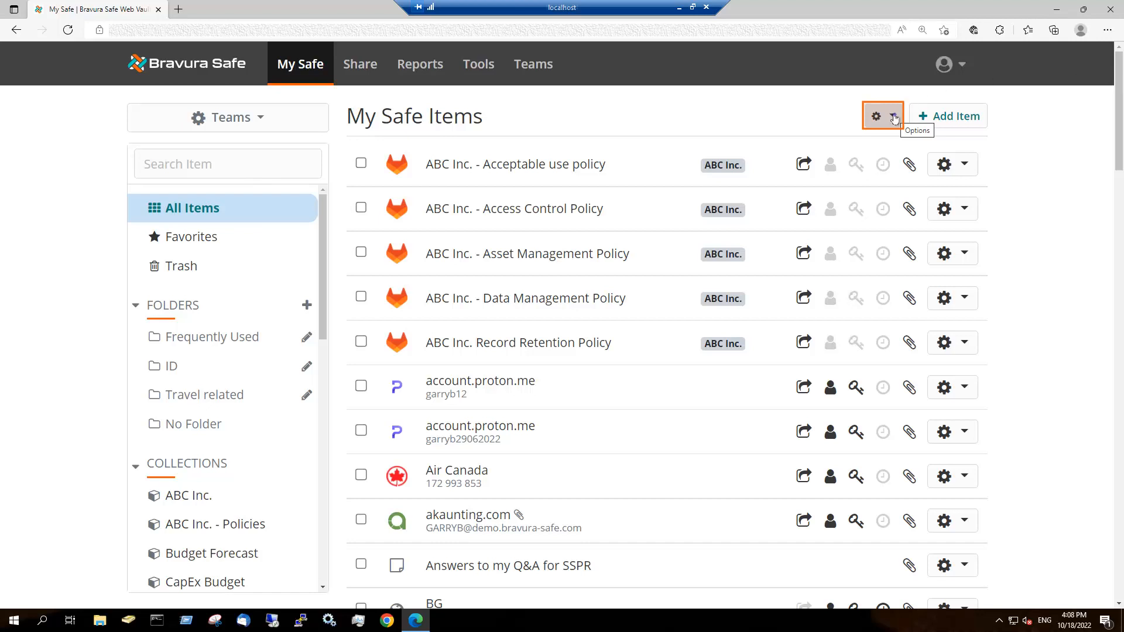
click(883, 115)
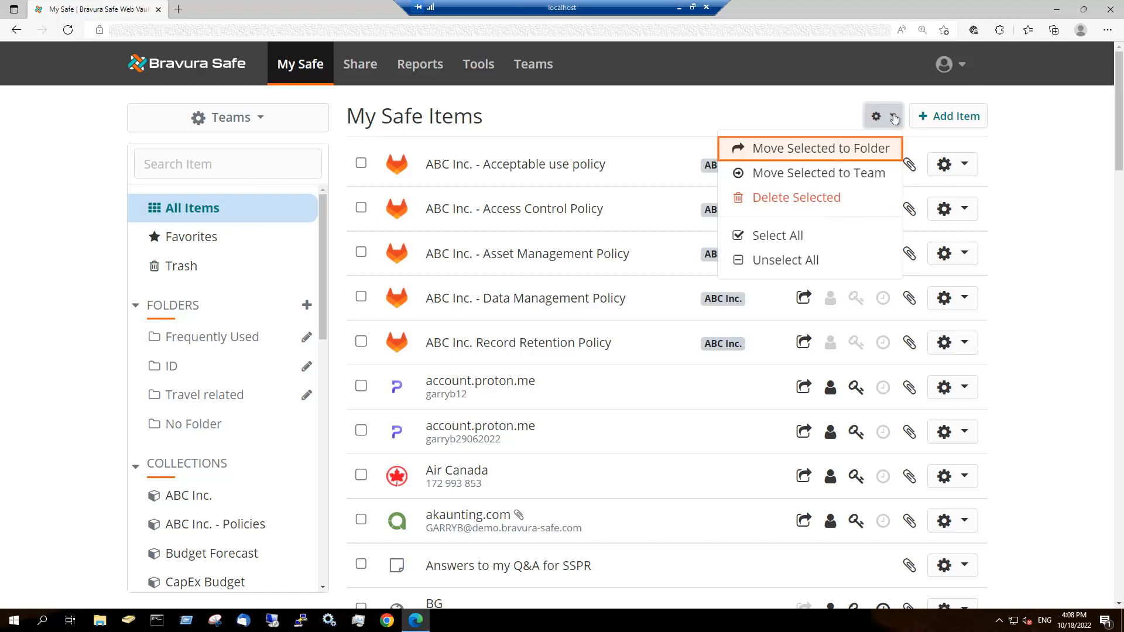
click(821, 149)
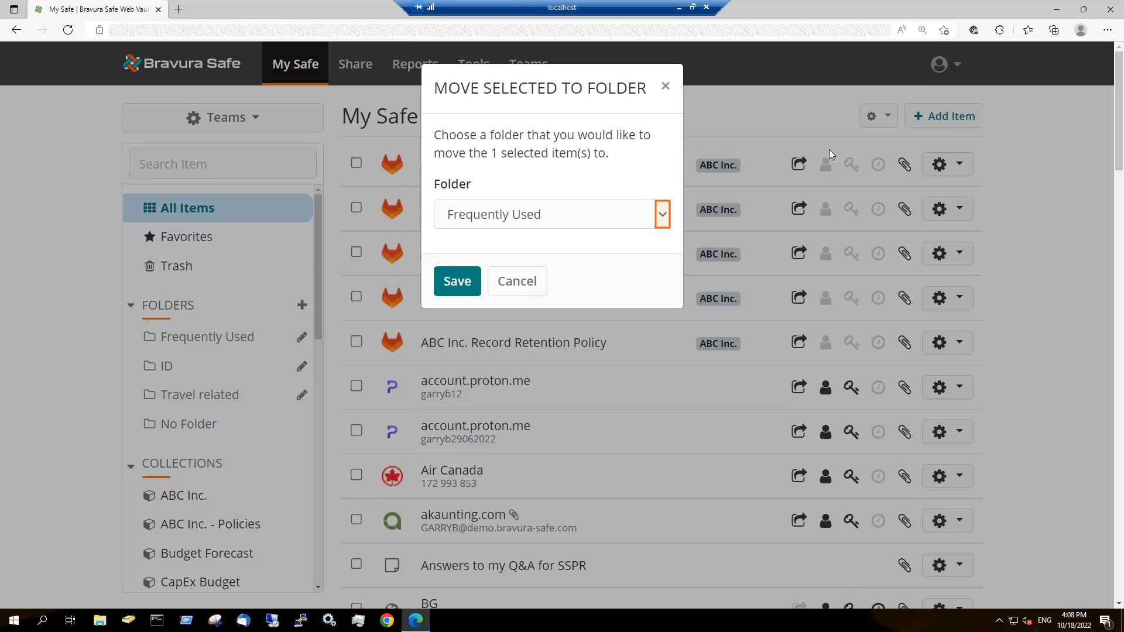
click(662, 214)
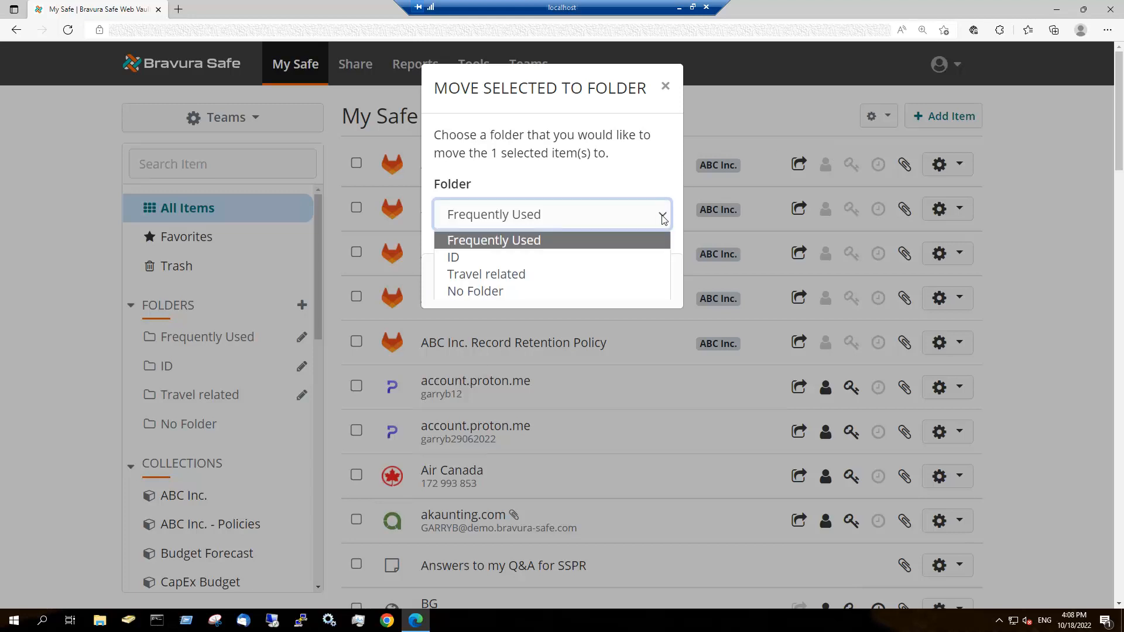
click(494, 240)
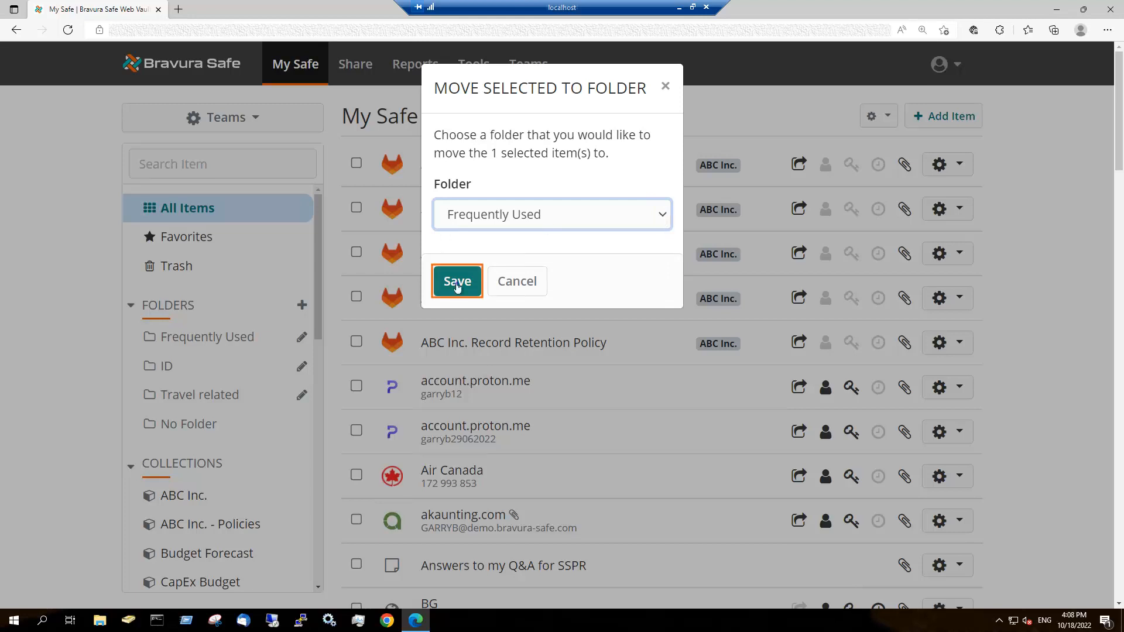
click(457, 282)
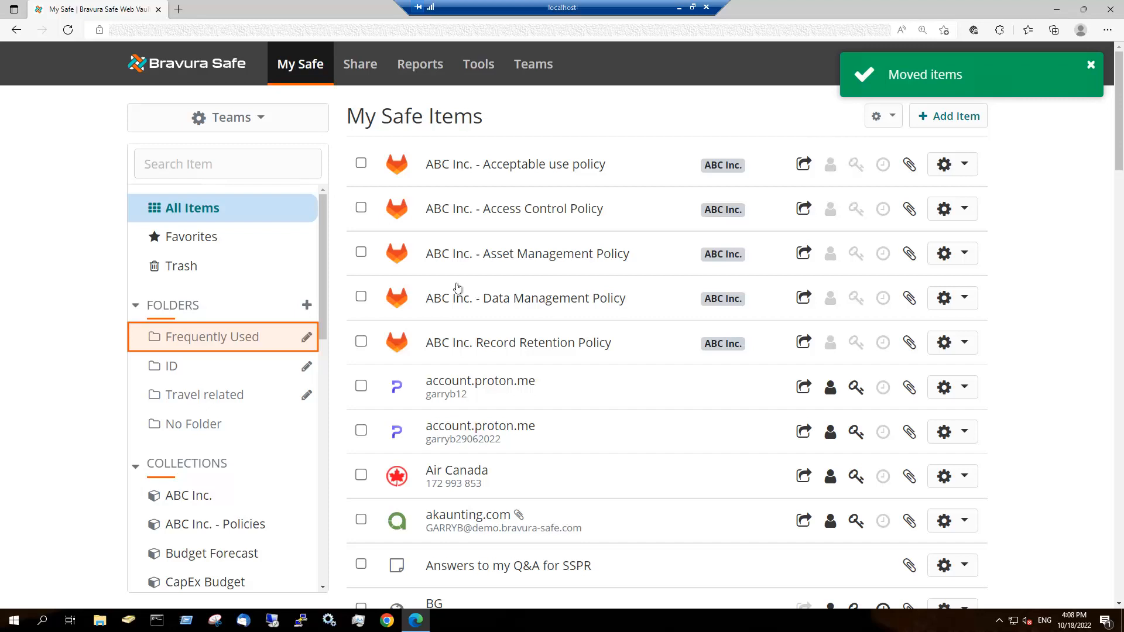
click(213, 338)
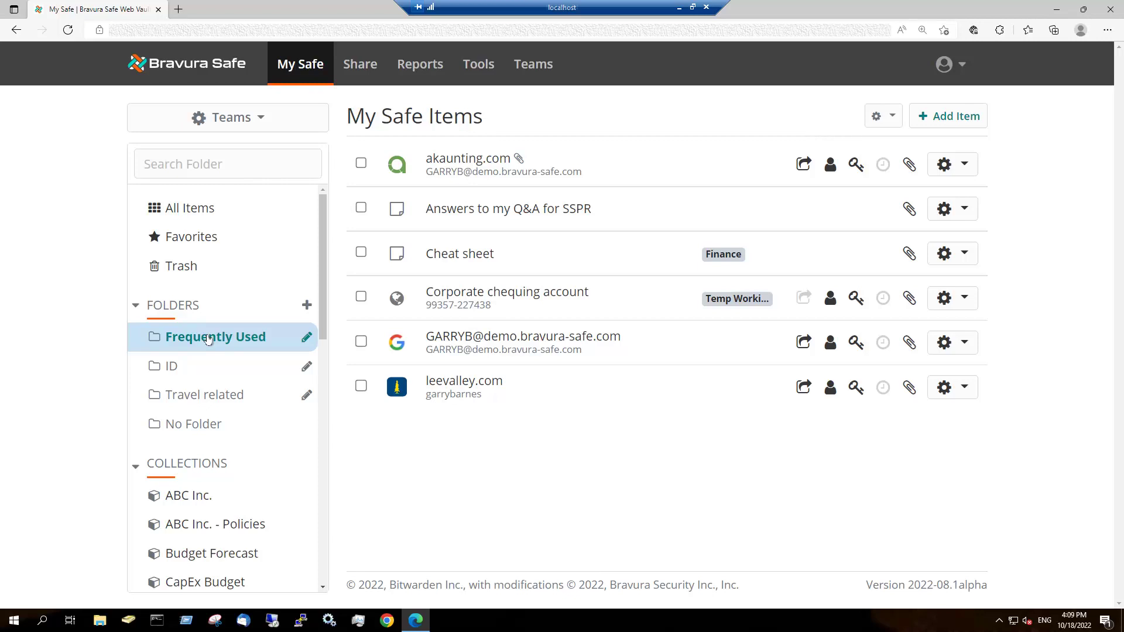
mouse_move(306, 305)
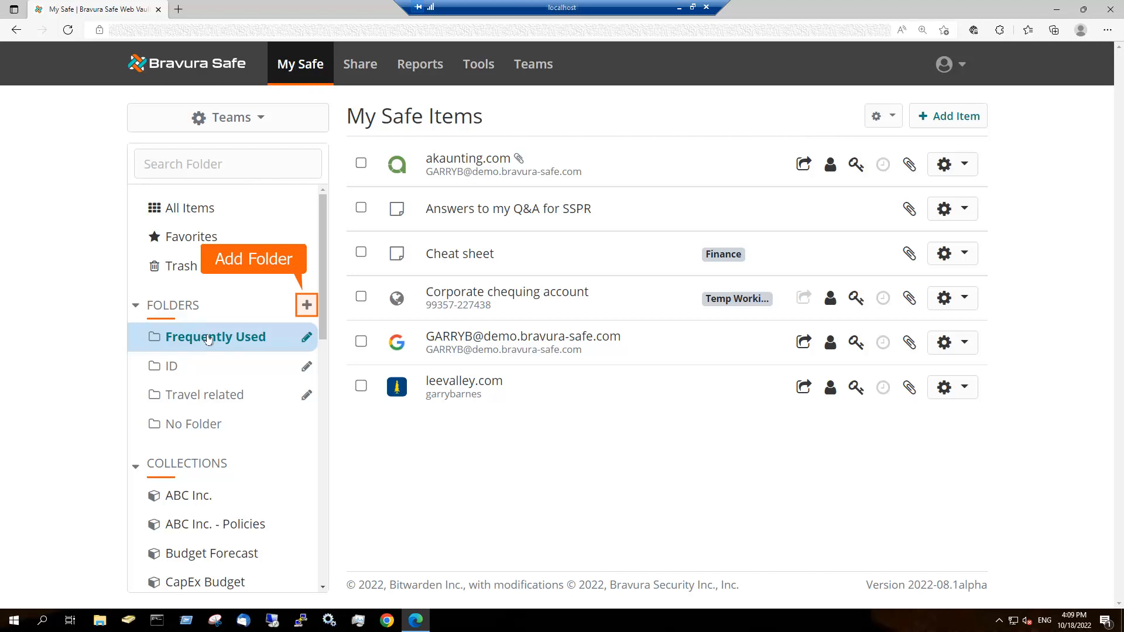
- Create a folder named Training, view it empty, and leave its settings unchanged
click(307, 305)
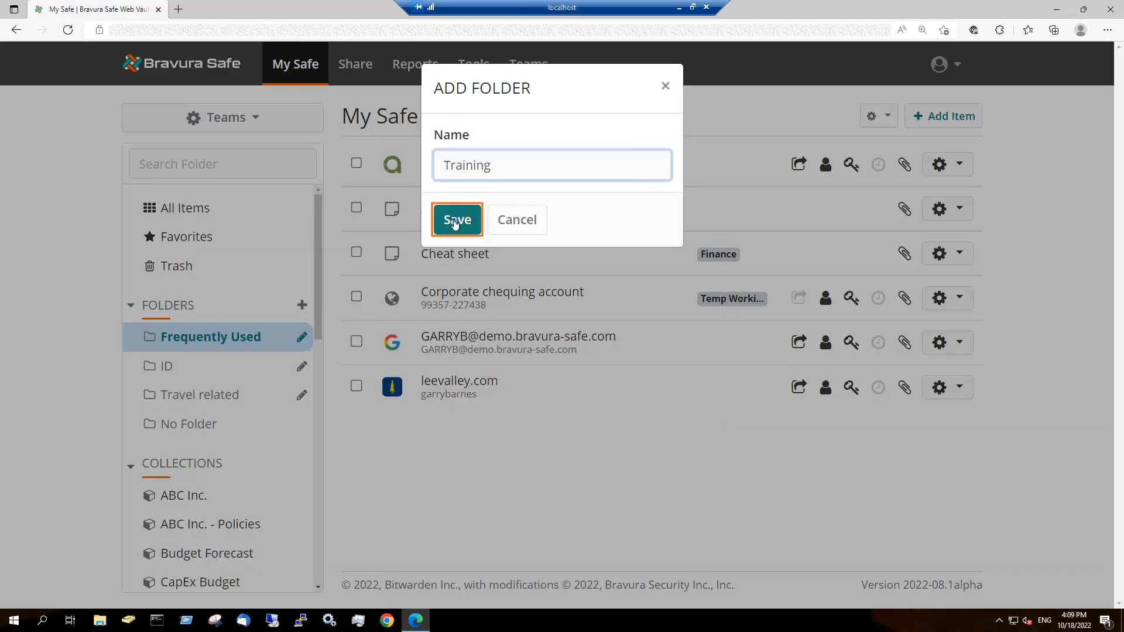
click(457, 220)
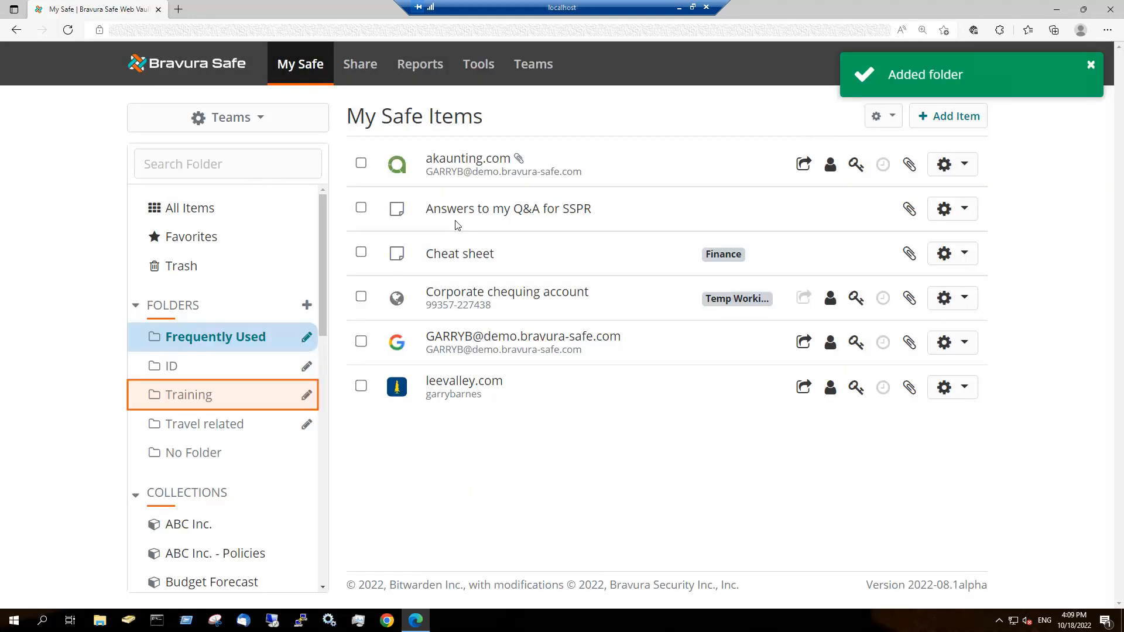
mouse_move(220, 401)
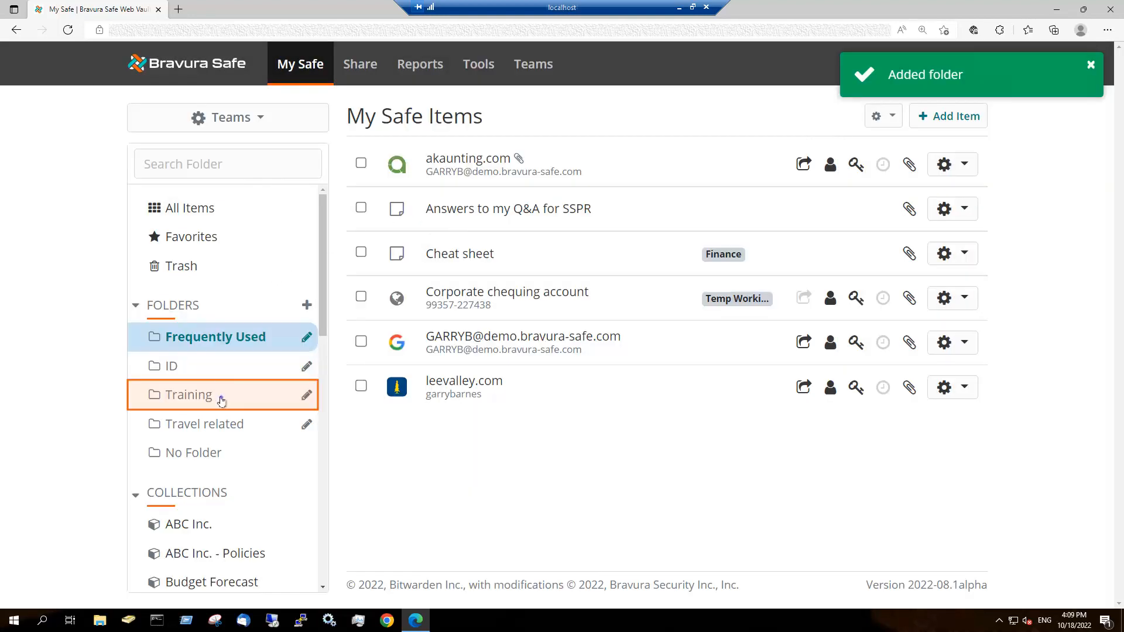
click(199, 396)
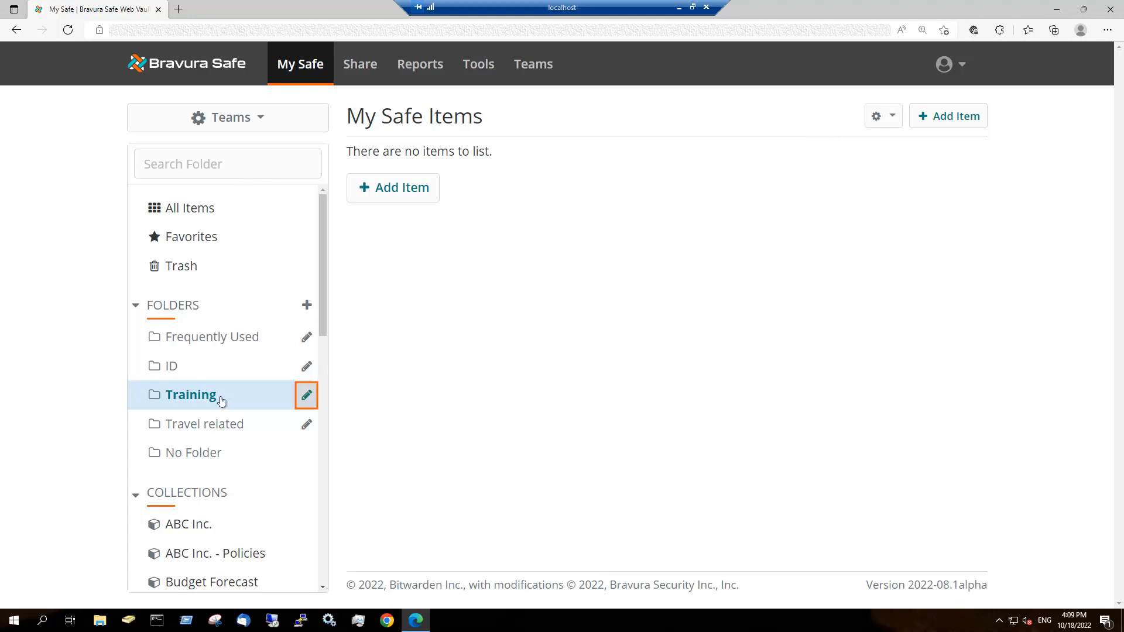
click(307, 396)
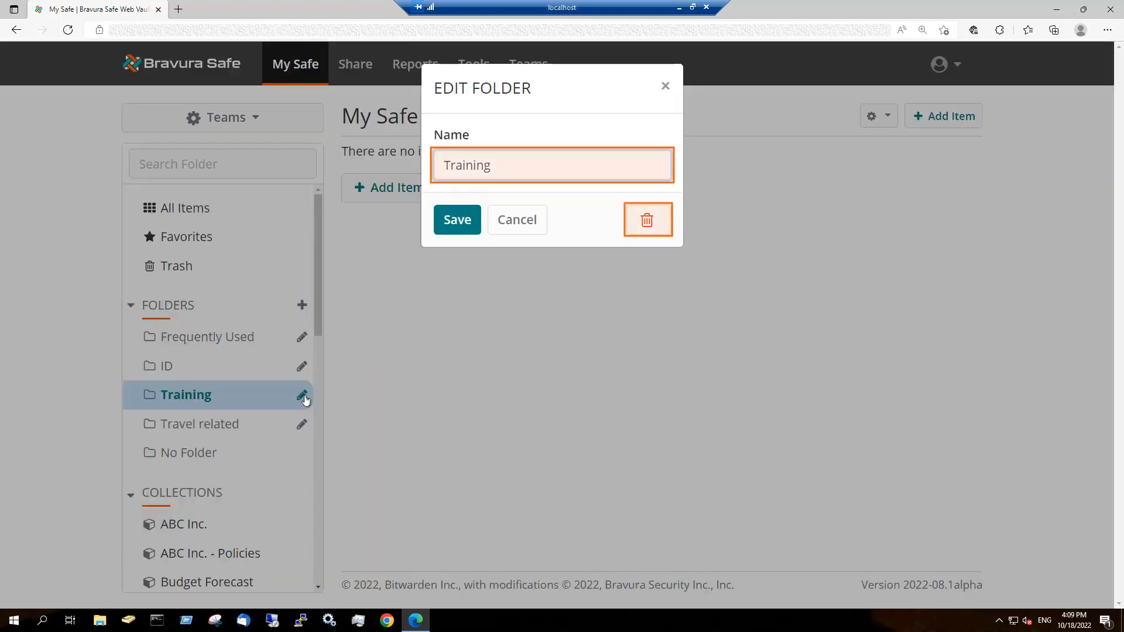
click(518, 220)
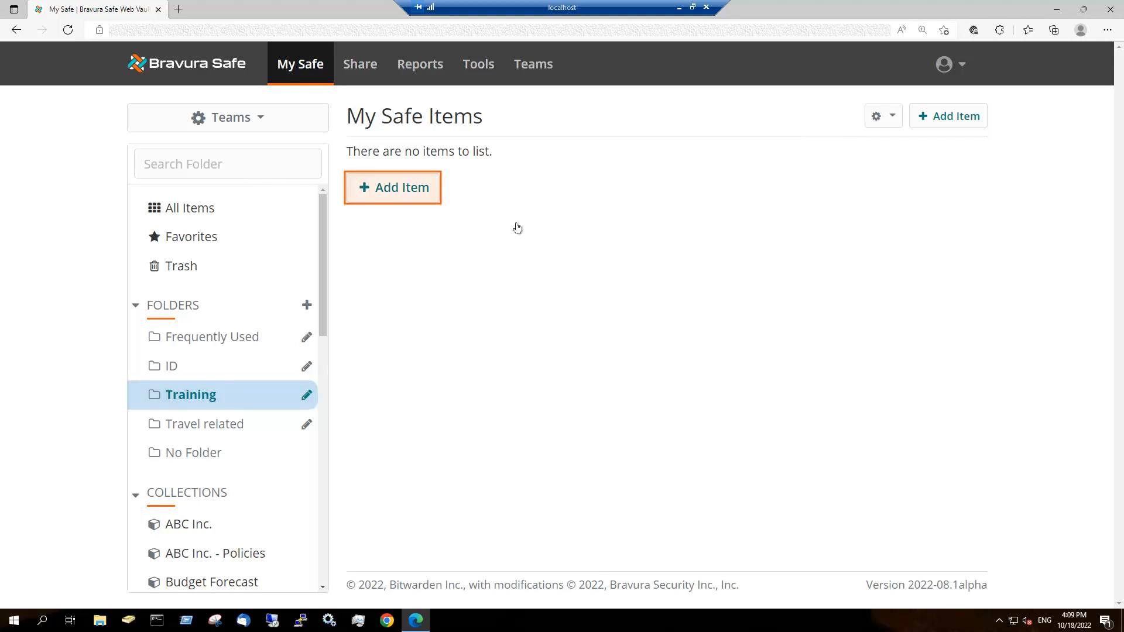
click(391, 187)
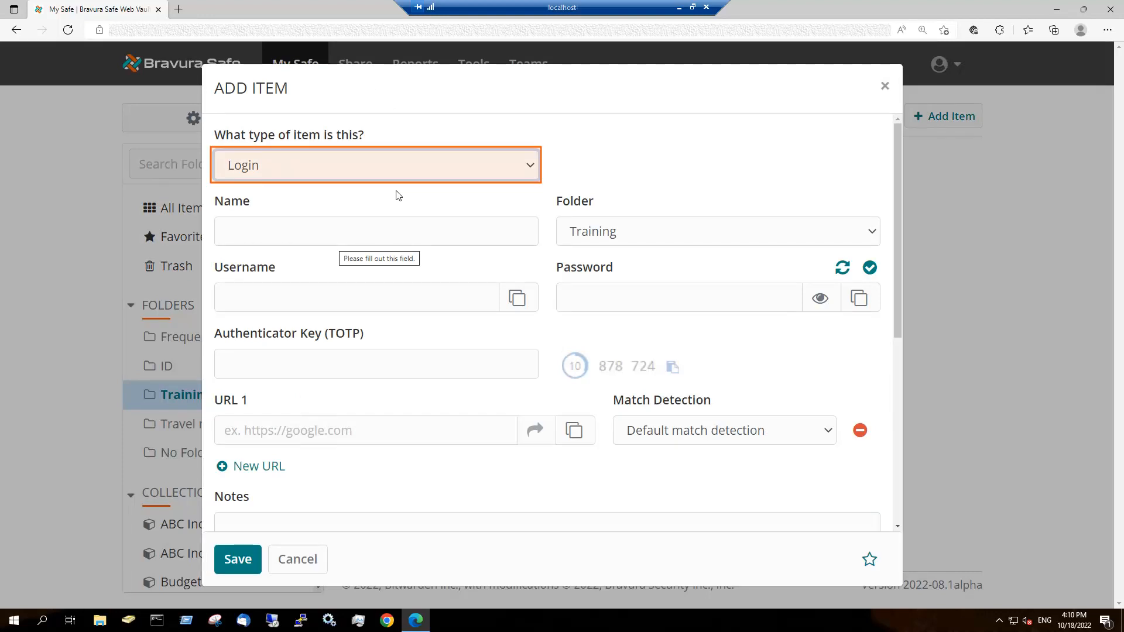
click(718, 231)
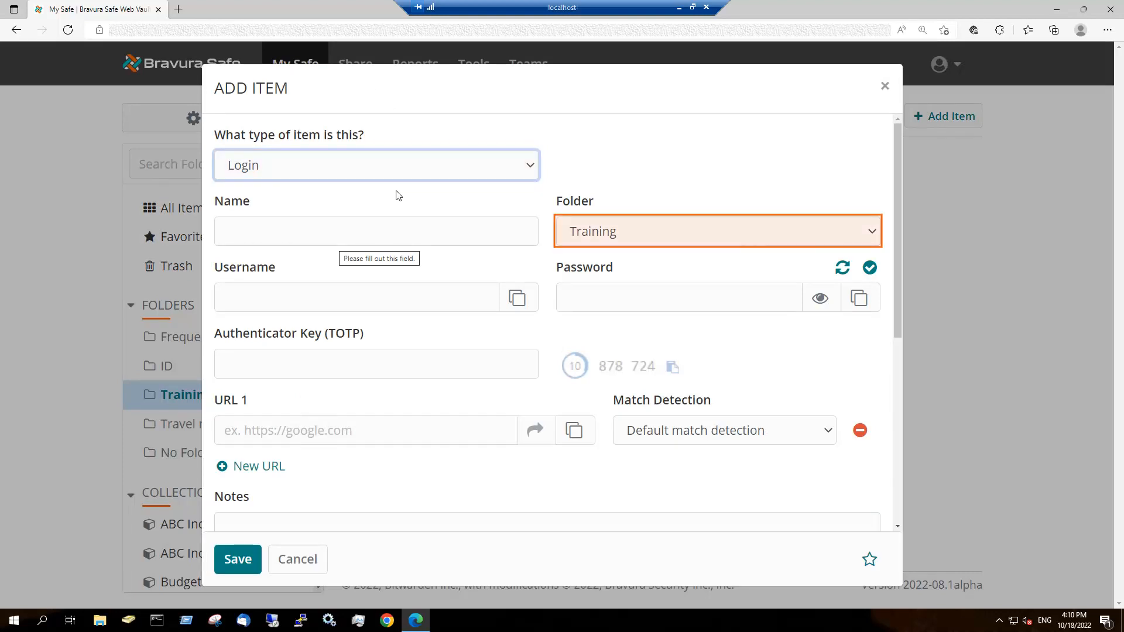
click(377, 231)
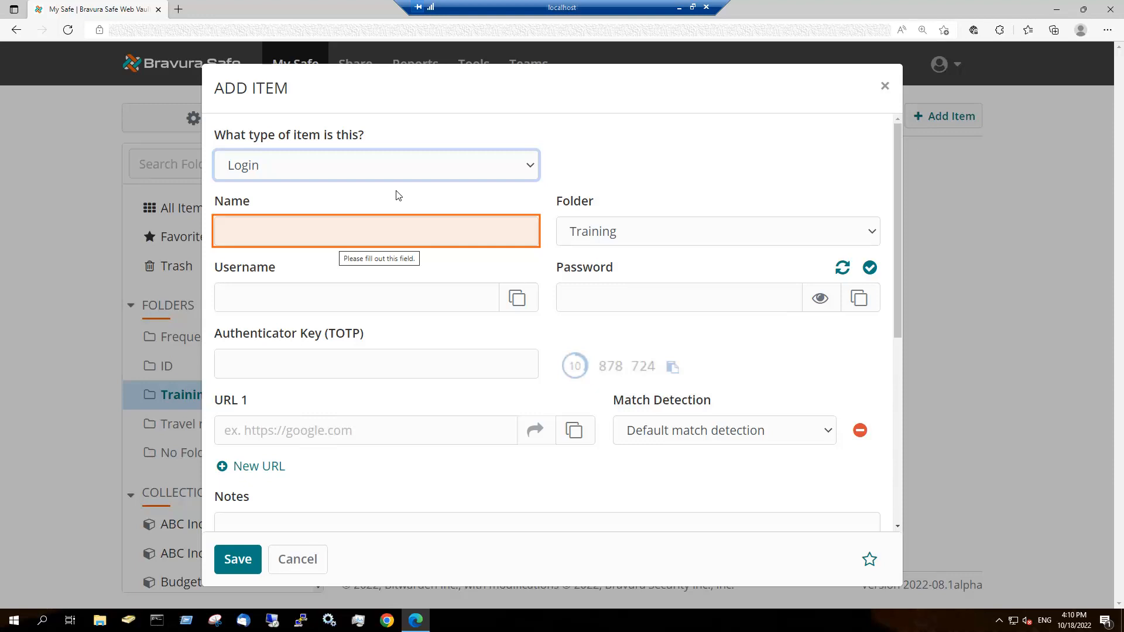
text(My Moodle Login)
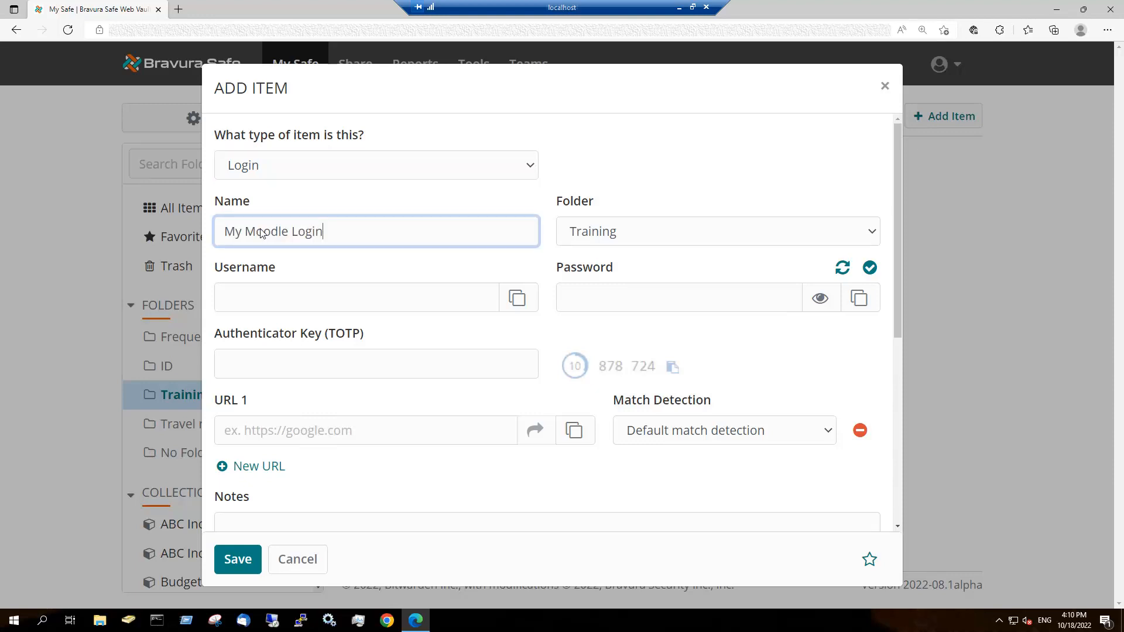
click(356, 298)
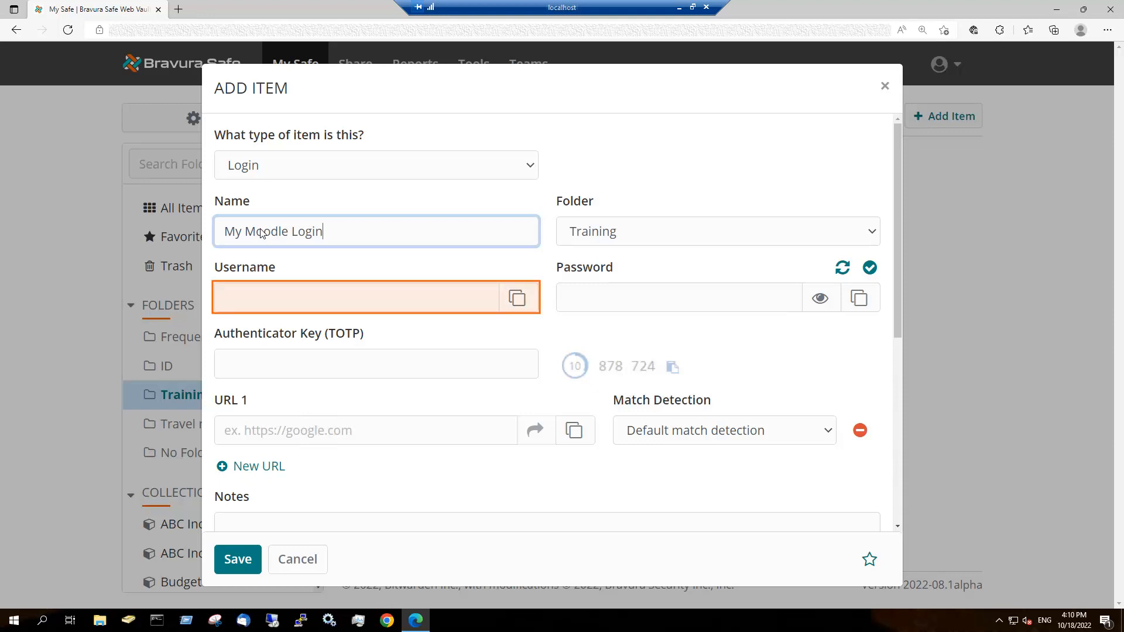
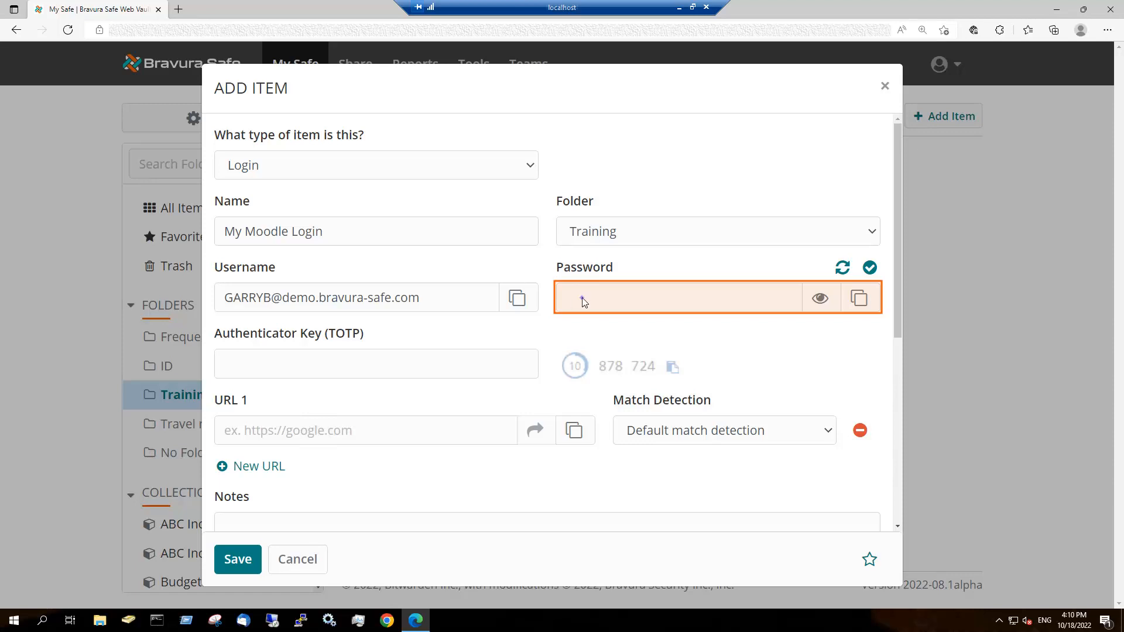
click(842, 267)
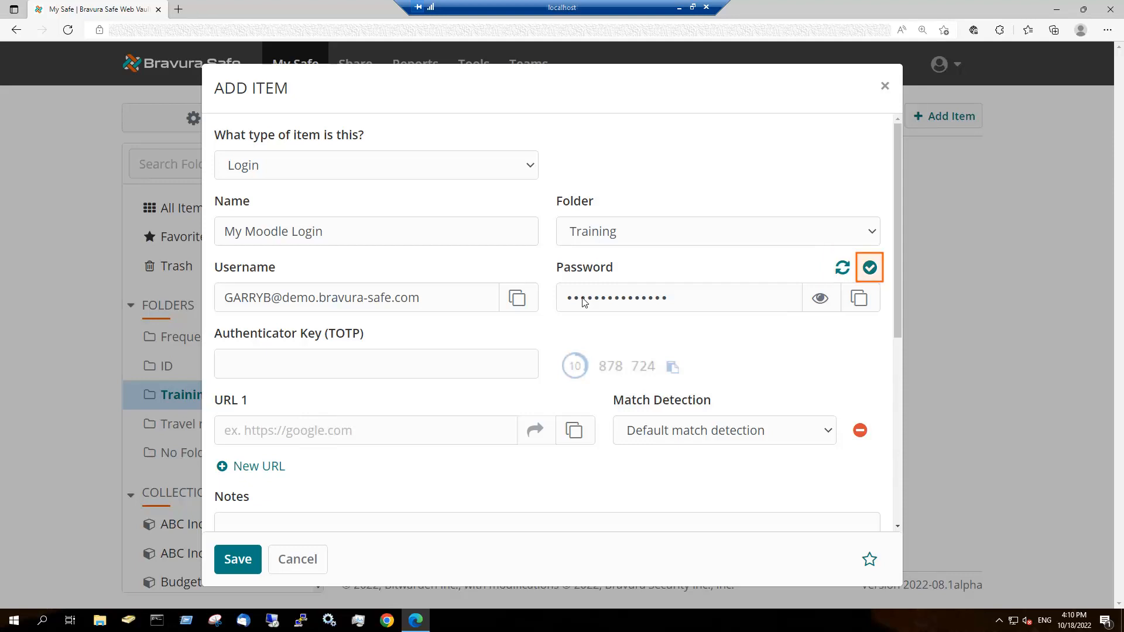
scroll(down, 3)
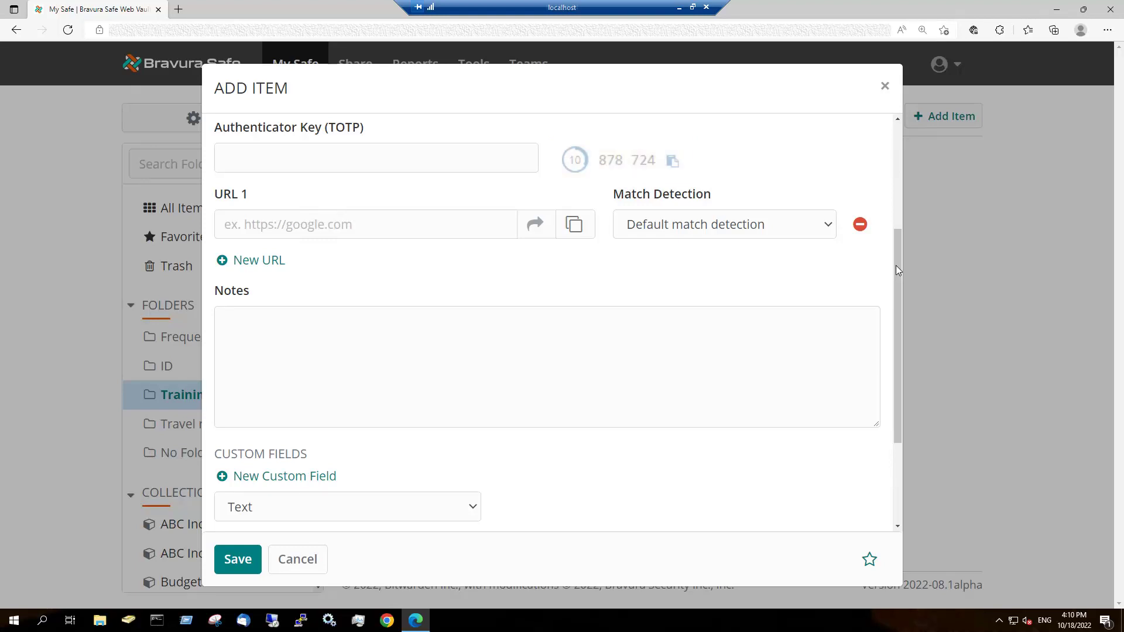
click(365, 224)
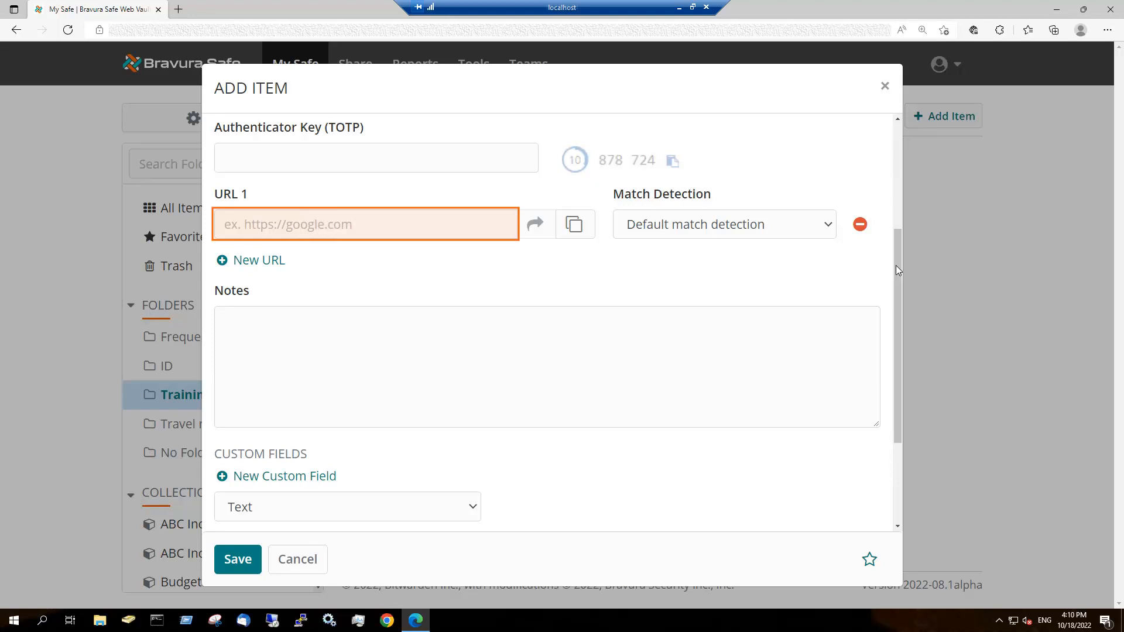
text(https://moodle.org/login/index.php)
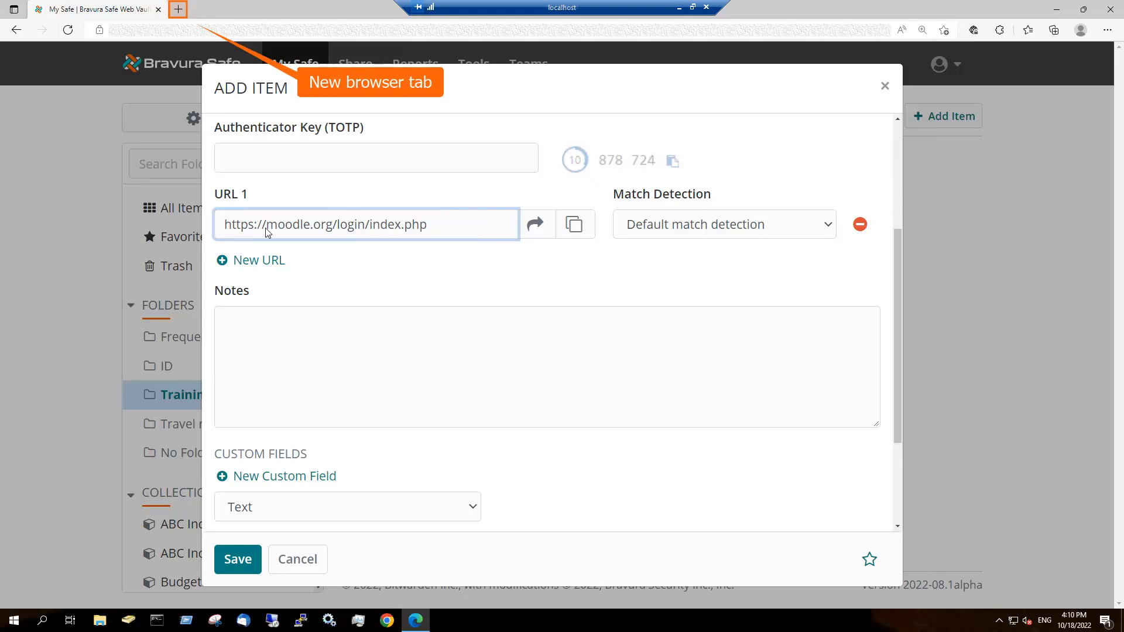
click(178, 7)
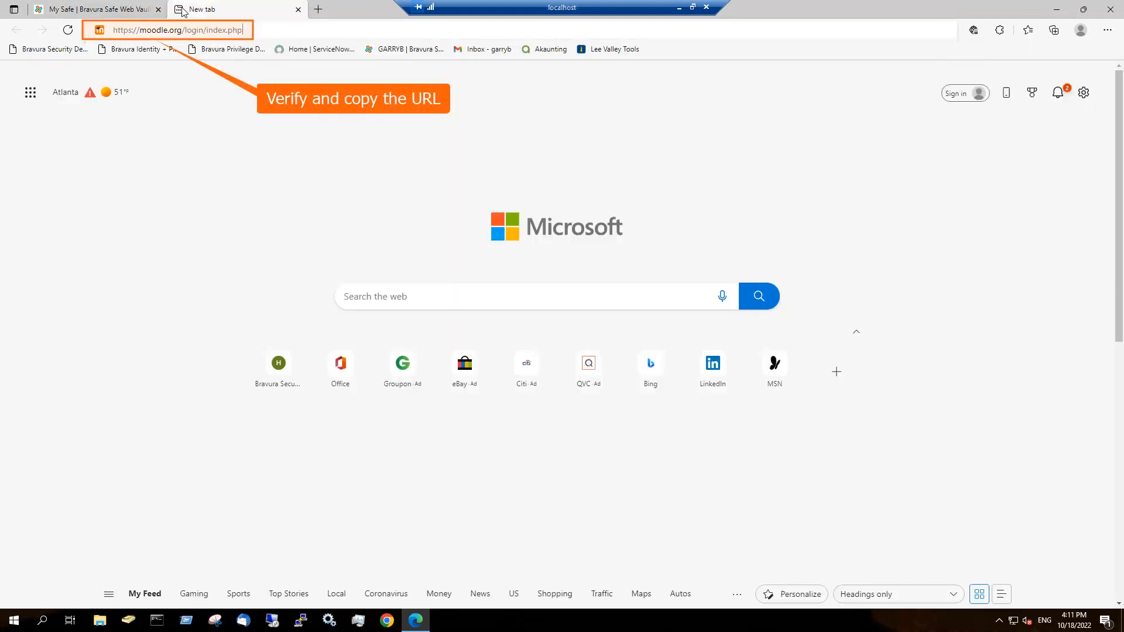
- Load the Moodle login address in the new tab, then return to the vault tab
key(Enter)
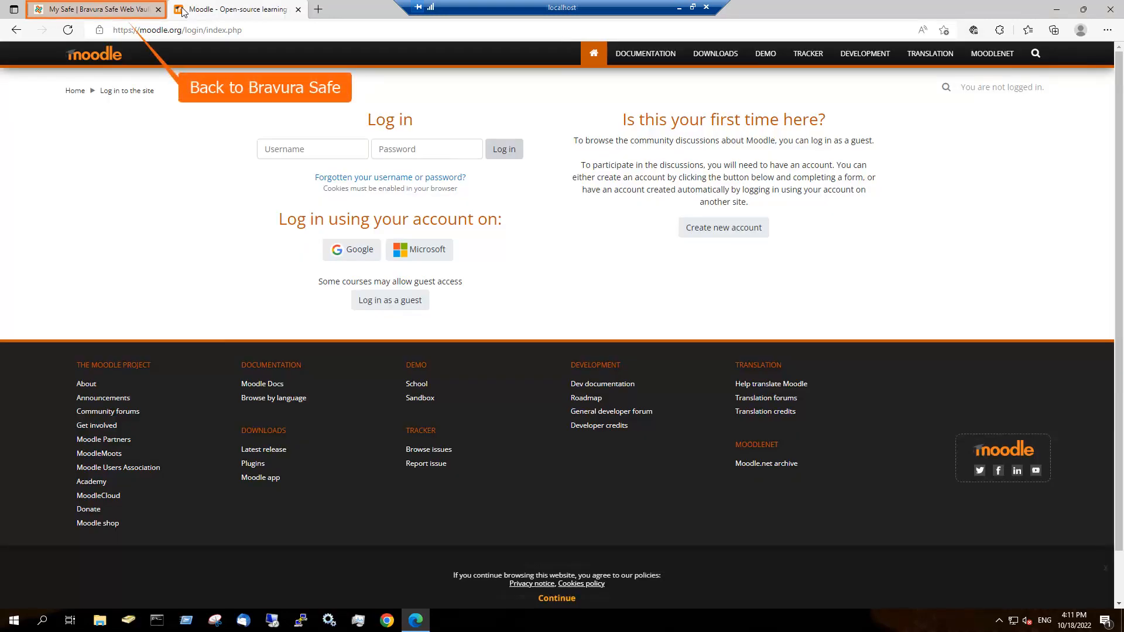
click(93, 10)
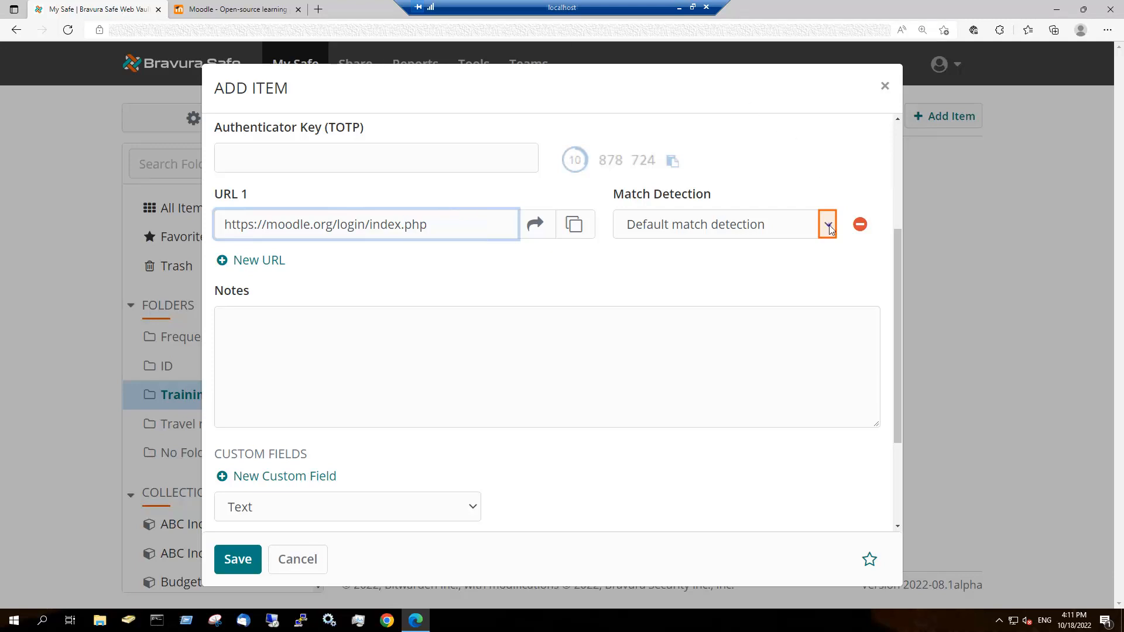
click(829, 223)
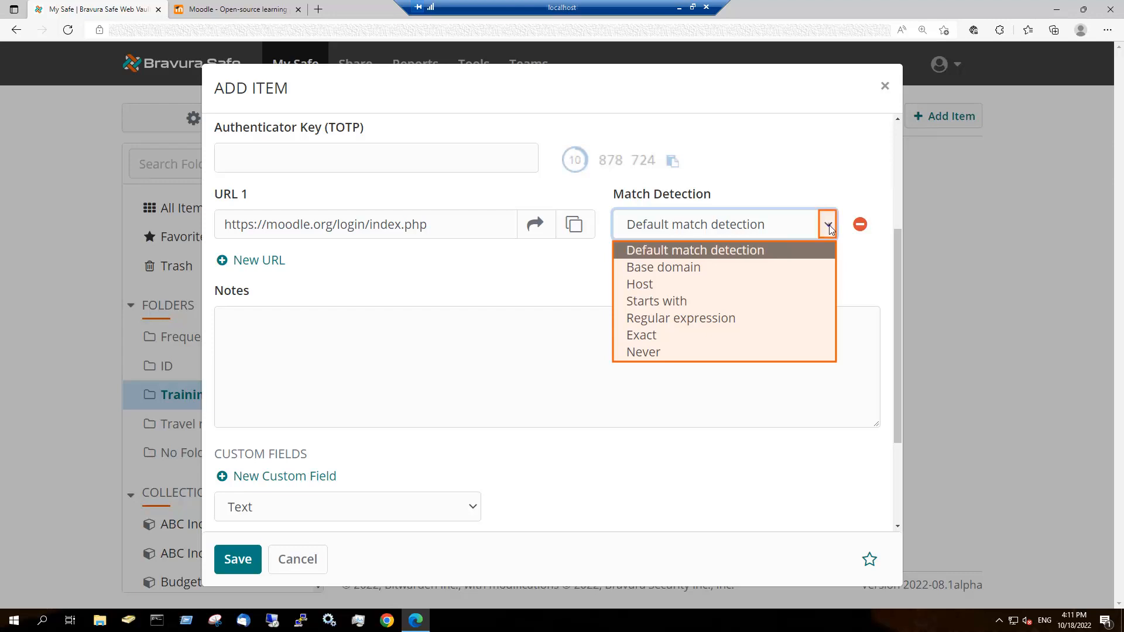
click(829, 224)
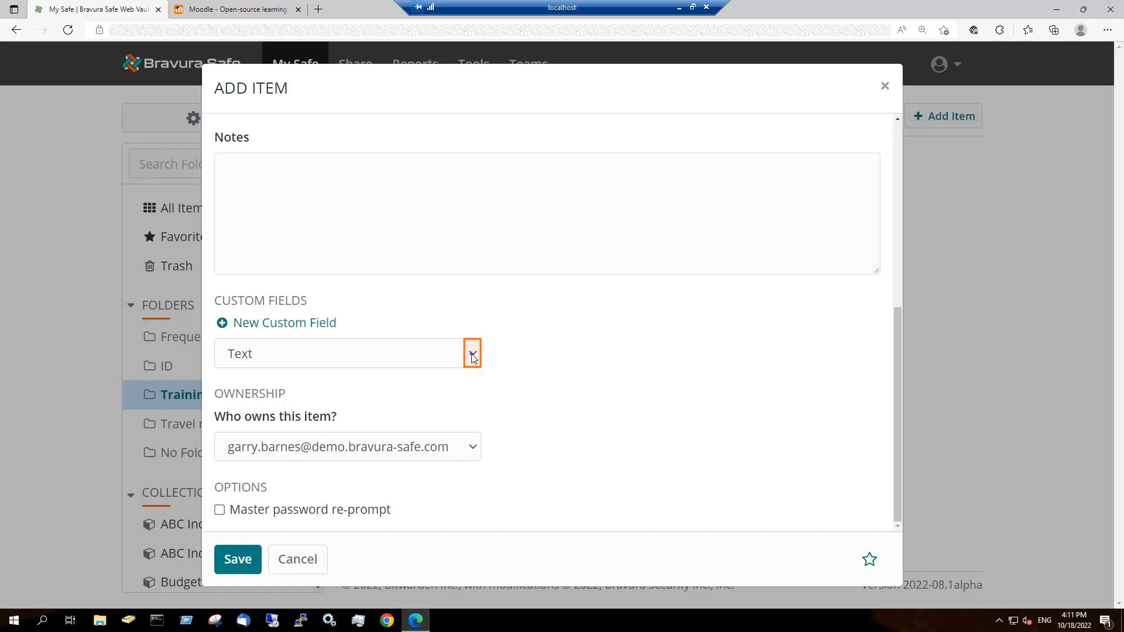
click(473, 354)
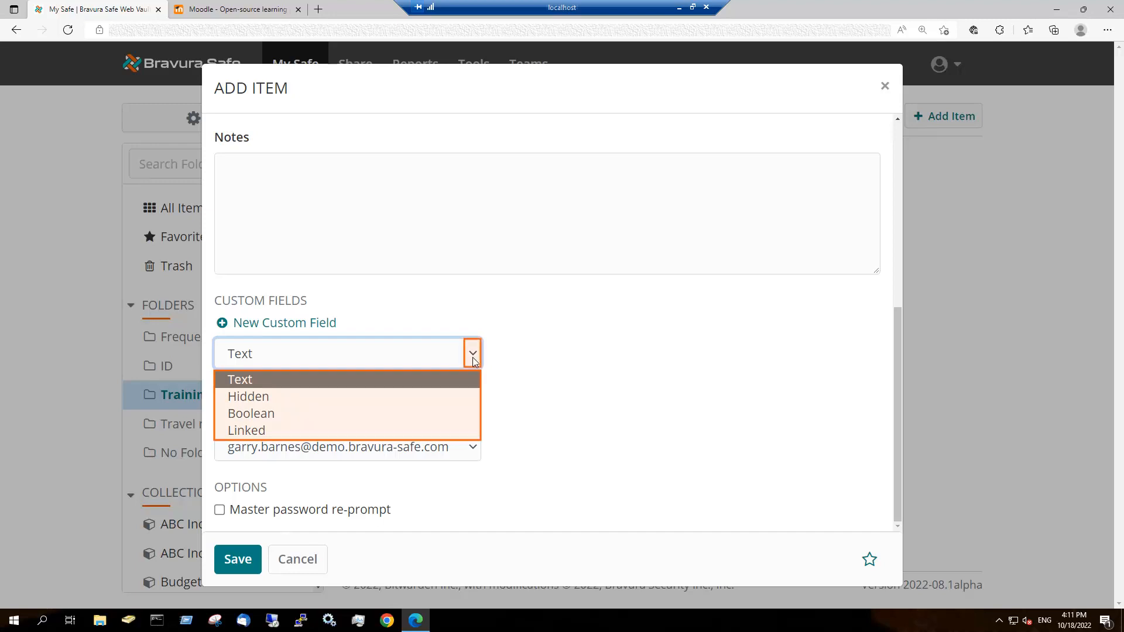
click(240, 380)
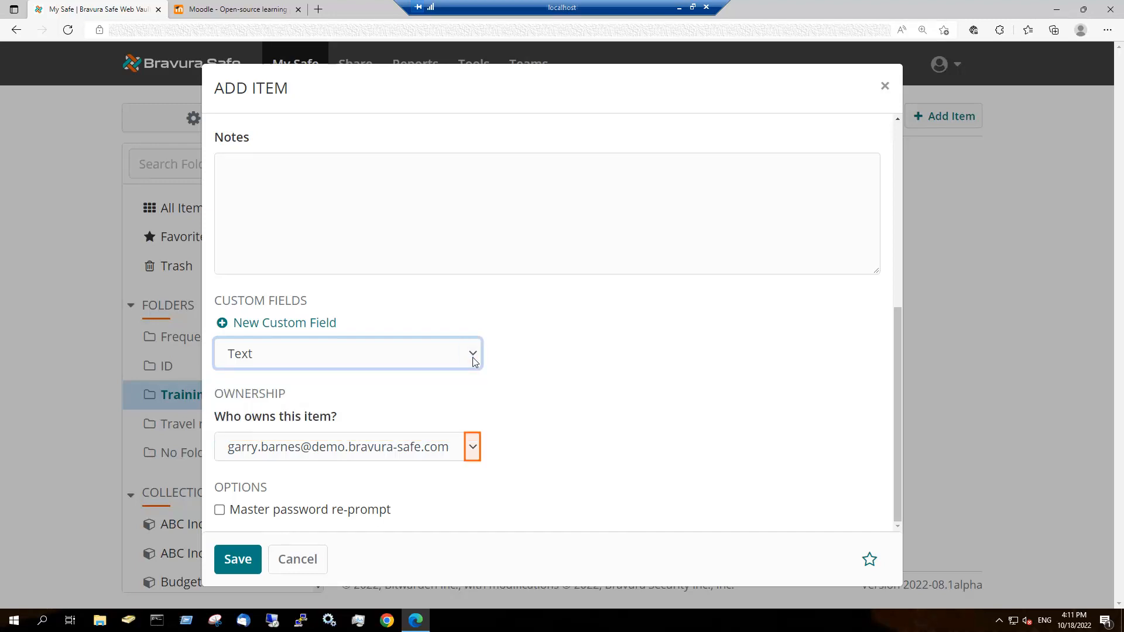
click(473, 448)
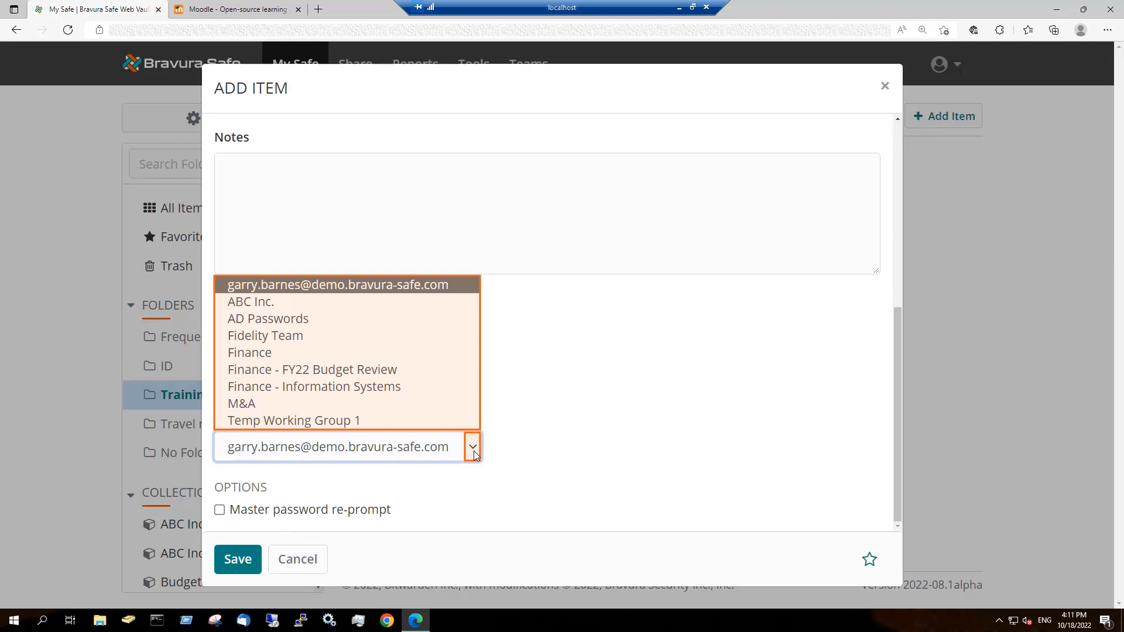
click(473, 447)
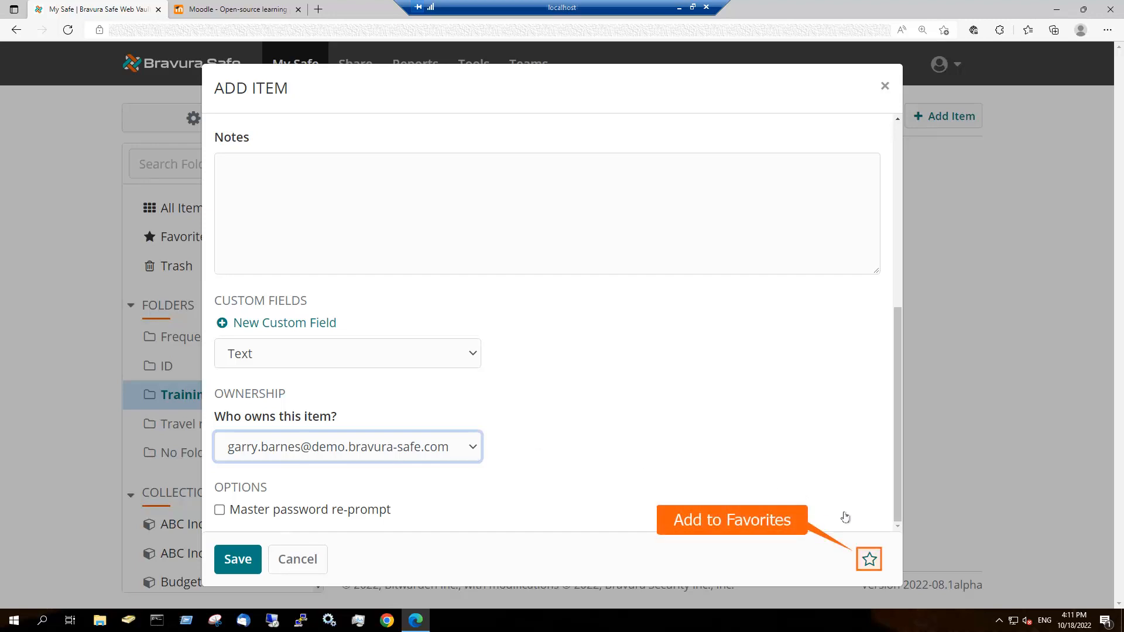
- Mark My Moodle Login as a favorite and save it into the Training folder
click(869, 559)
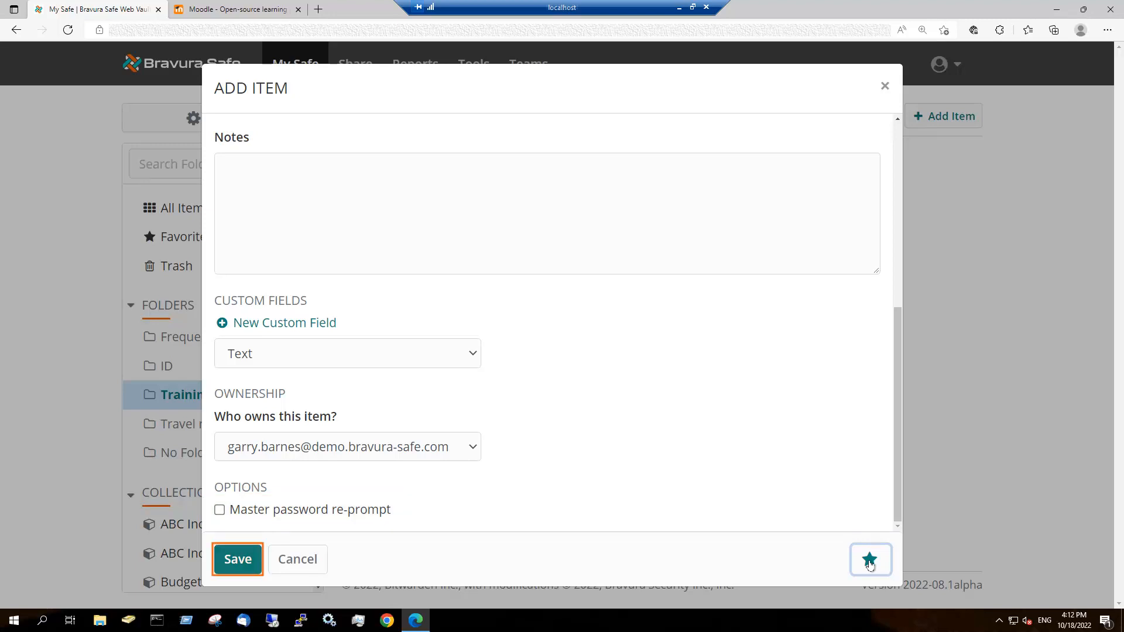
click(237, 558)
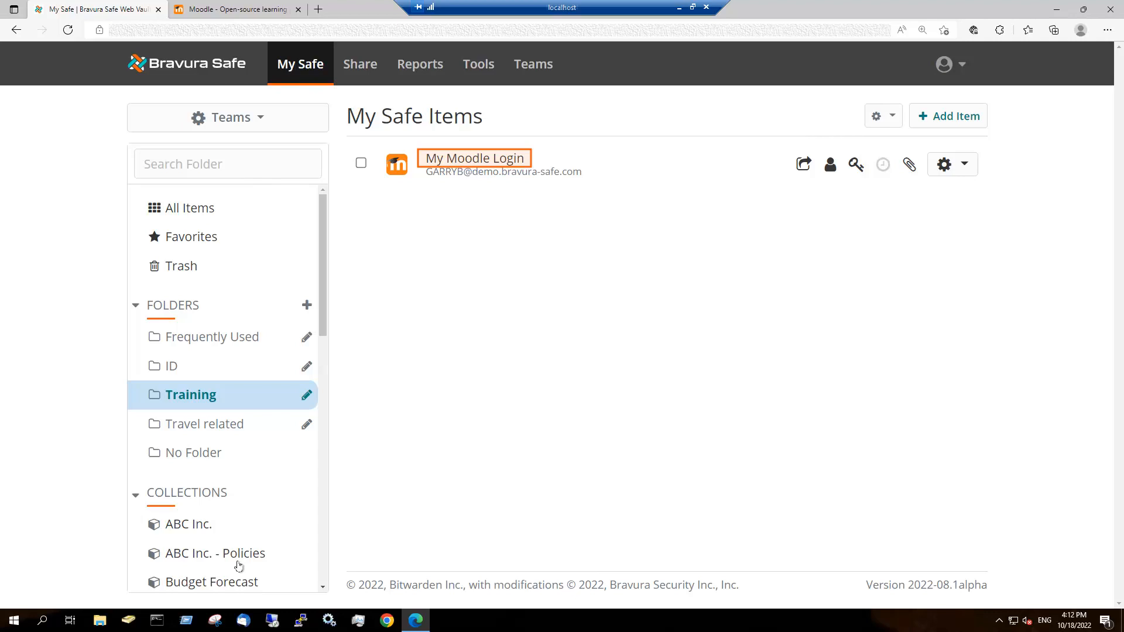
mouse_move(414, 466)
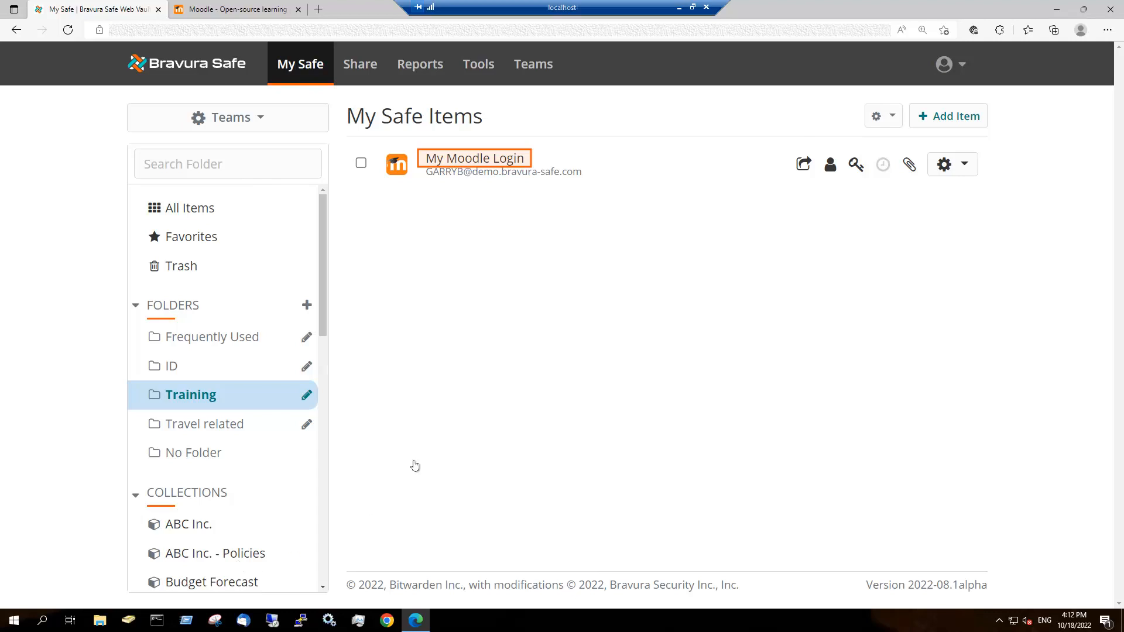
- Launch My Moodle Login's saved website, bringing up the Moodle login form prefilled
click(476, 158)
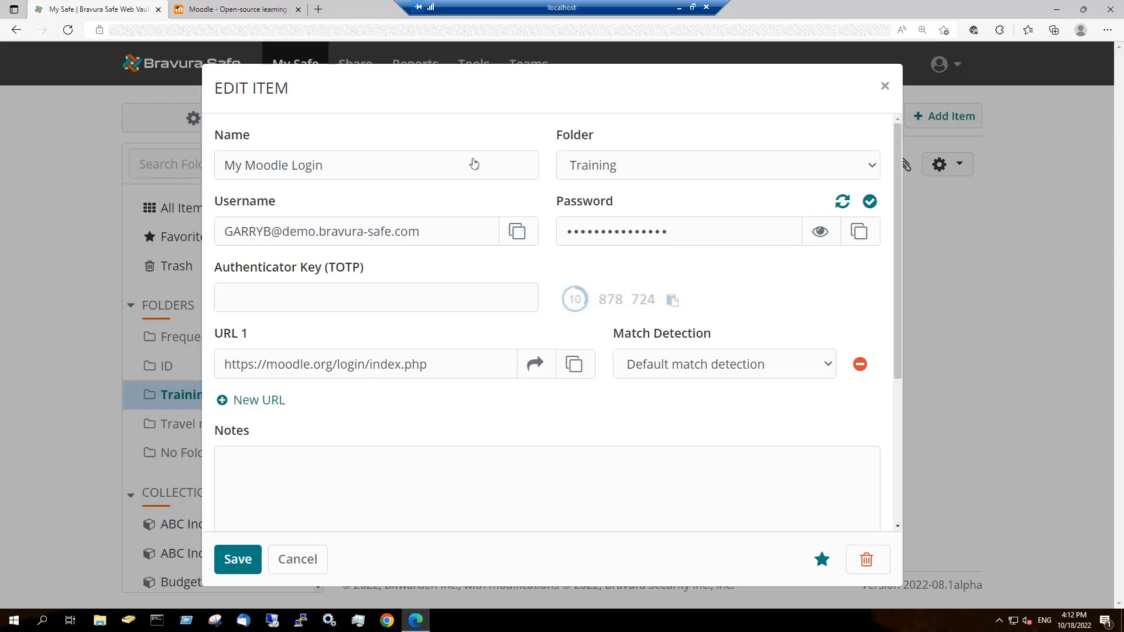
click(366, 364)
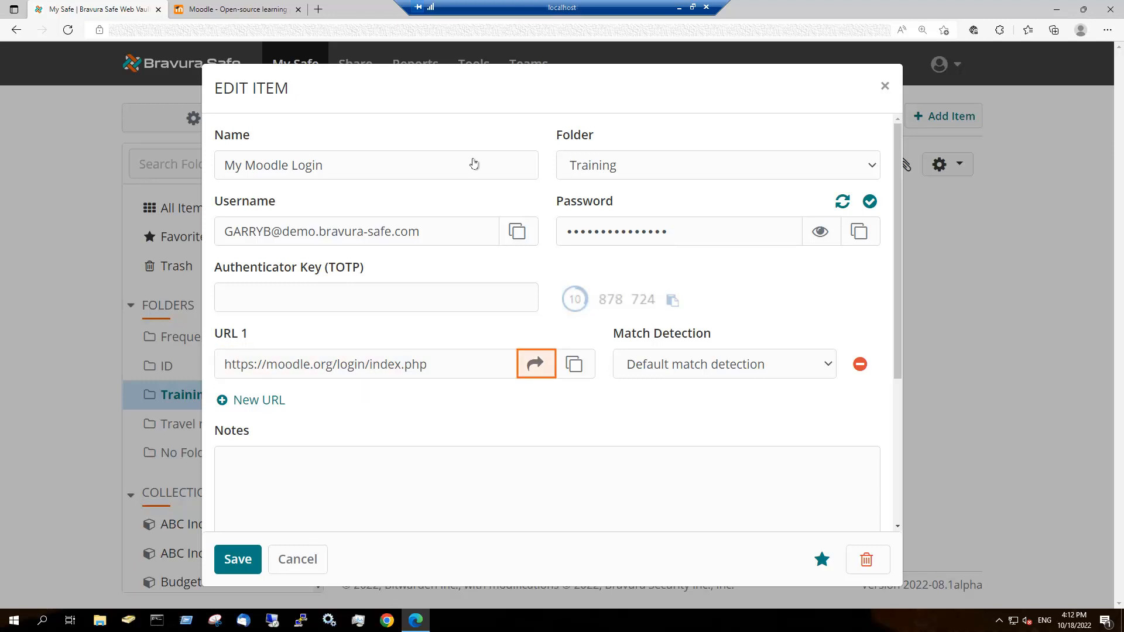
click(536, 363)
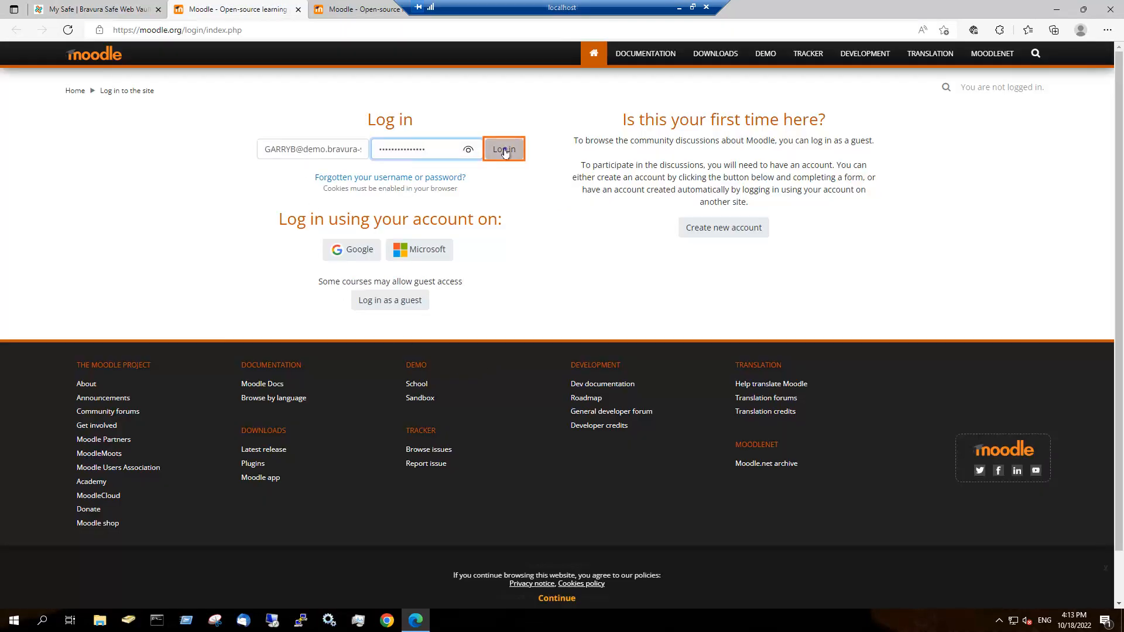
click(503, 149)
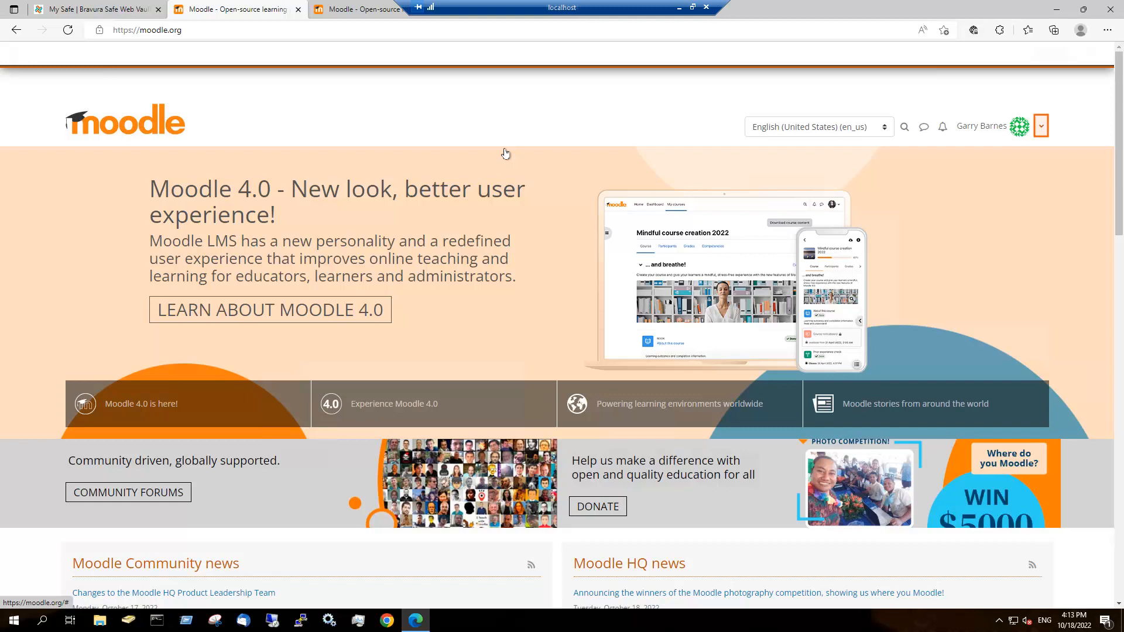
click(1041, 127)
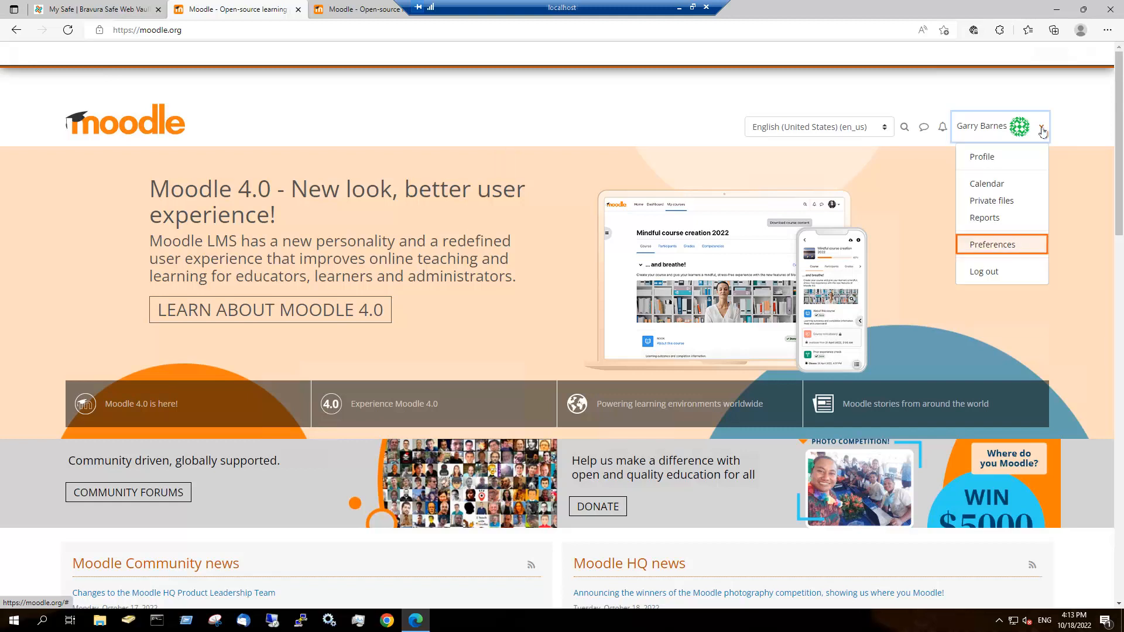
click(993, 244)
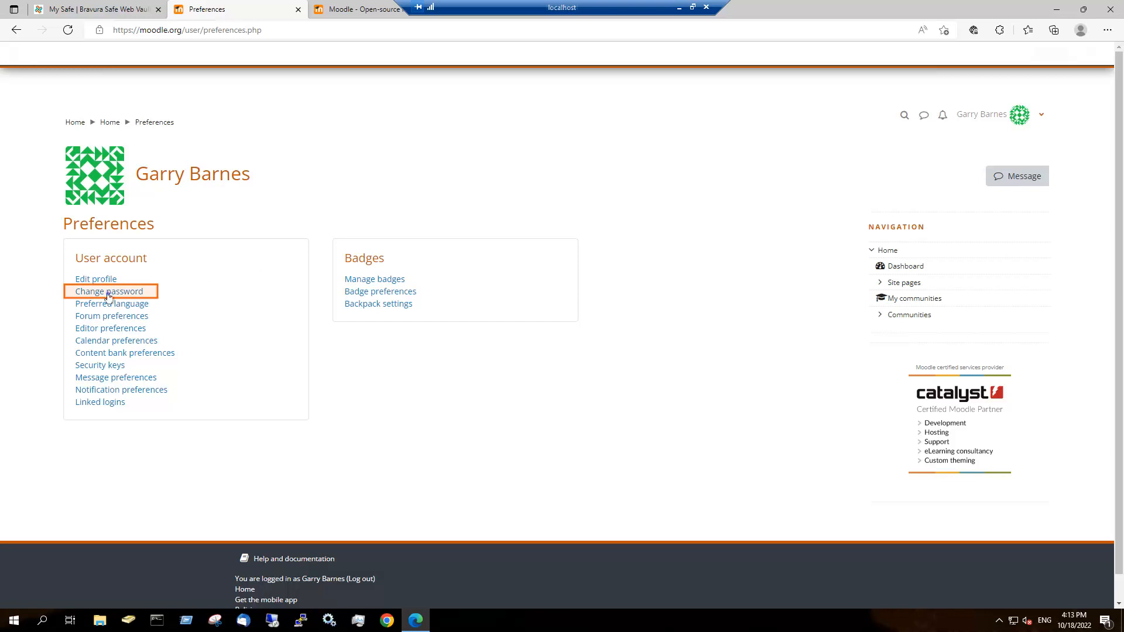
click(109, 292)
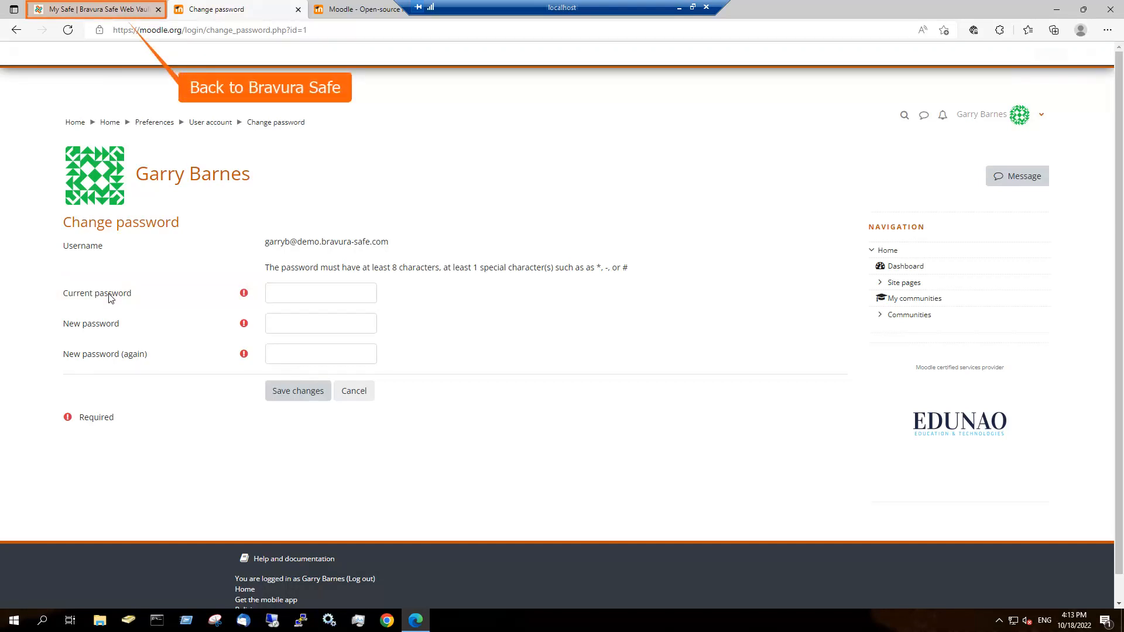
- Copy the Moodle login's stored password from the vault for the Current password field
click(88, 9)
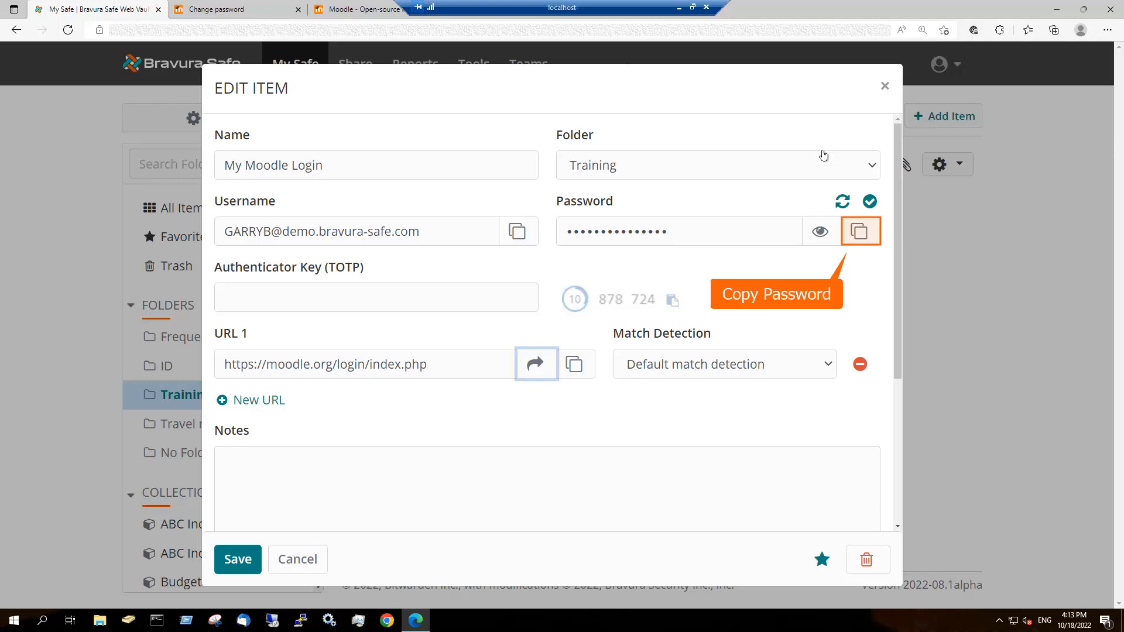
click(860, 231)
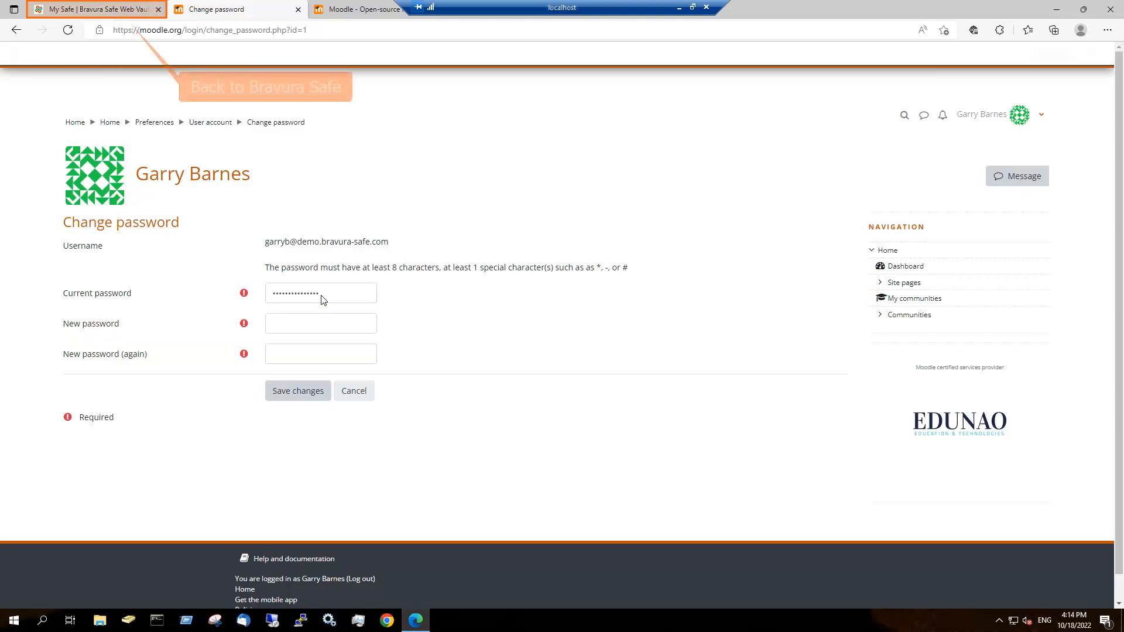
- Generate a new password overwriting the old one, copy it, and save My Moodle Login
click(94, 9)
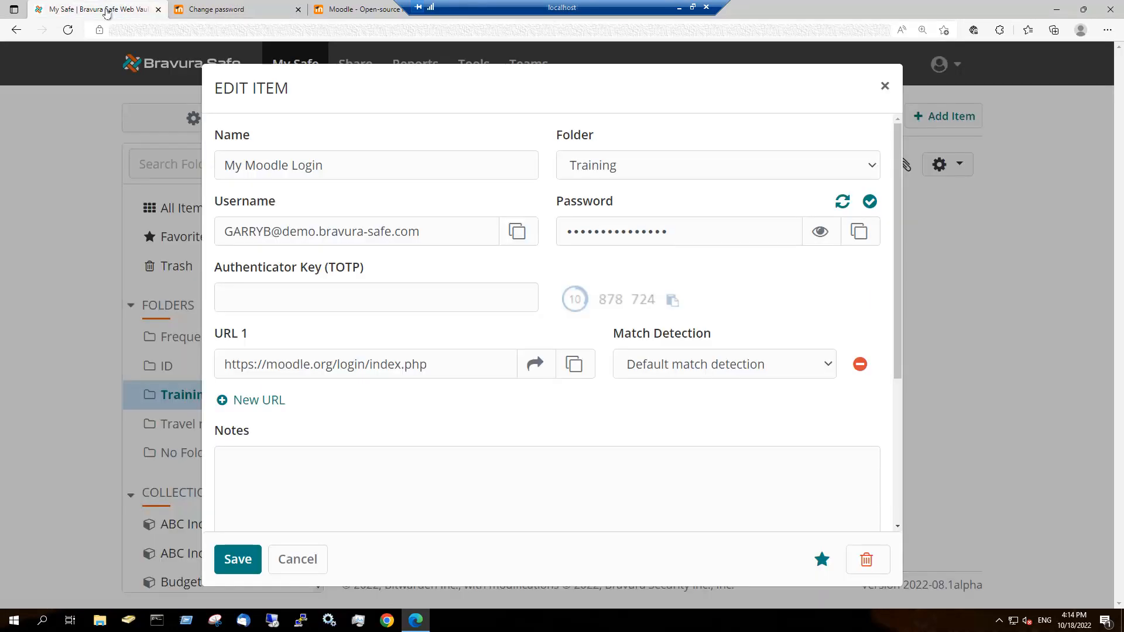
mouse_move(843, 201)
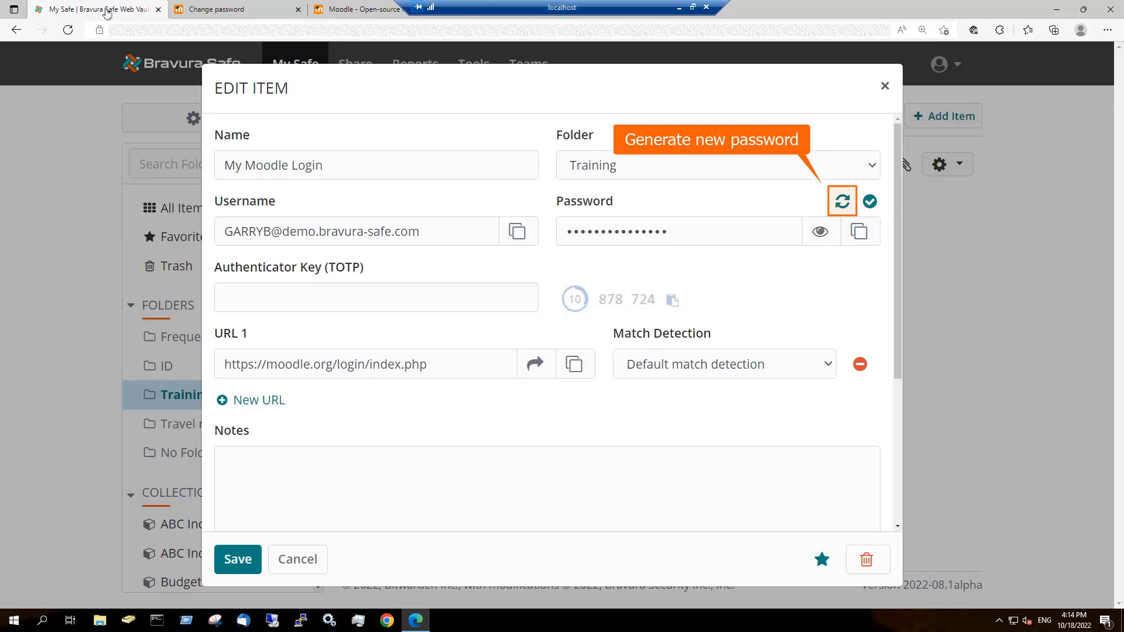
mouse_move(843, 204)
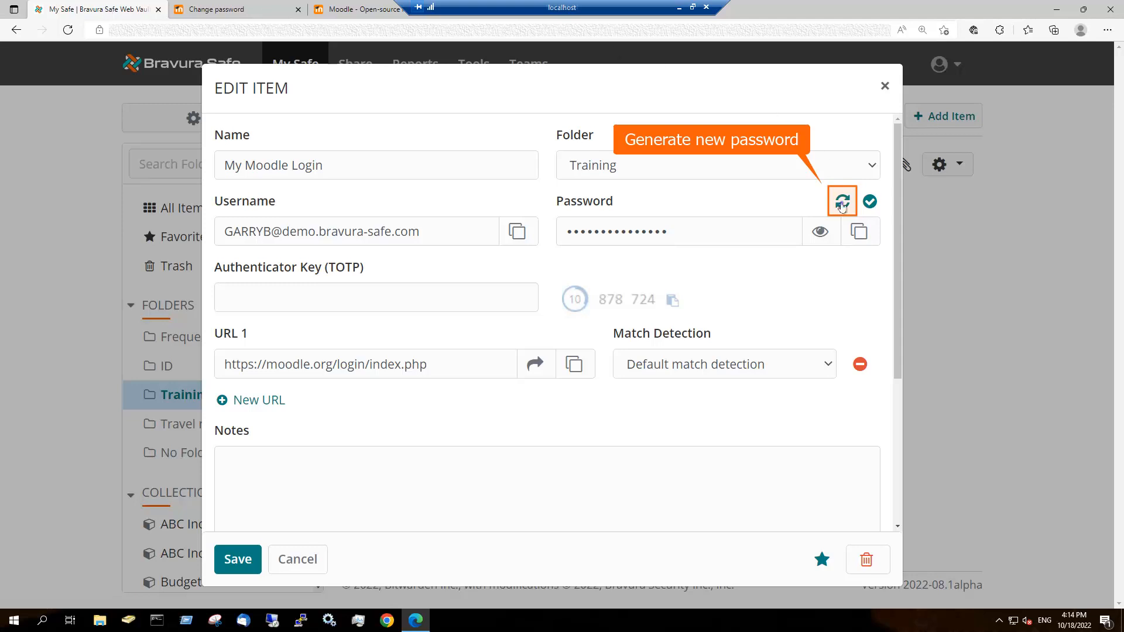
click(842, 201)
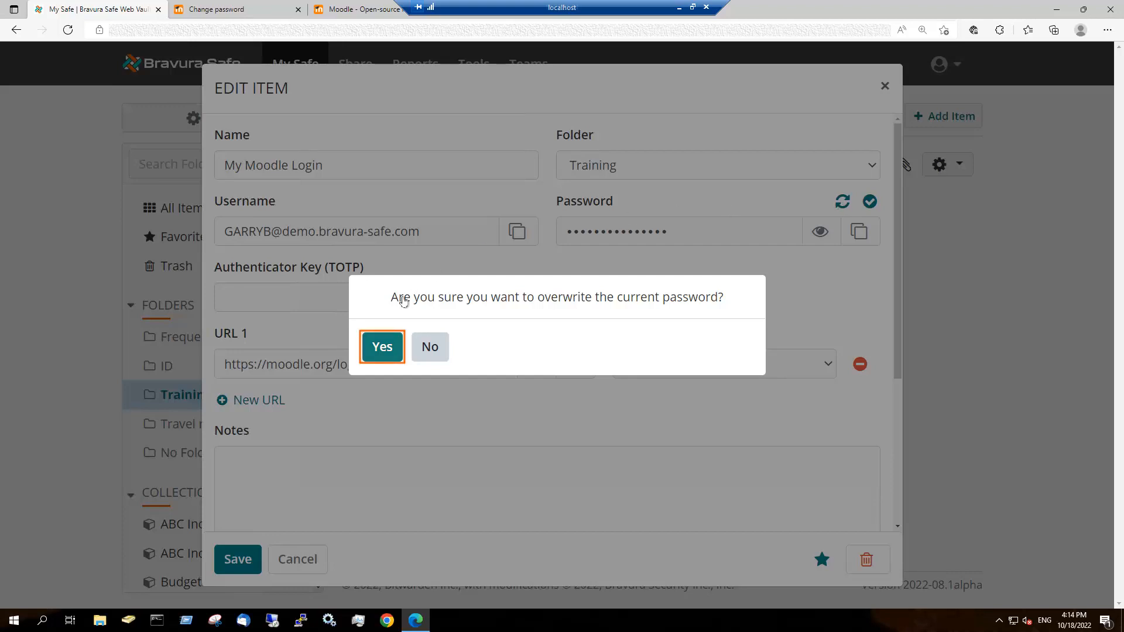
click(381, 347)
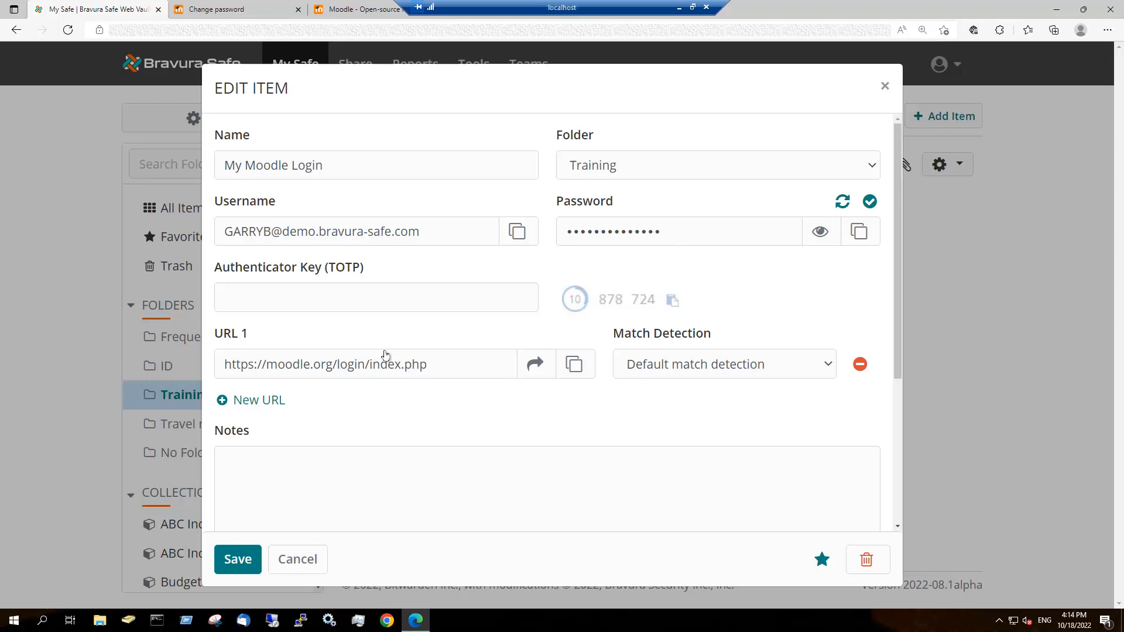
mouse_move(860, 231)
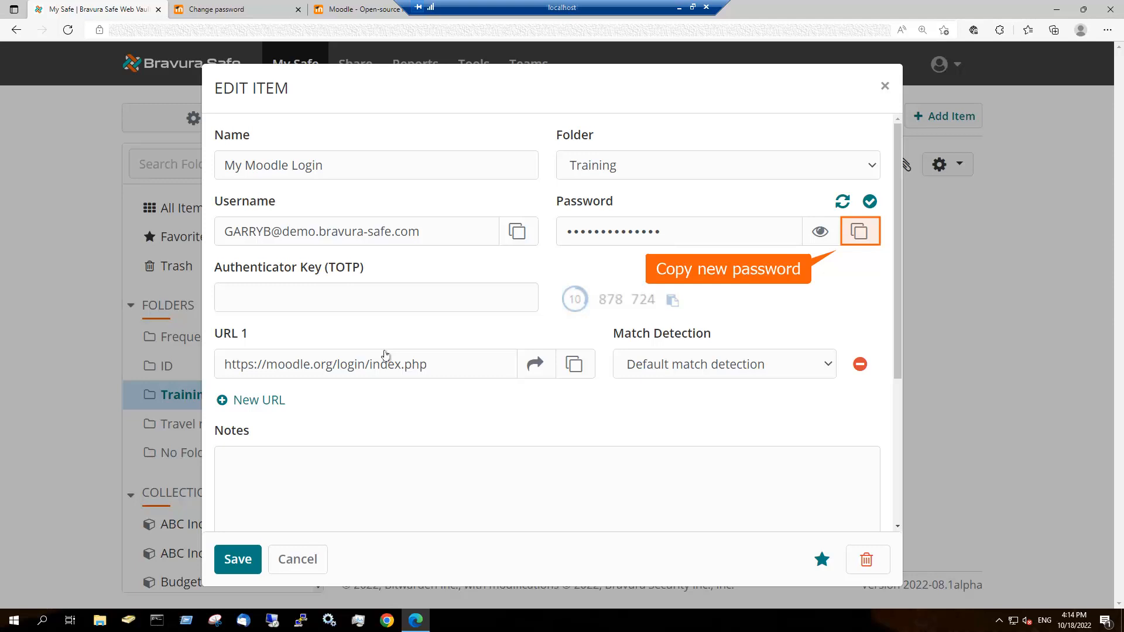
mouse_move(860, 231)
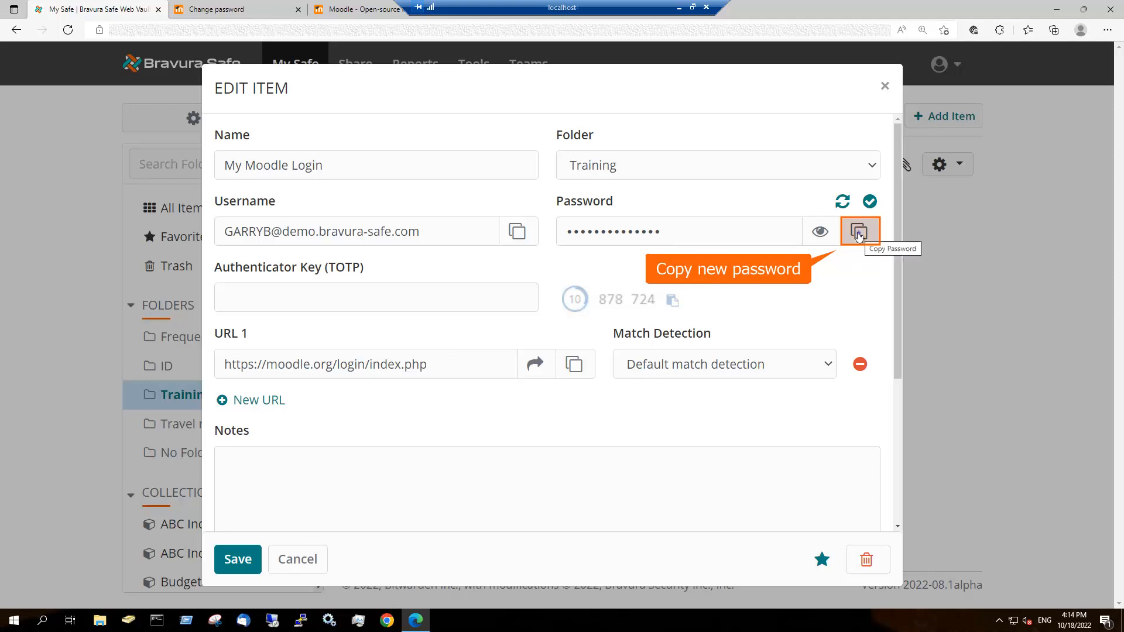
click(859, 232)
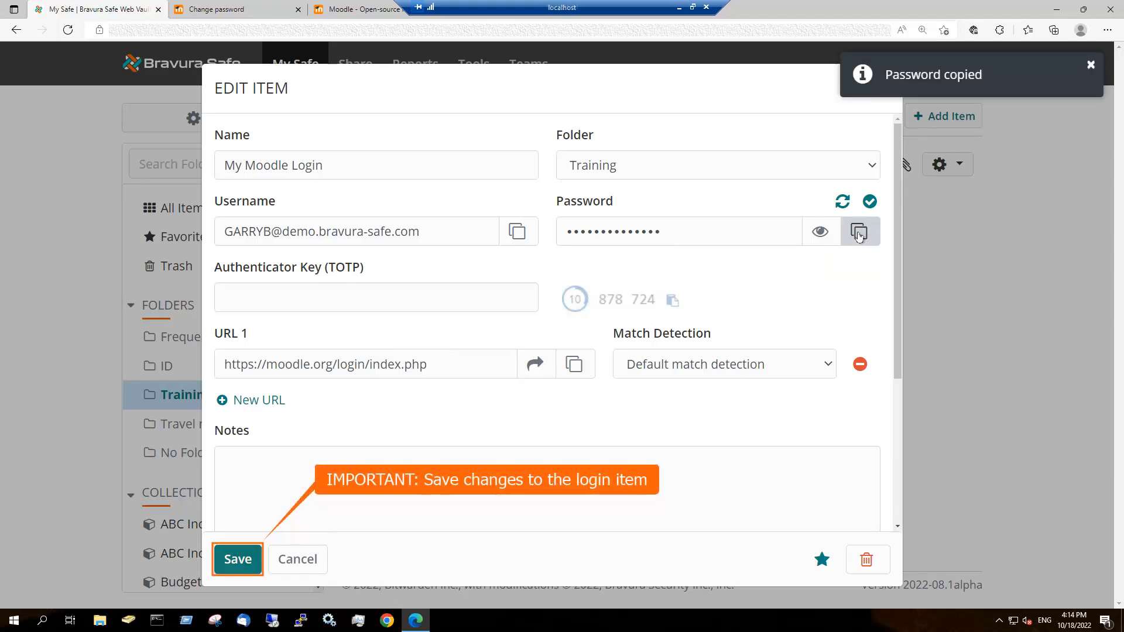
click(237, 559)
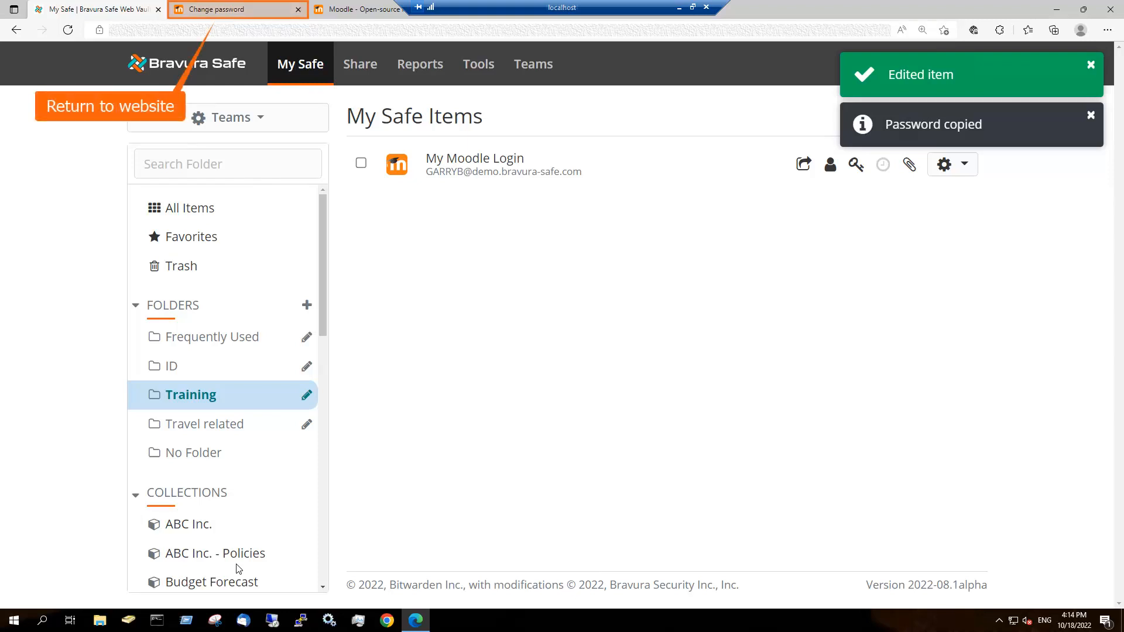
- Fill the generated password into Moodle's new-password fields, save the change, and return to the vault
click(225, 9)
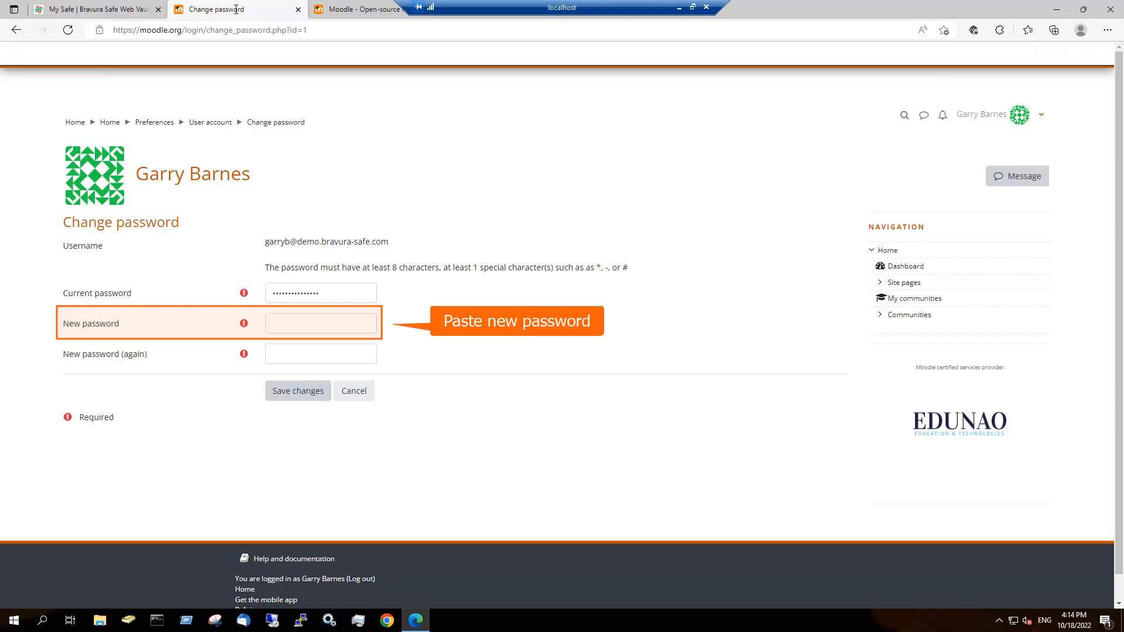
click(320, 324)
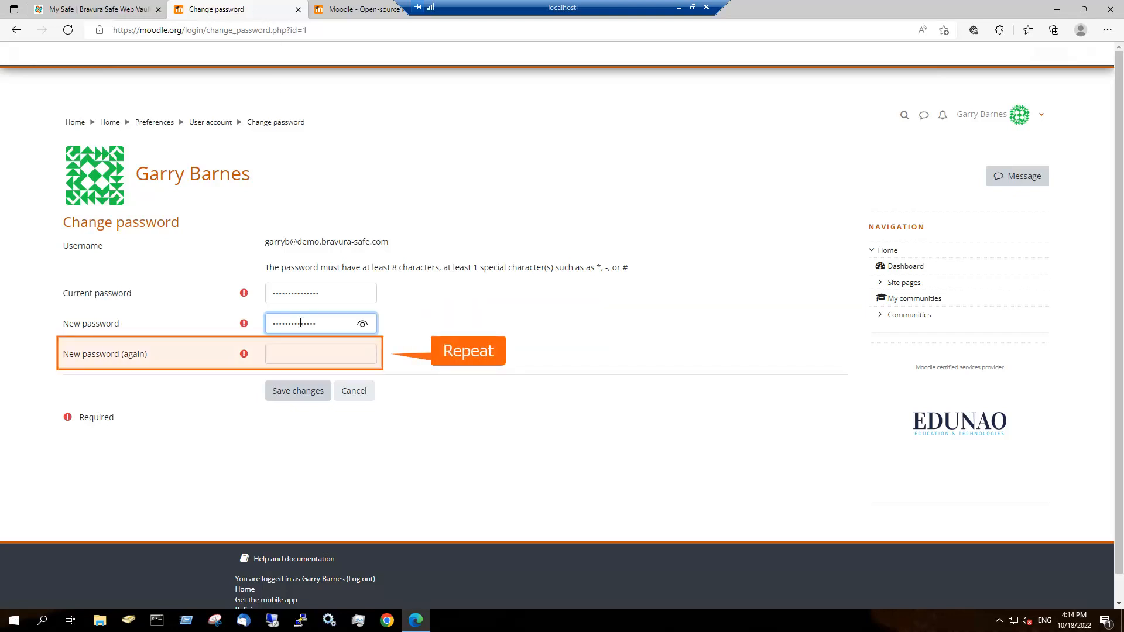
text(••••••••••••)
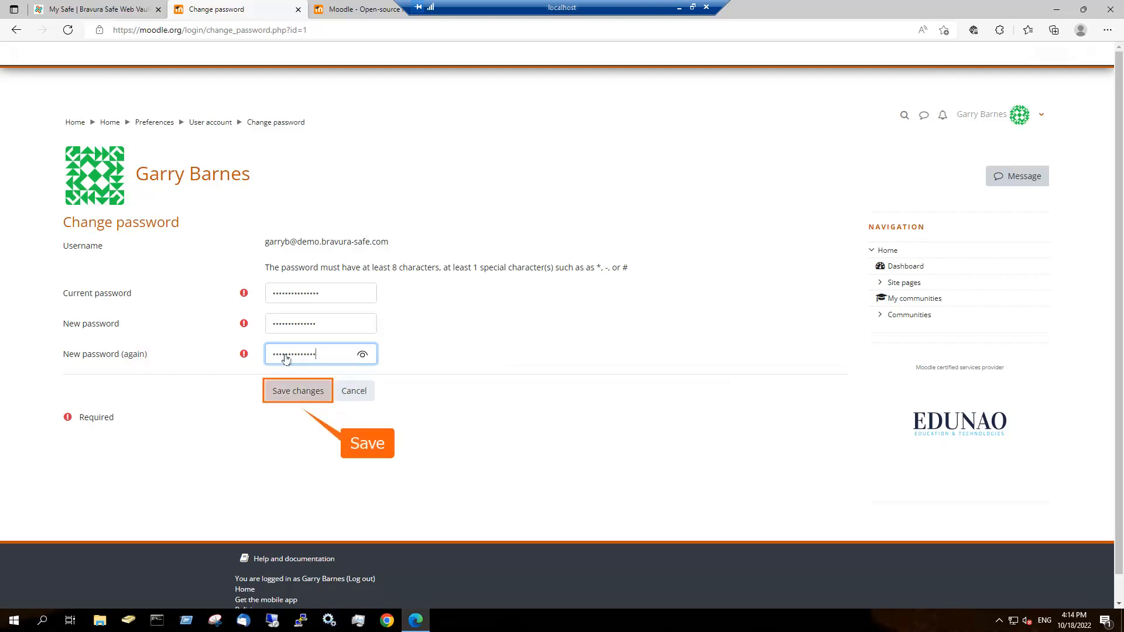
click(298, 392)
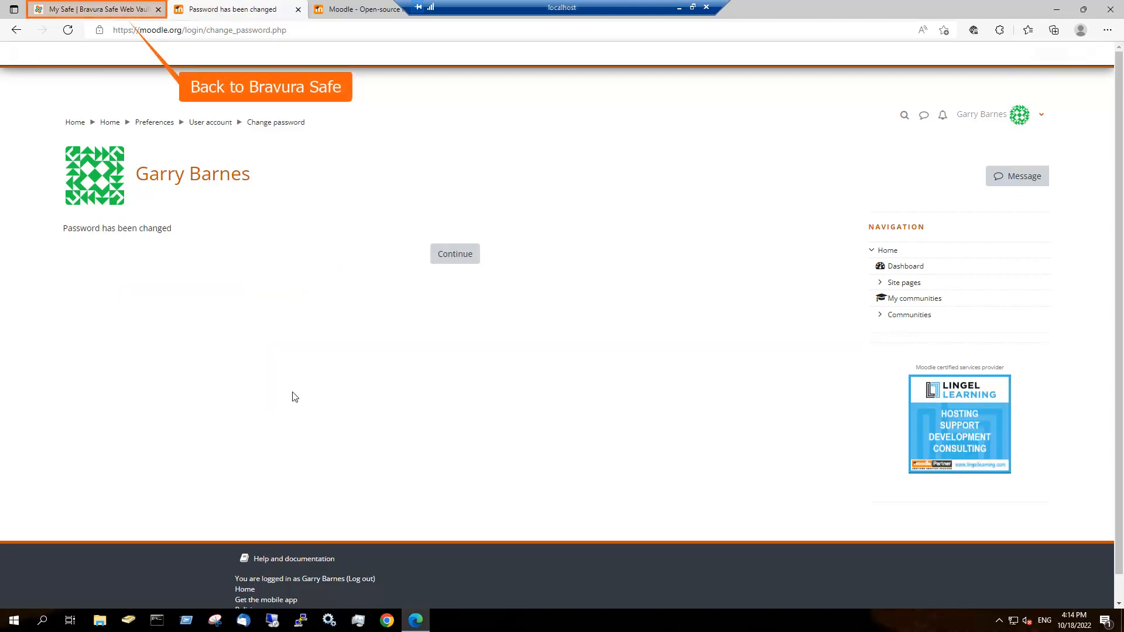
click(94, 9)
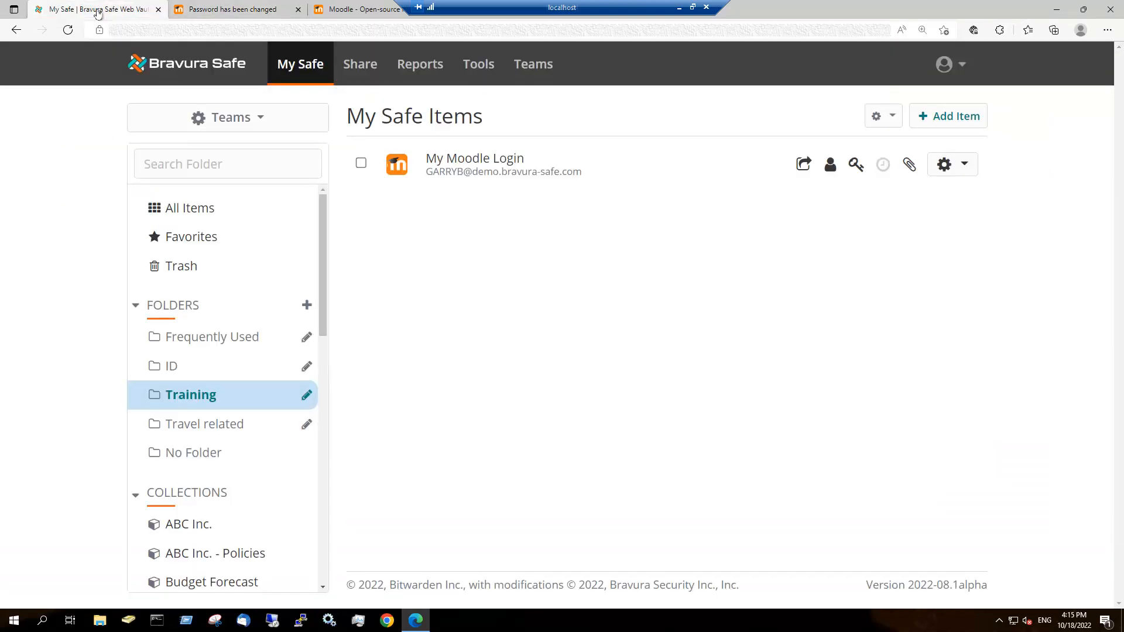
click(474, 159)
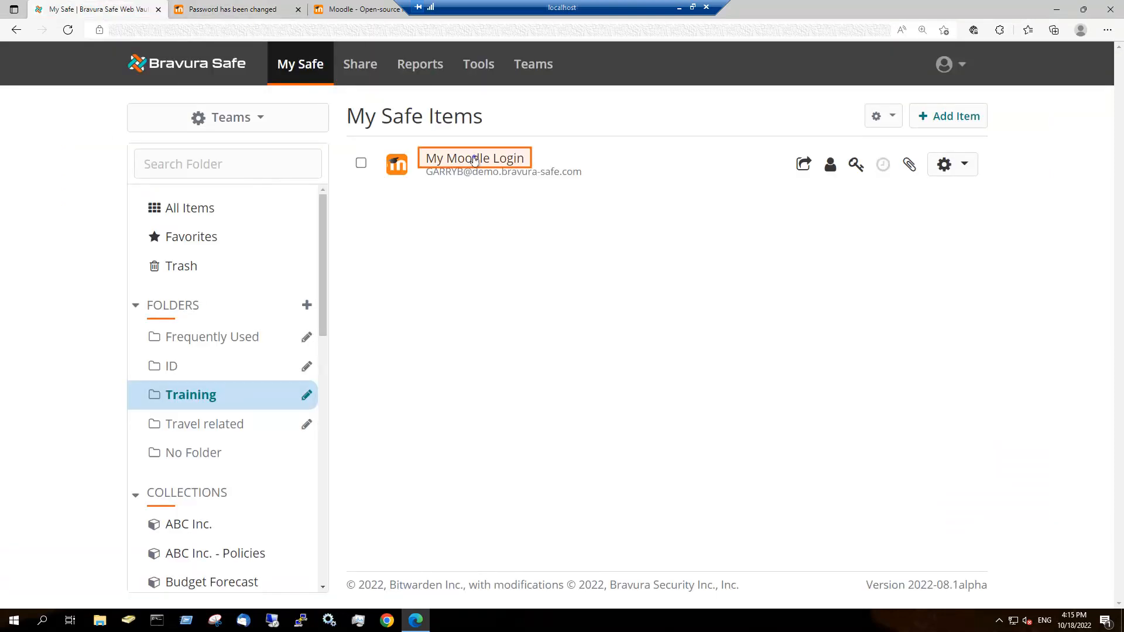
click(475, 158)
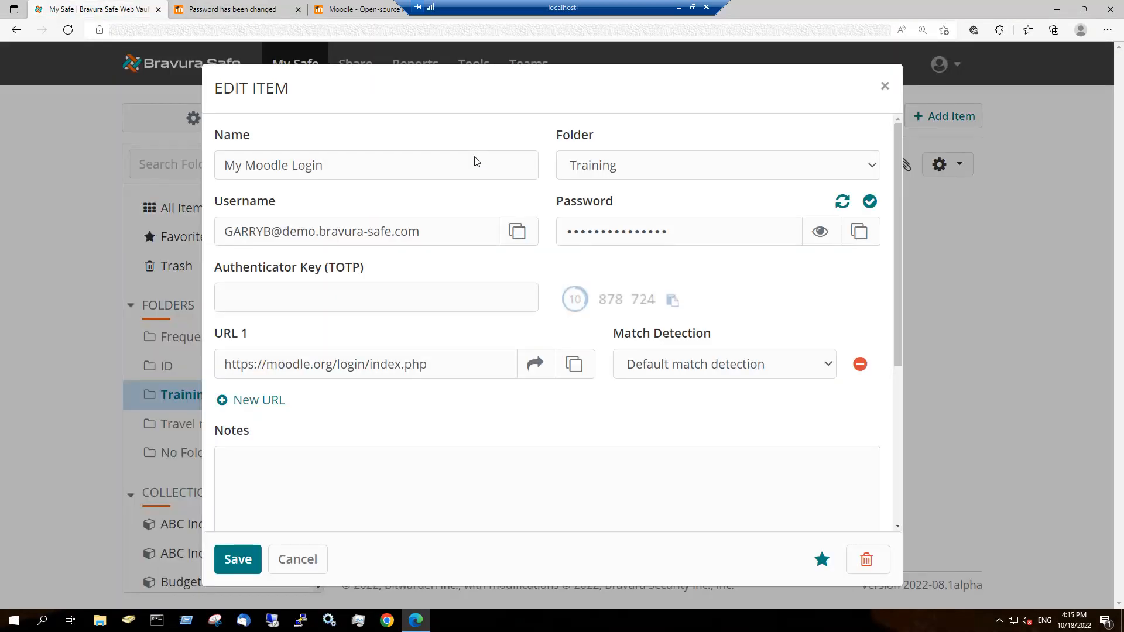
scroll(down, 3)
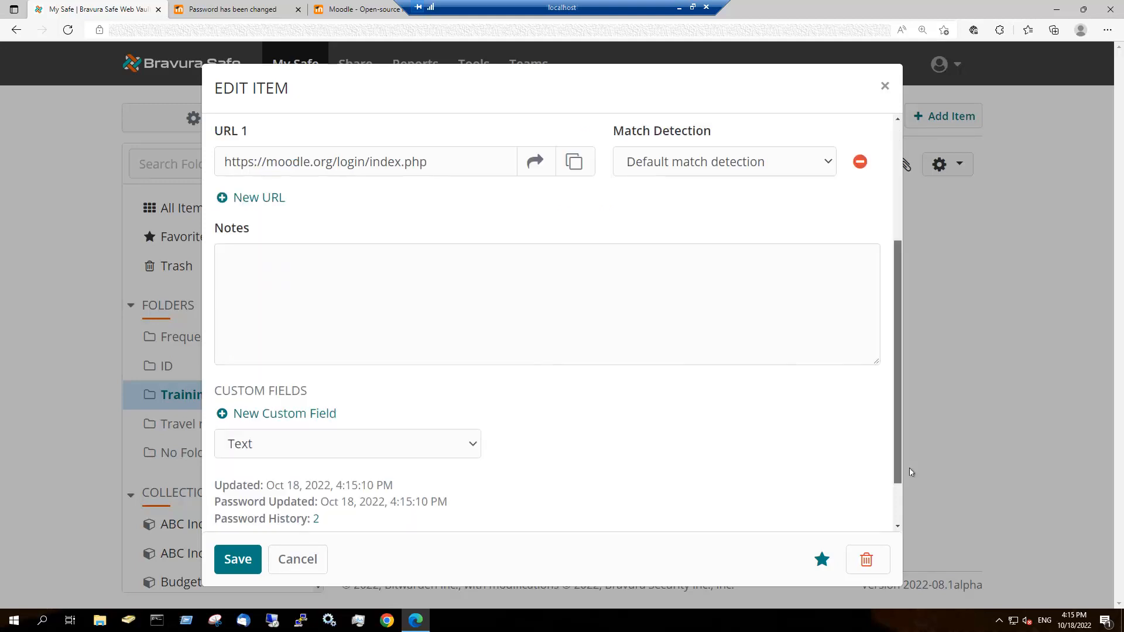
scroll(down, 3)
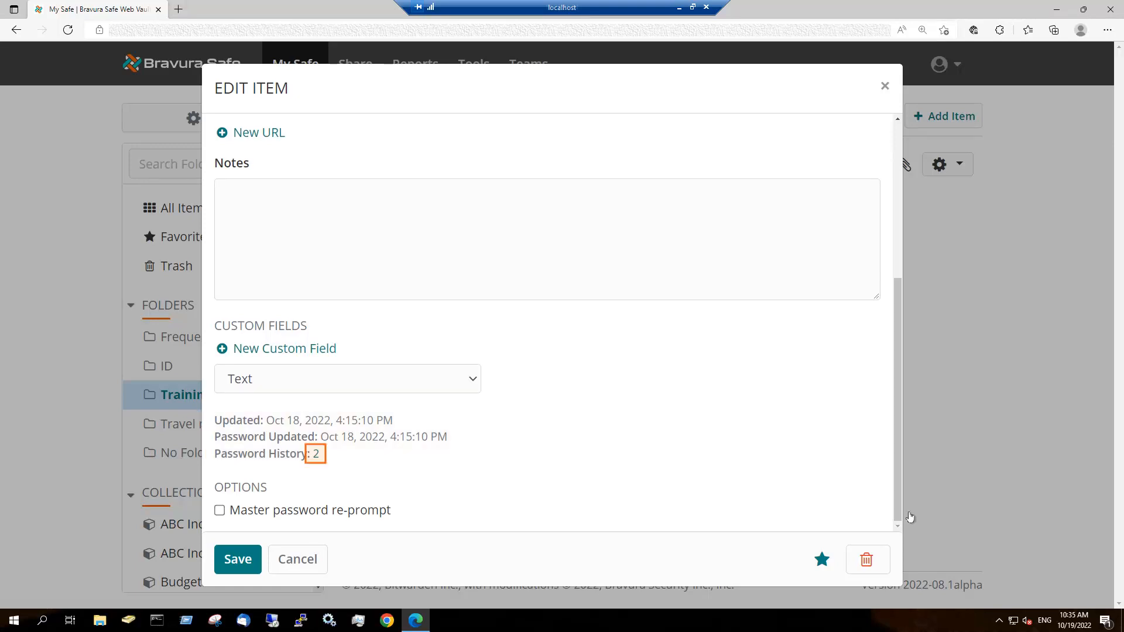
click(316, 455)
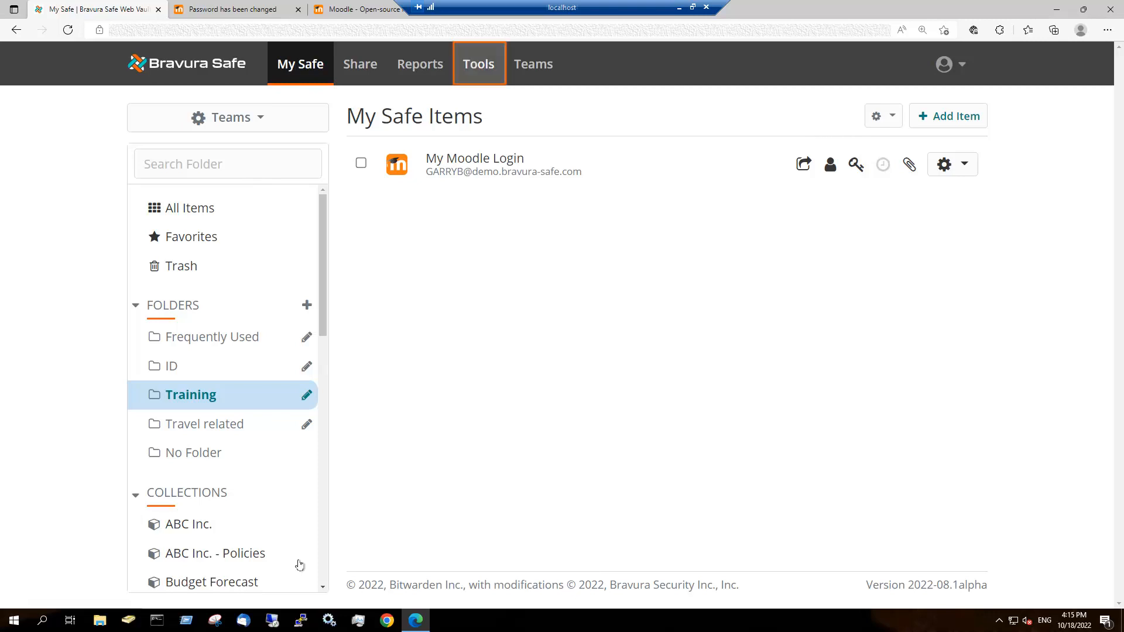
- Reach Tools > Import Data and browse the import file format list without selecting one
click(478, 63)
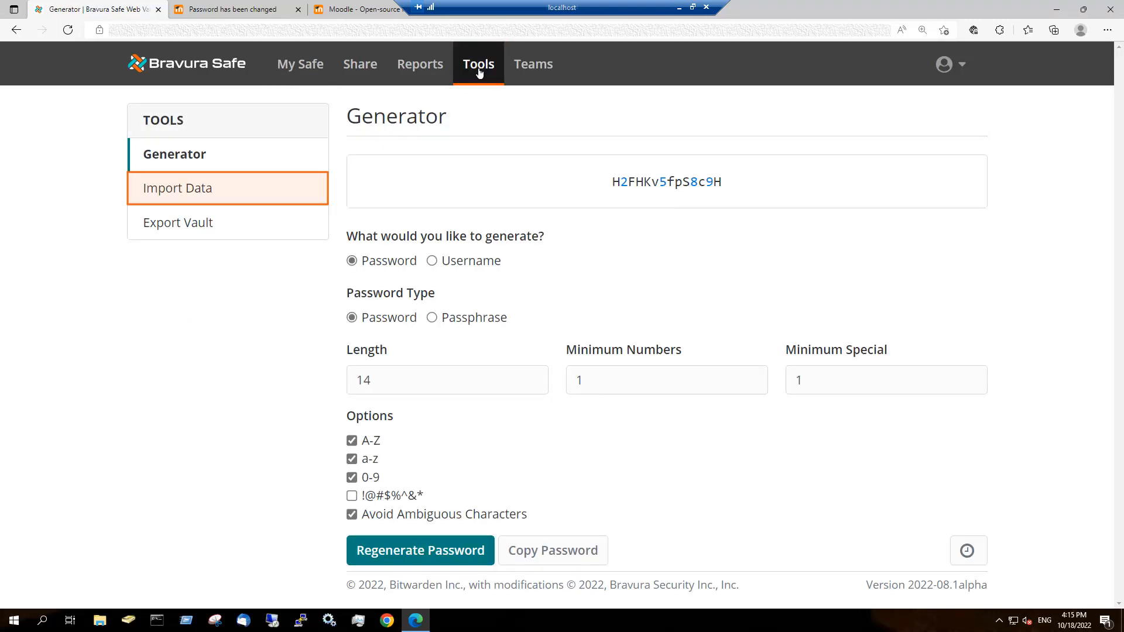
click(178, 187)
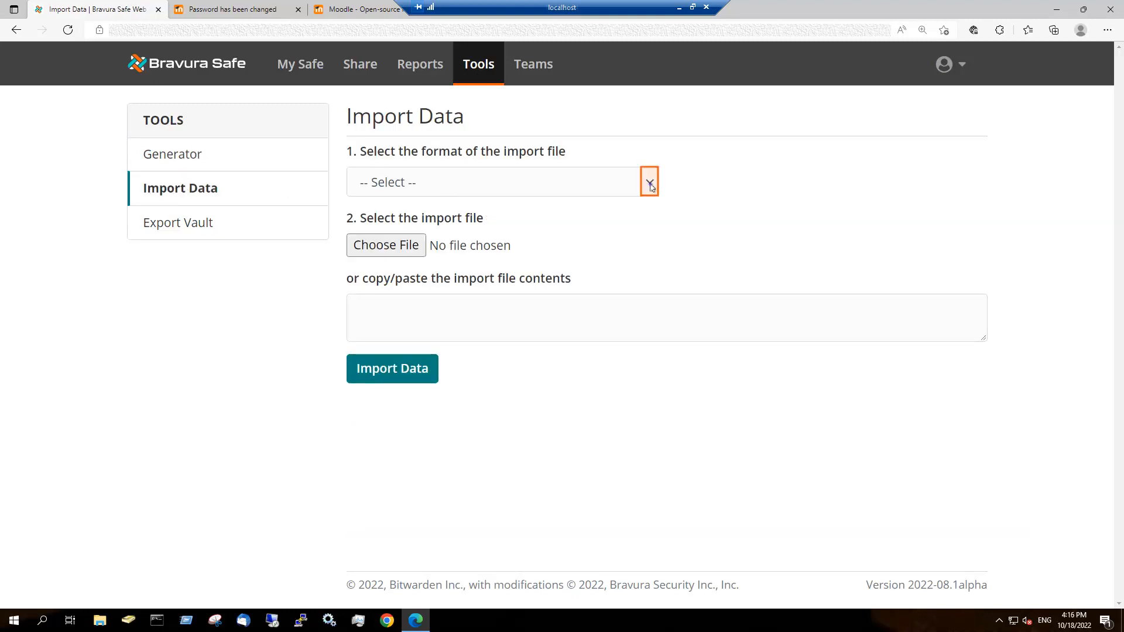
click(649, 180)
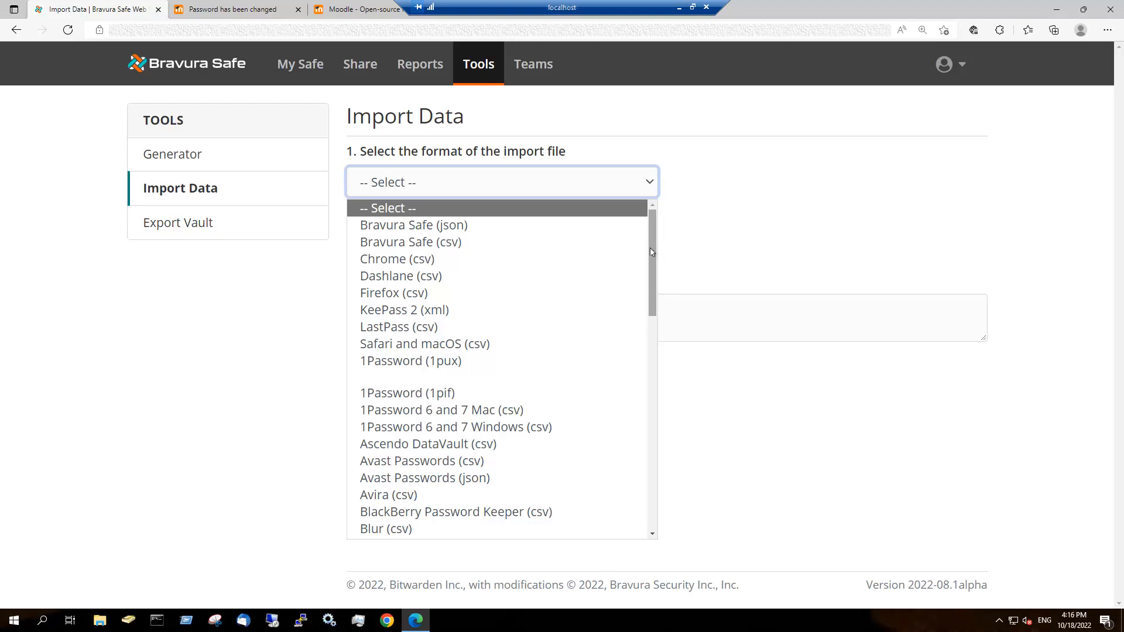
scroll(down, 3)
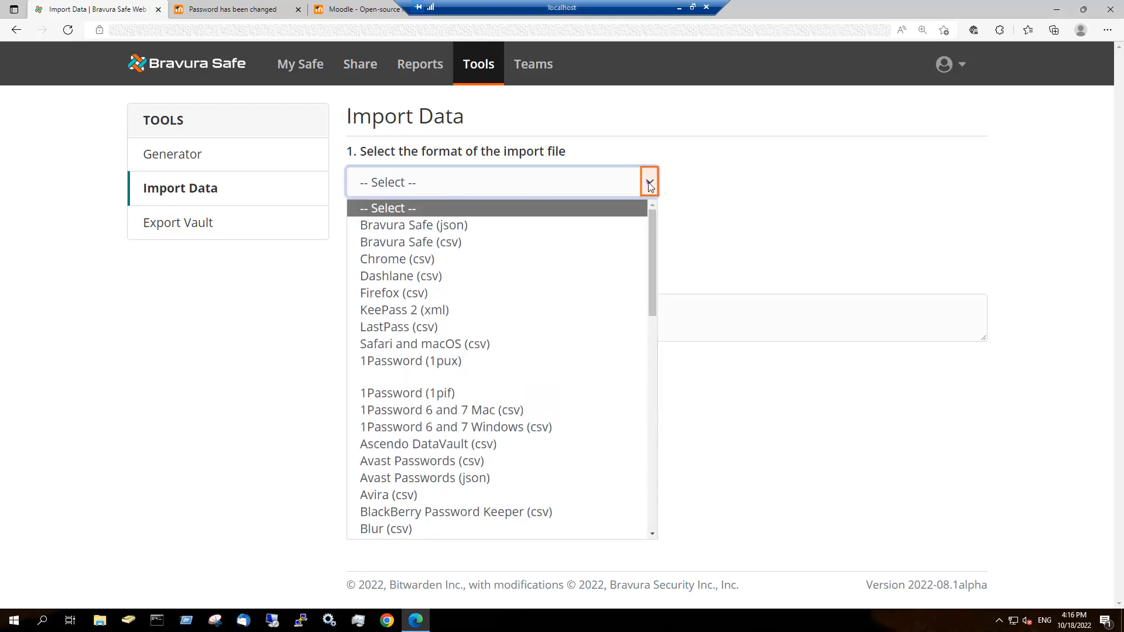
click(649, 183)
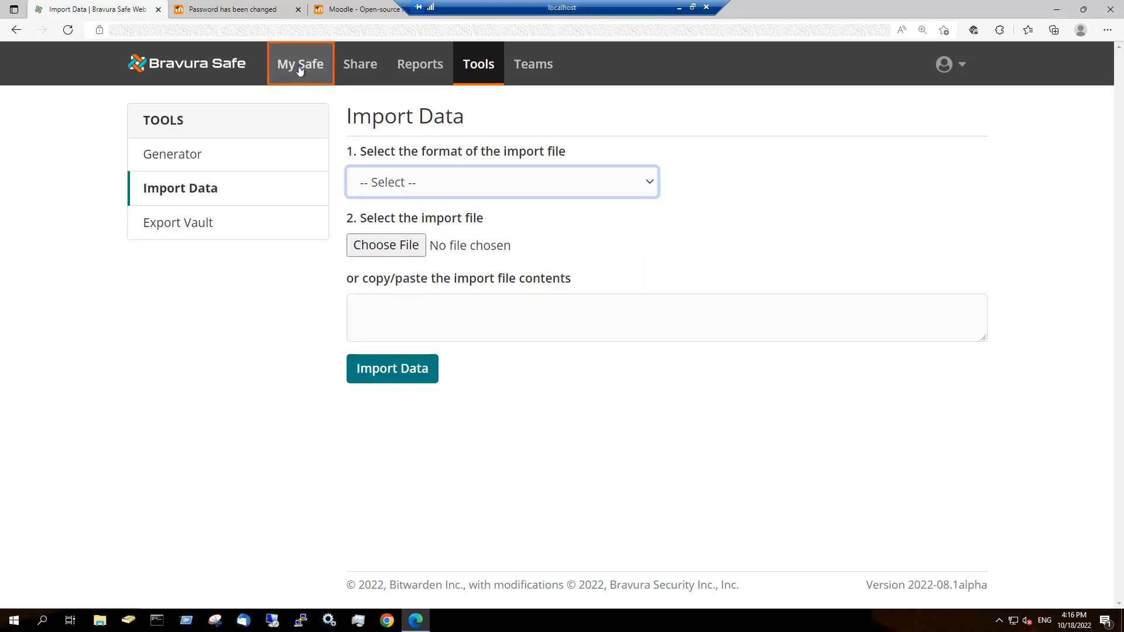
- Return to My Safe, view the Google login's action menu, then check the Corporate chequing account item
click(300, 64)
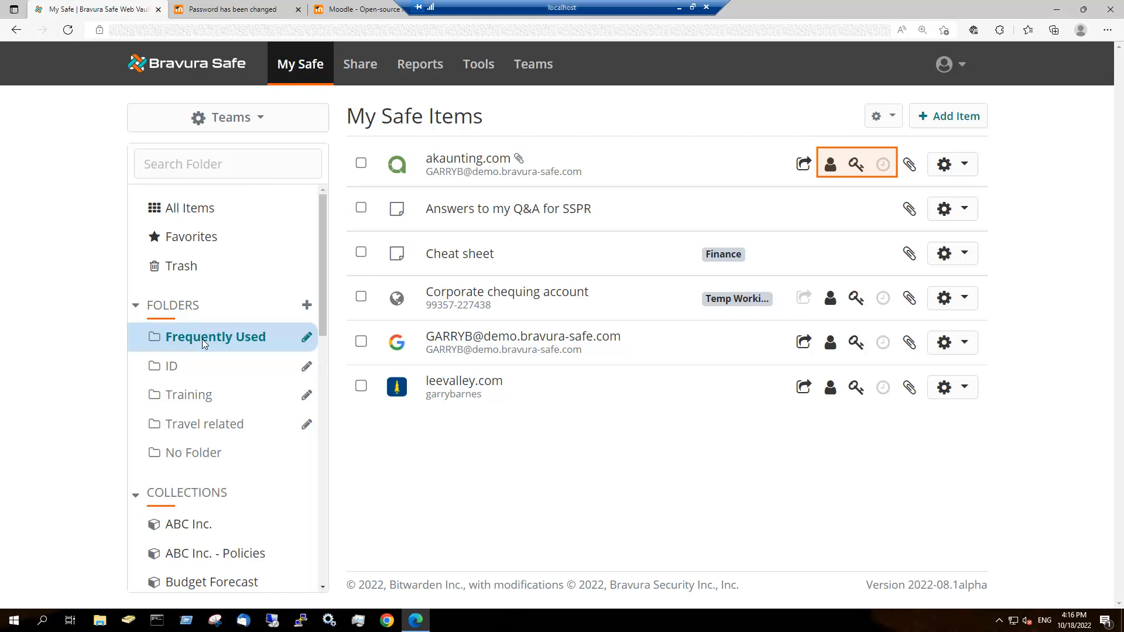
mouse_move(910, 164)
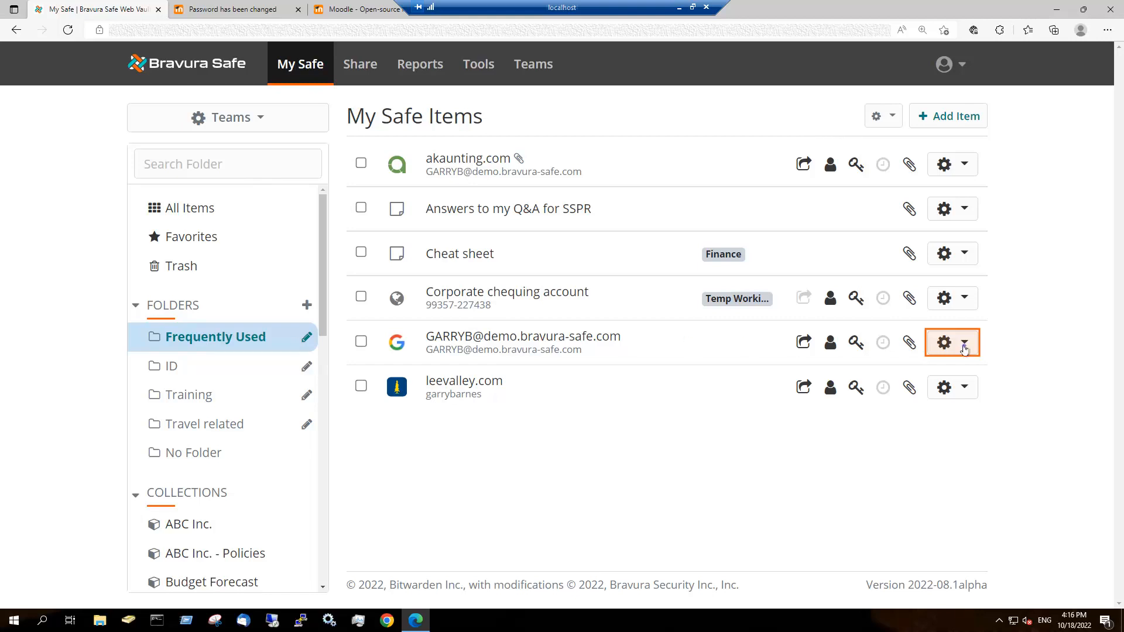
click(965, 342)
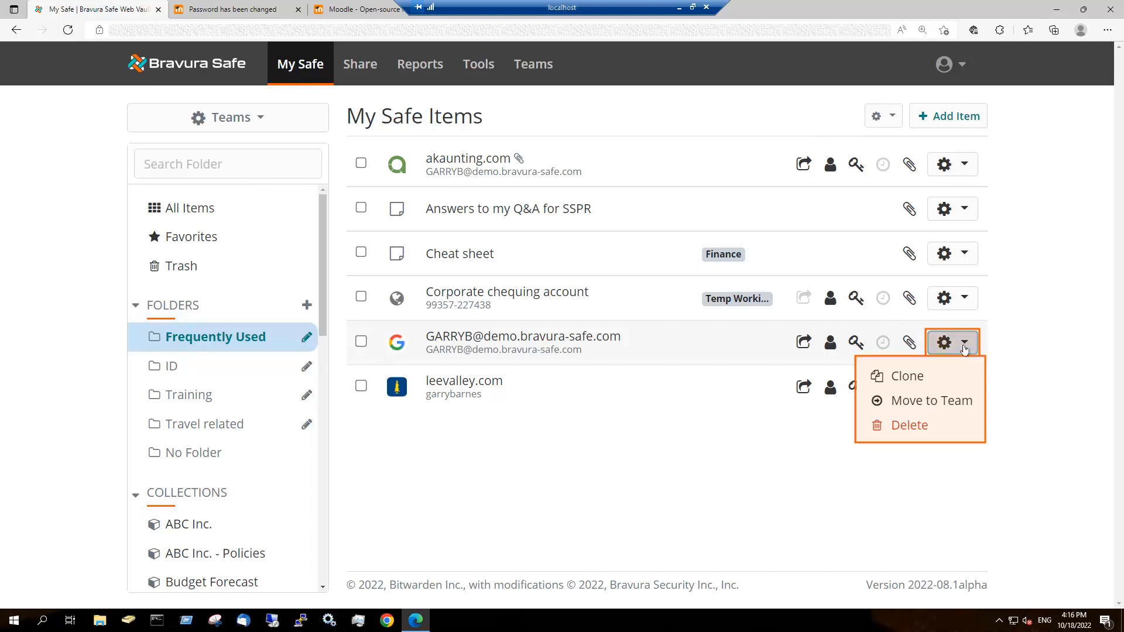
click(965, 345)
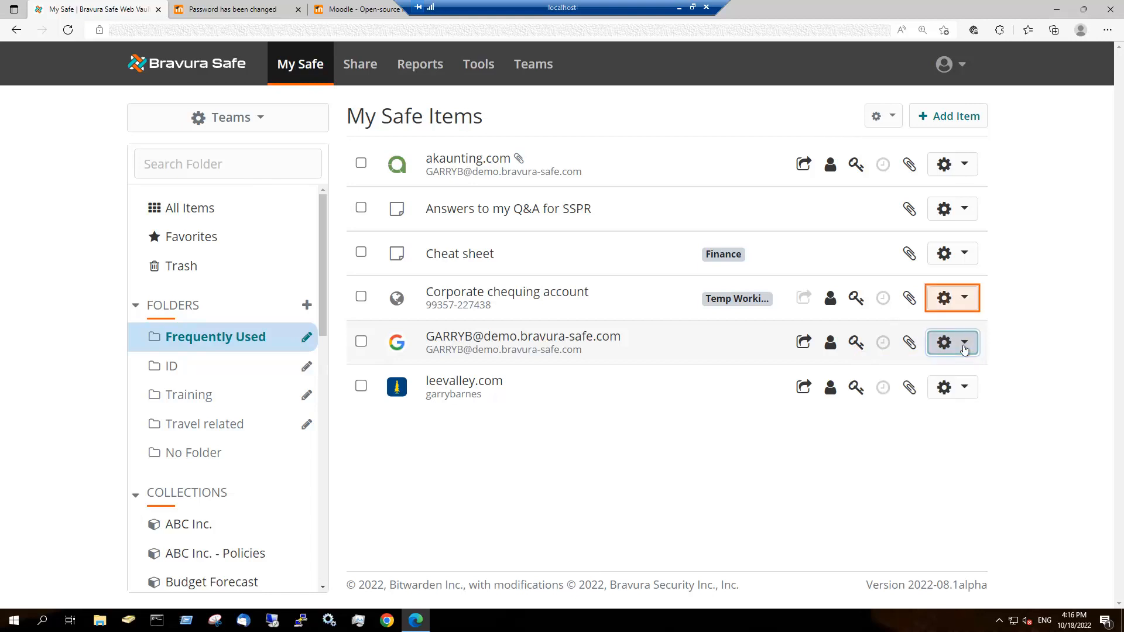
click(965, 298)
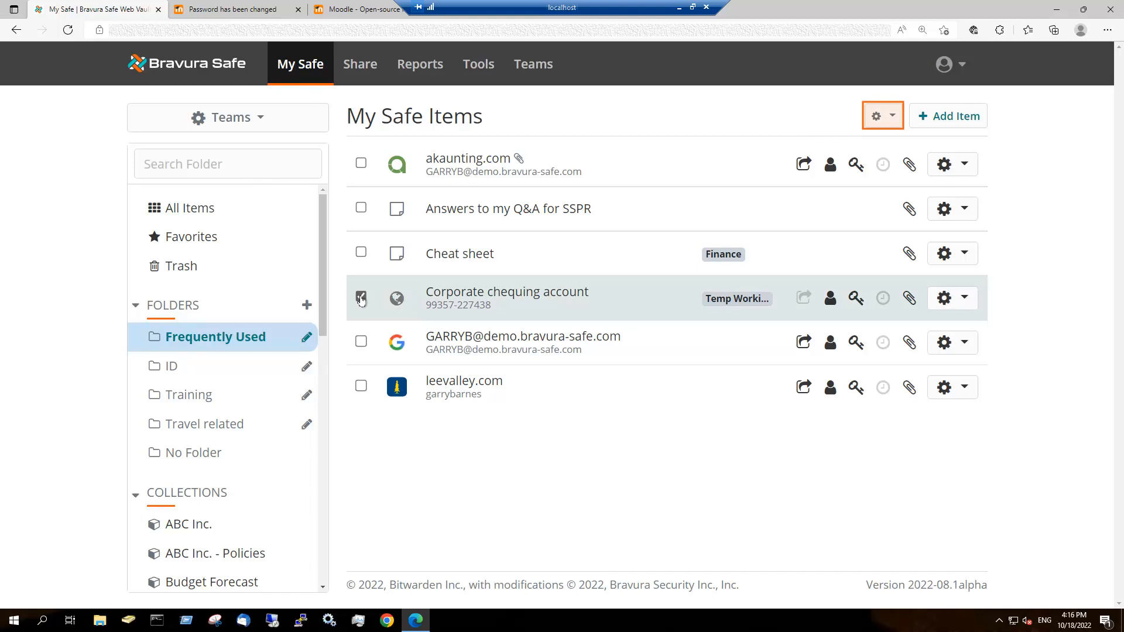
click(892, 115)
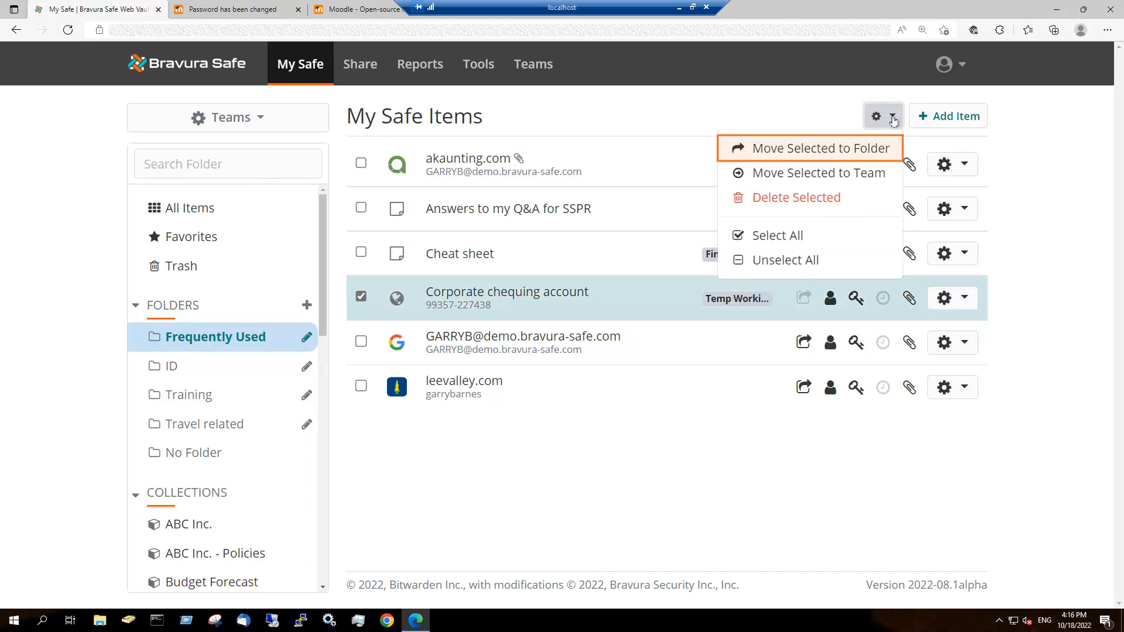
click(825, 148)
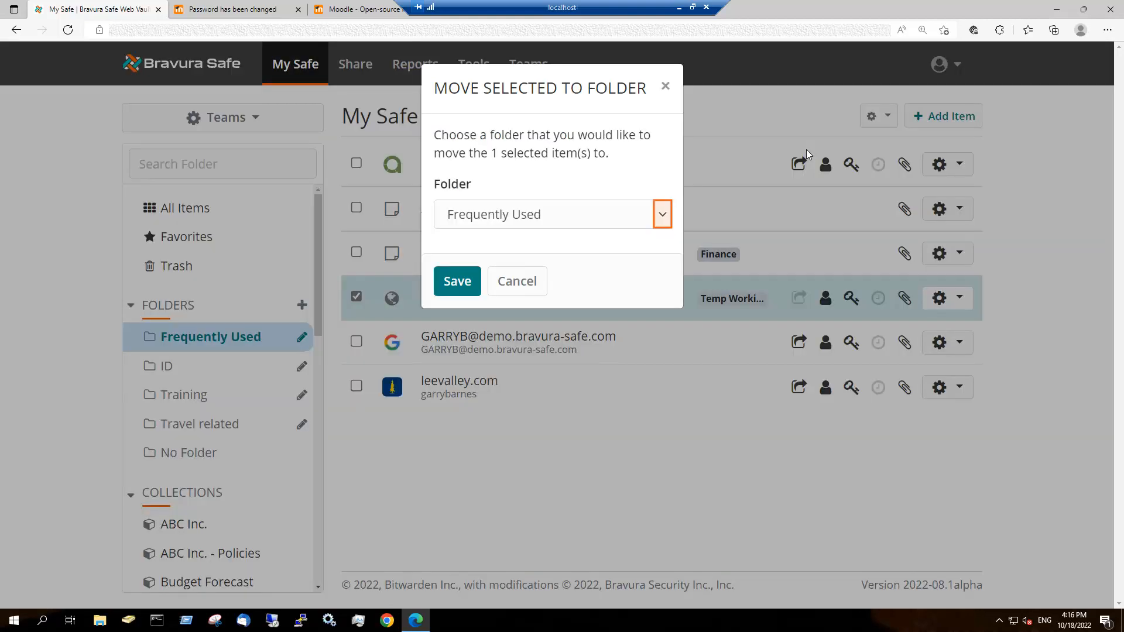
click(662, 213)
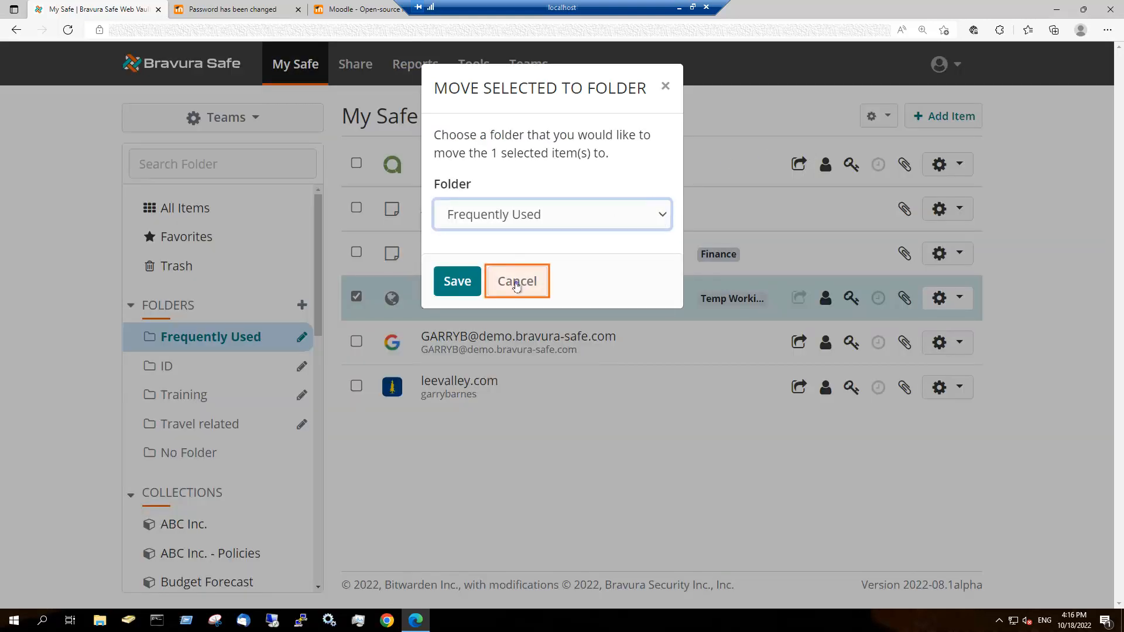
click(518, 281)
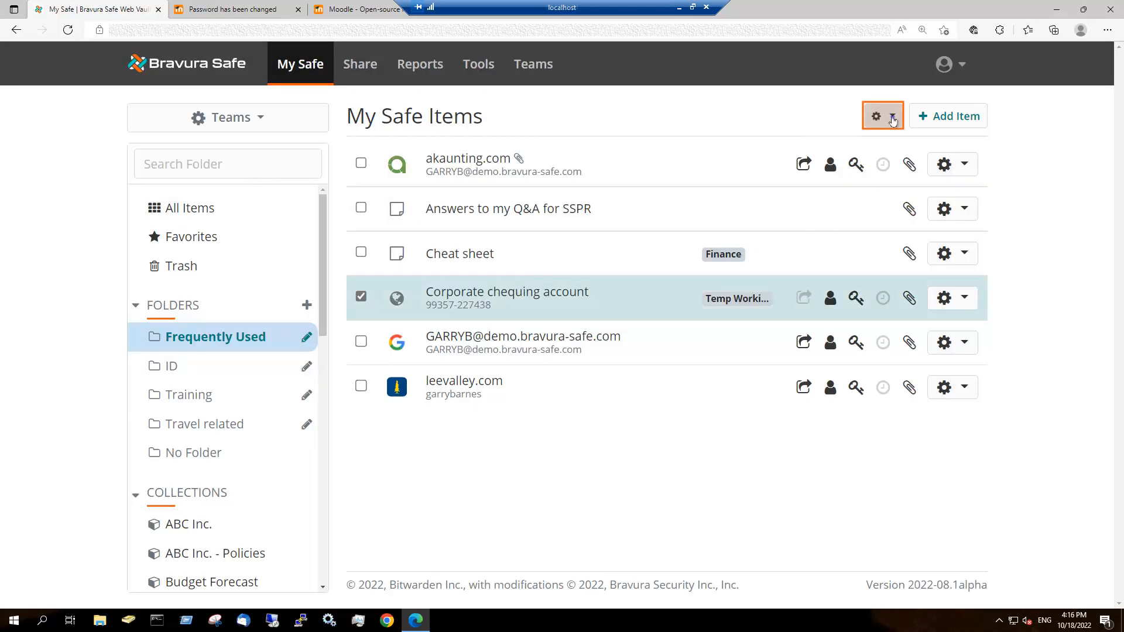
click(883, 115)
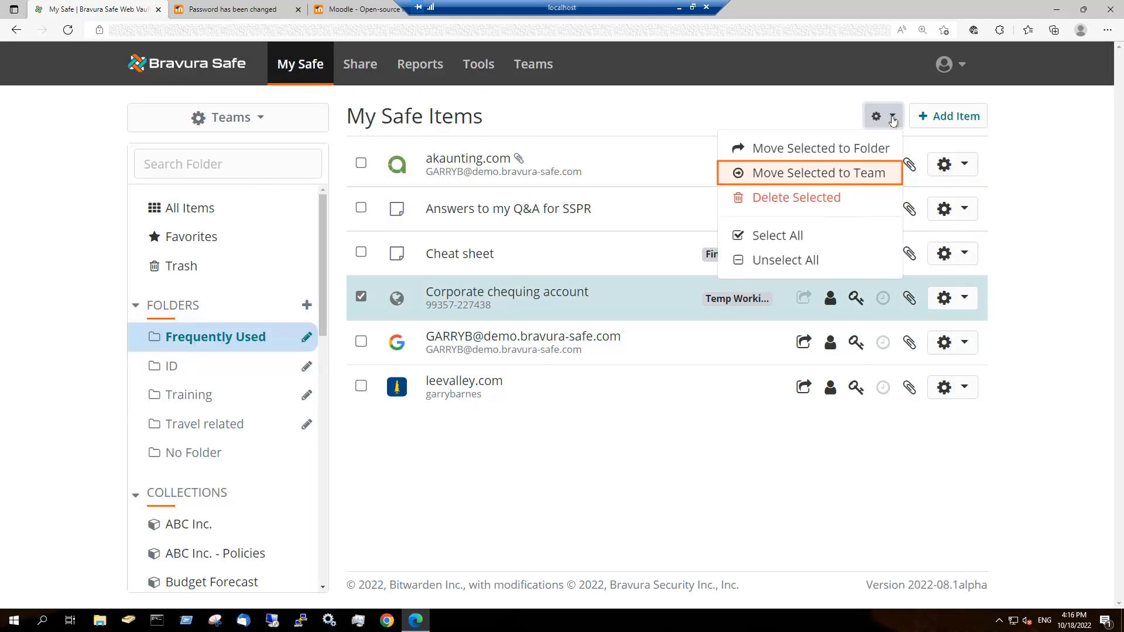
click(815, 173)
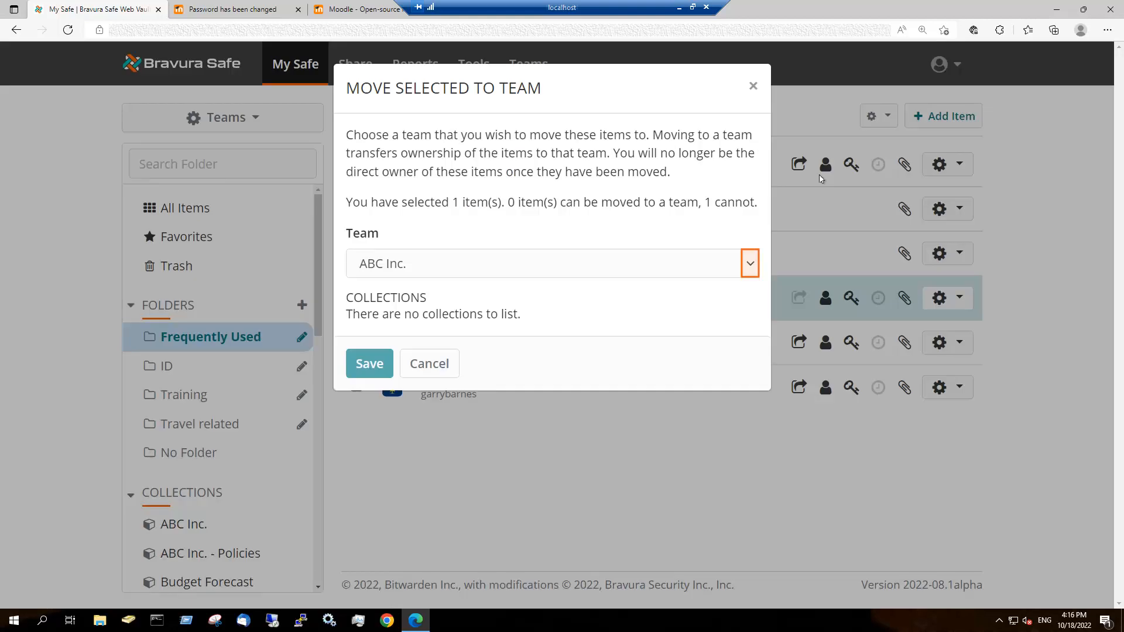
click(749, 262)
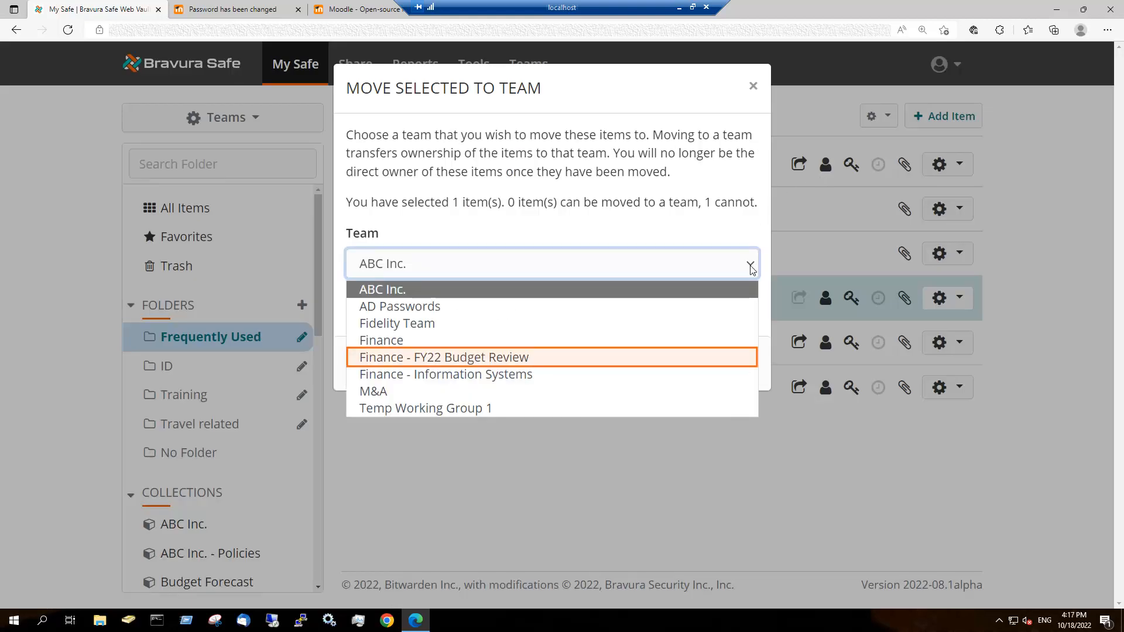
click(443, 357)
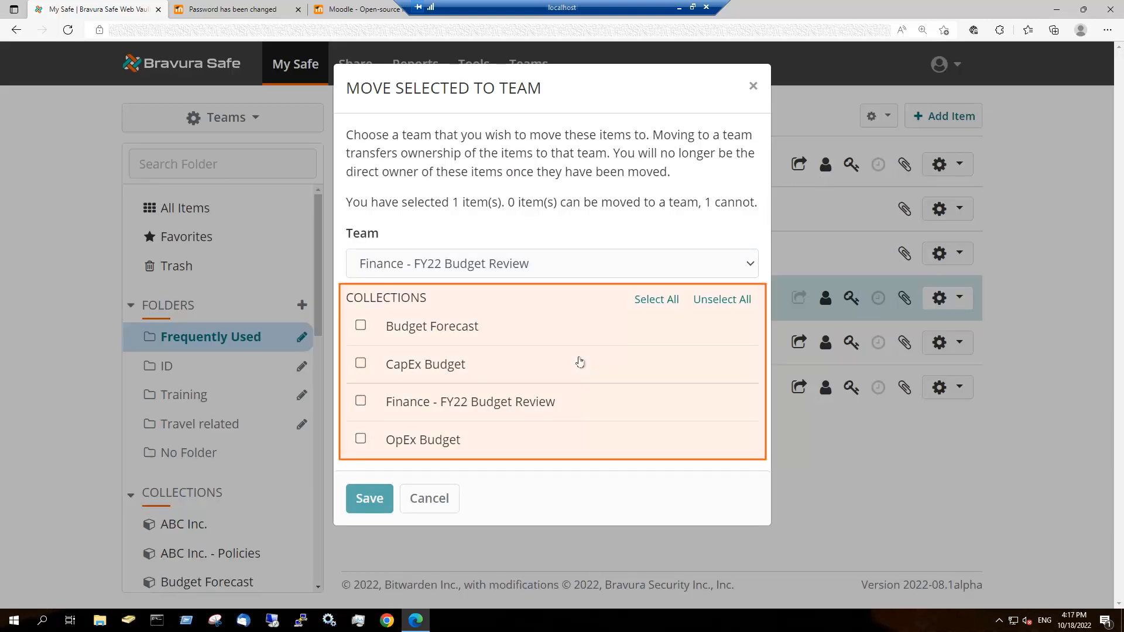
click(429, 499)
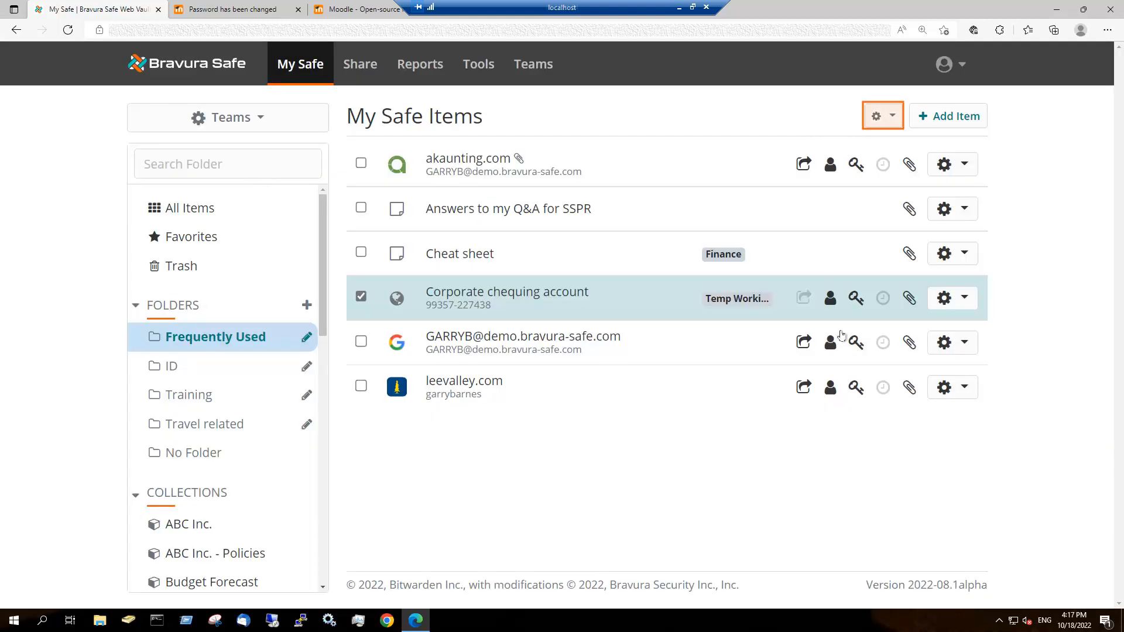
click(893, 116)
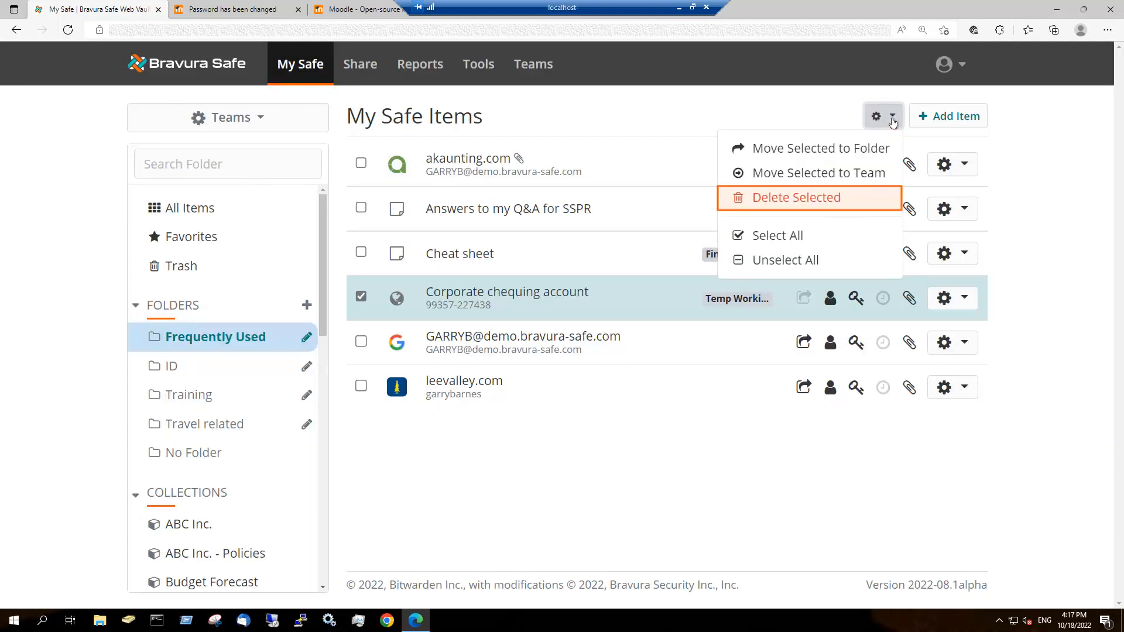
click(796, 197)
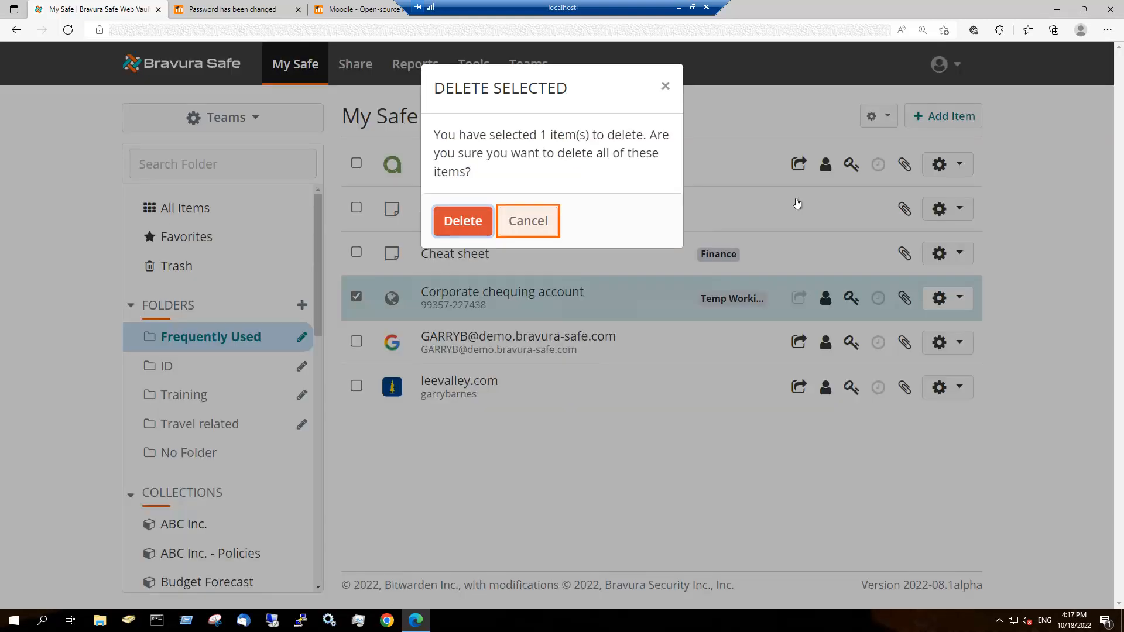
click(529, 220)
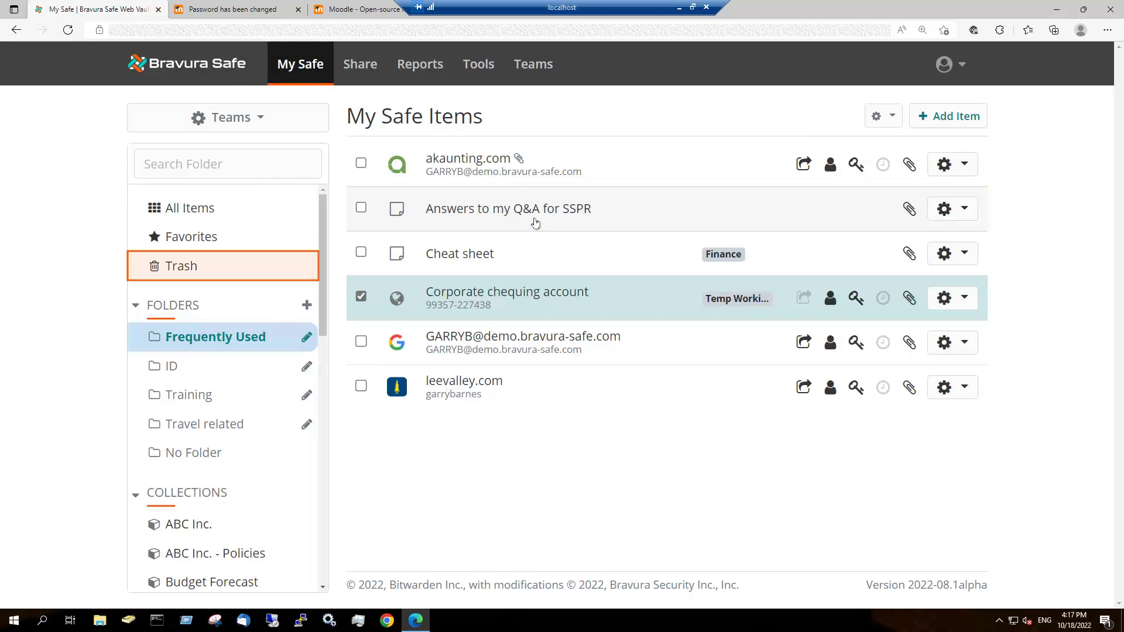
mouse_move(257, 242)
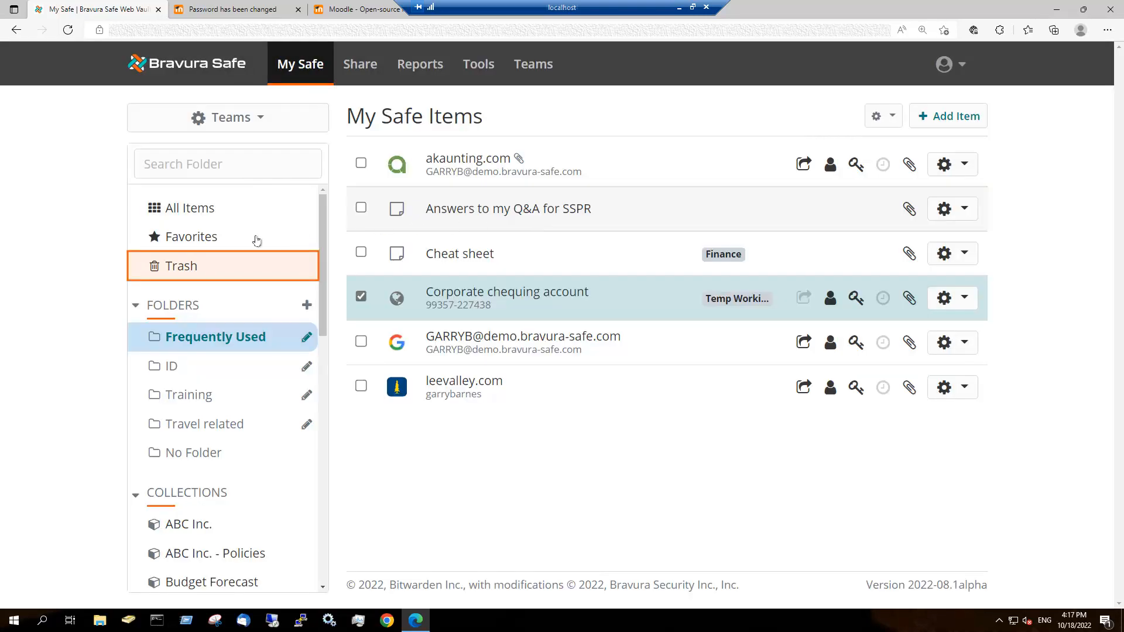
- In Trash, check the example account.proton.me item and show its restore and permanent-delete options
click(182, 266)
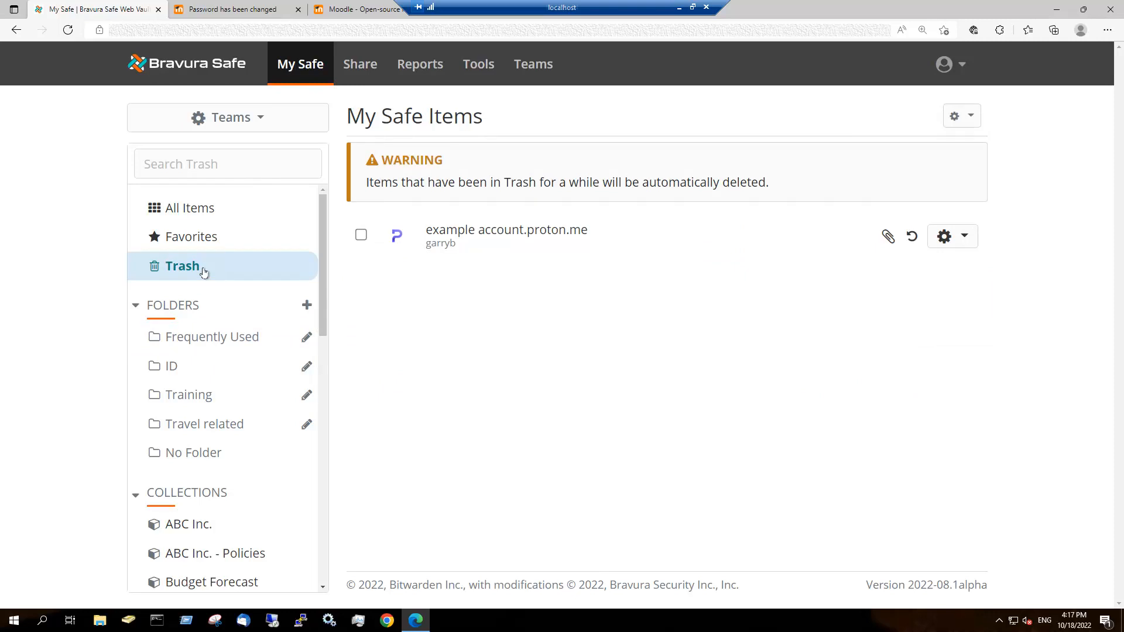
click(361, 234)
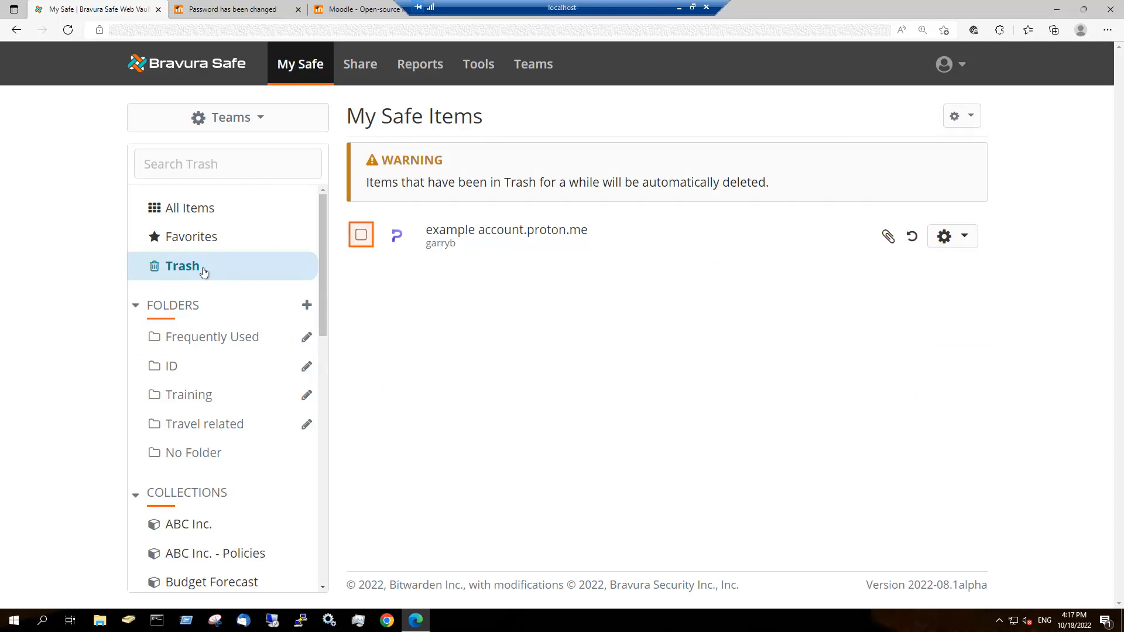
click(361, 234)
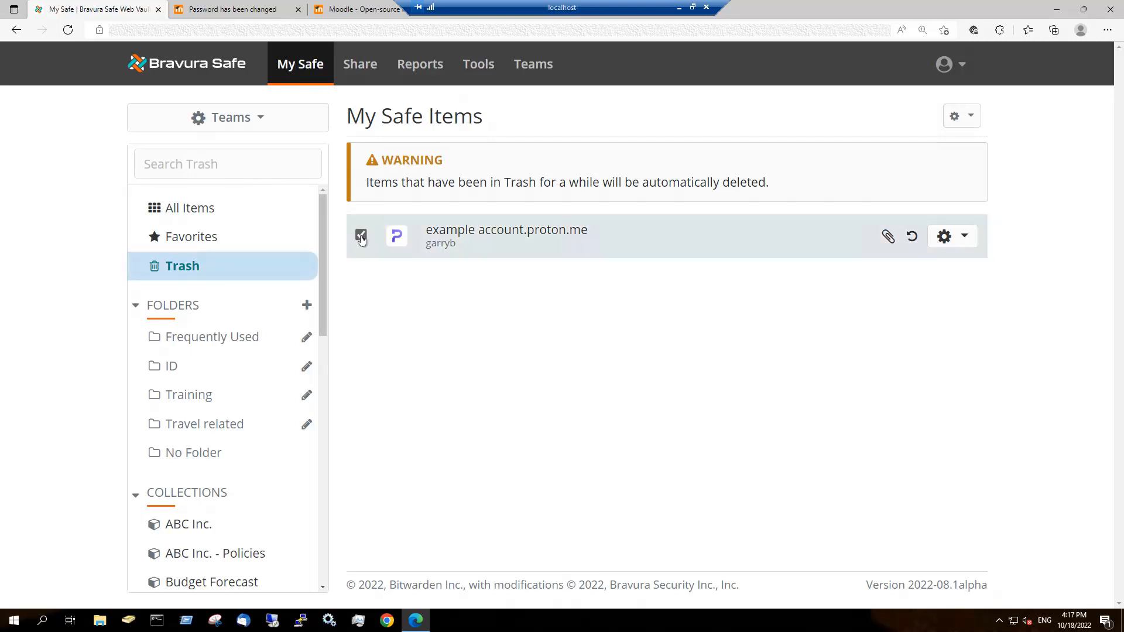
click(969, 115)
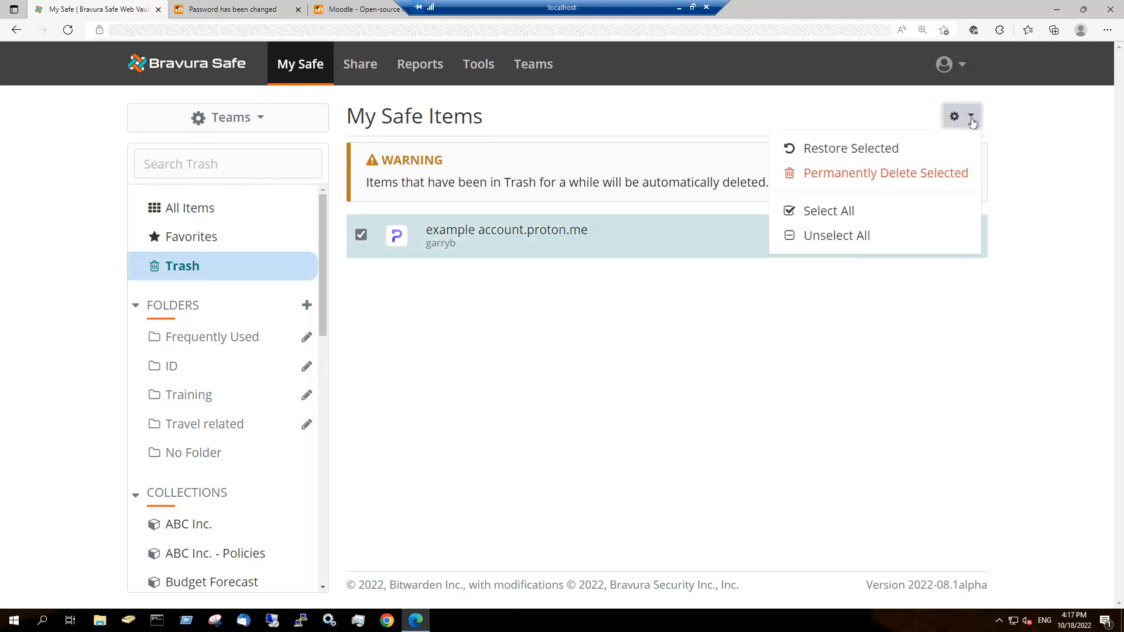